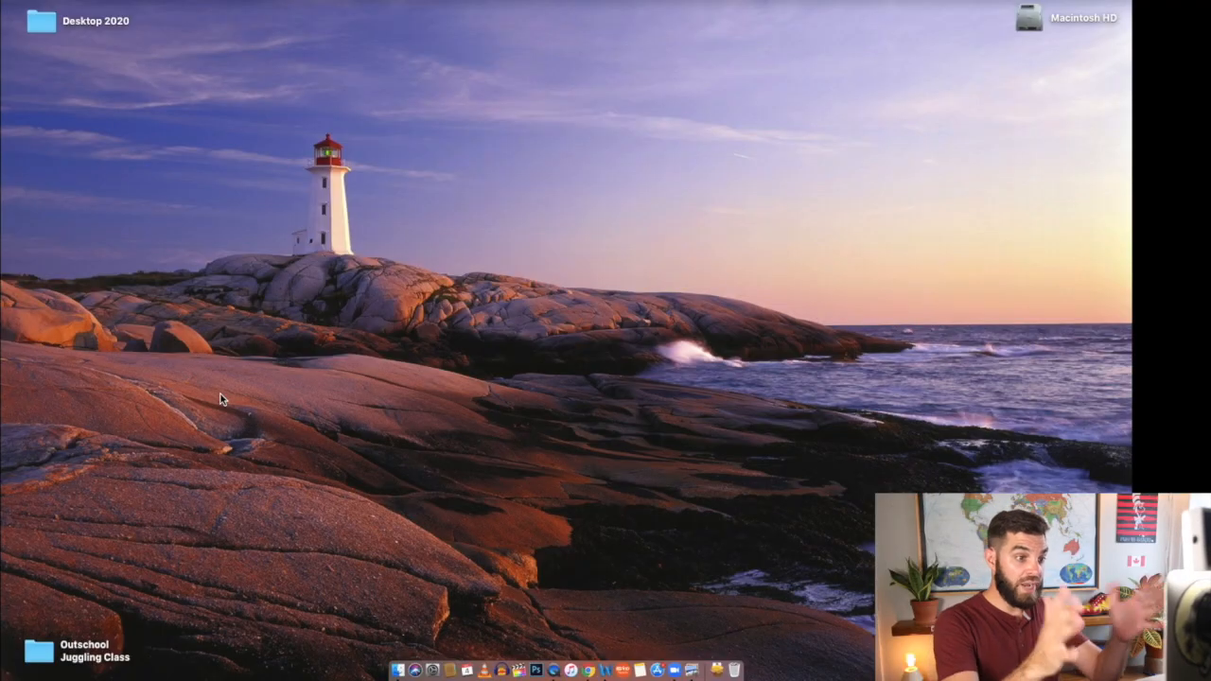
mouse_move(697, 518)
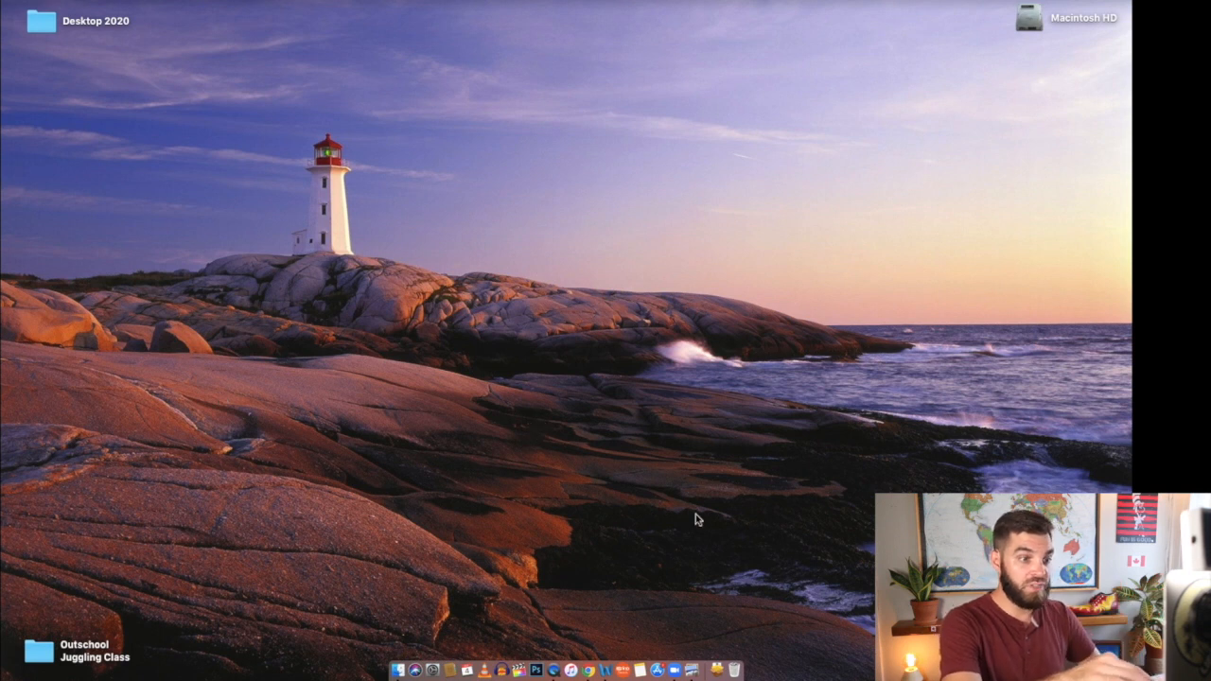
Launch Zoom from the Dock so its home window appears
click(674, 670)
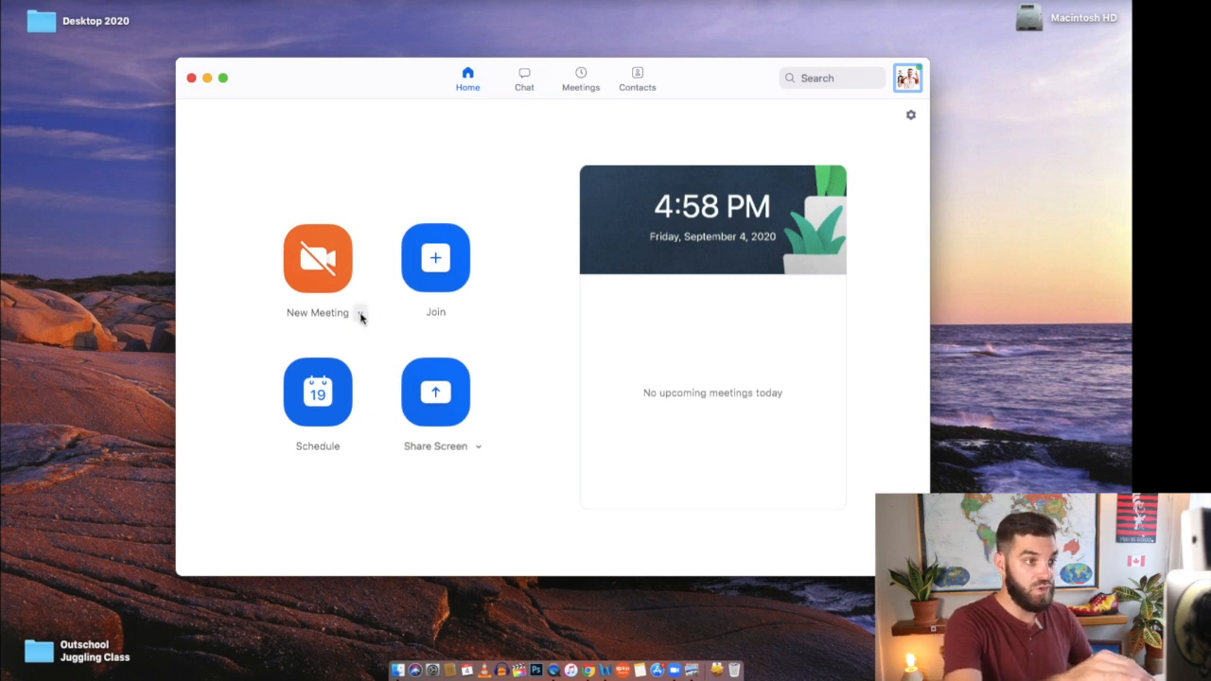
Copy the personal meeting ID invitation, then start a new meeting in the personal room
click(359, 313)
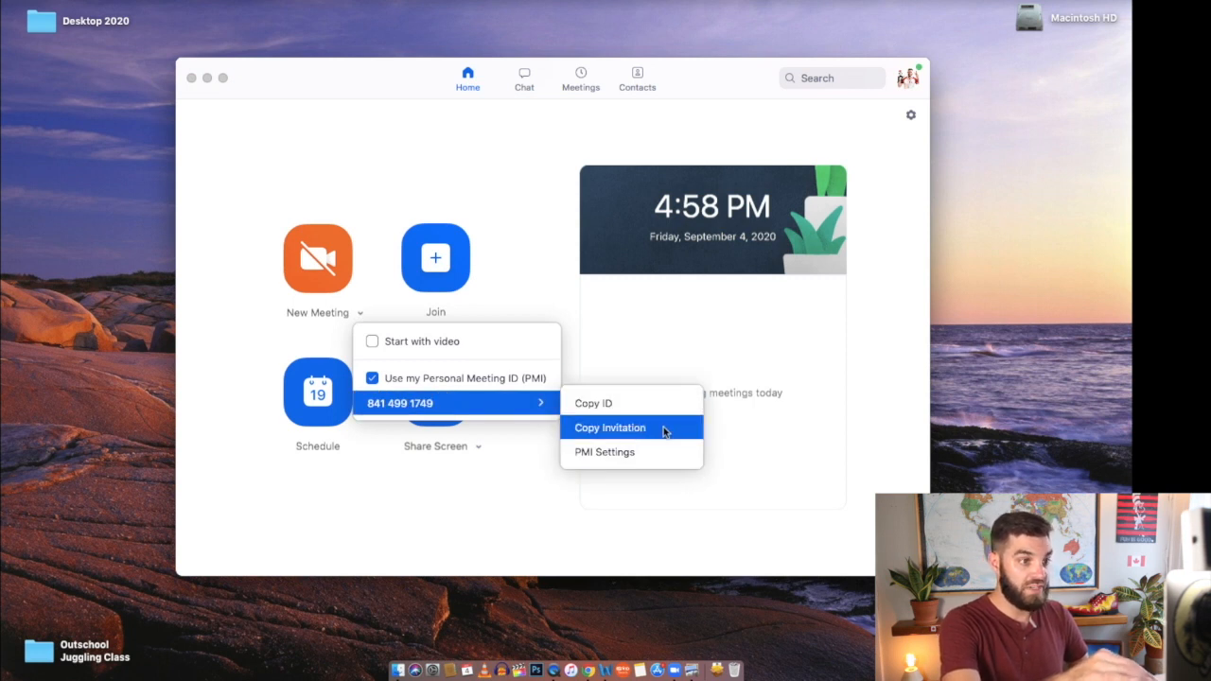
click(609, 427)
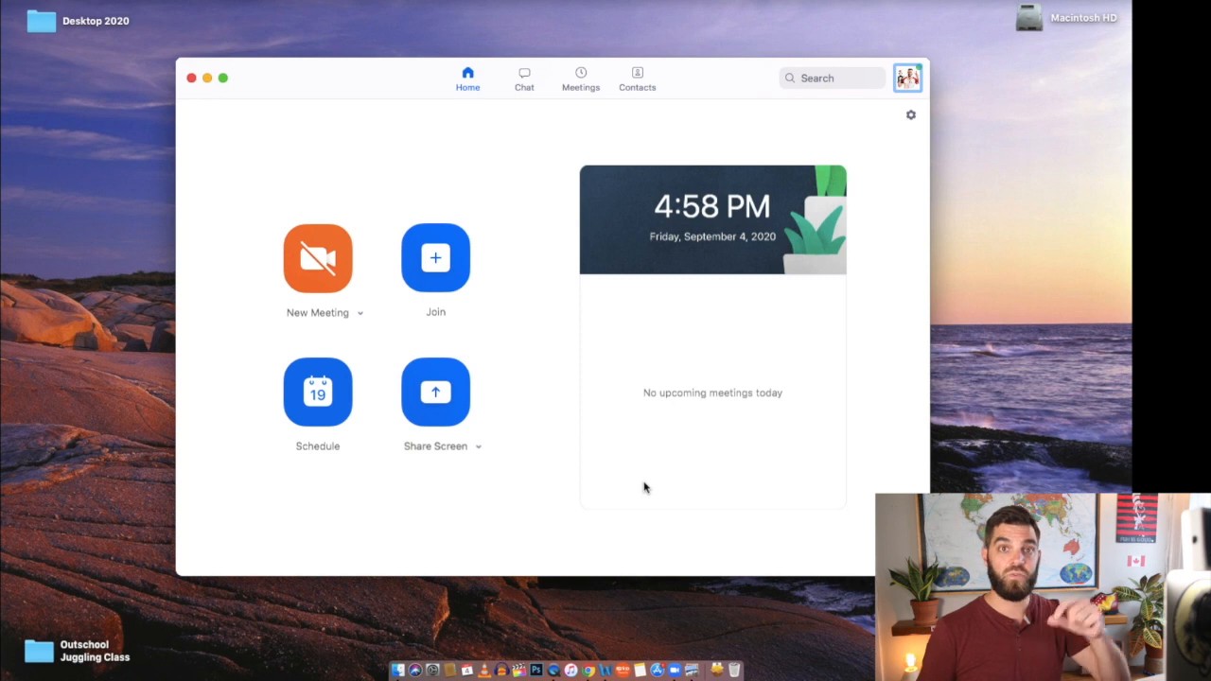
click(318, 257)
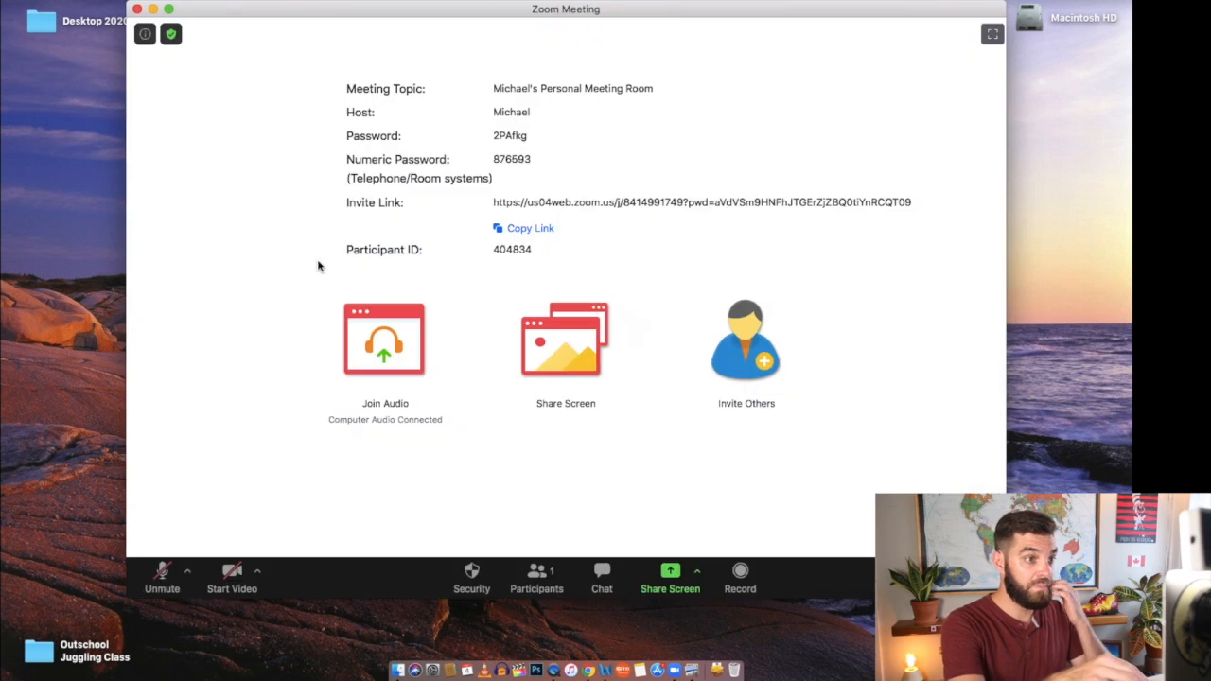
Copy the meeting's invite link to the clipboard for sharing with the student
click(163, 572)
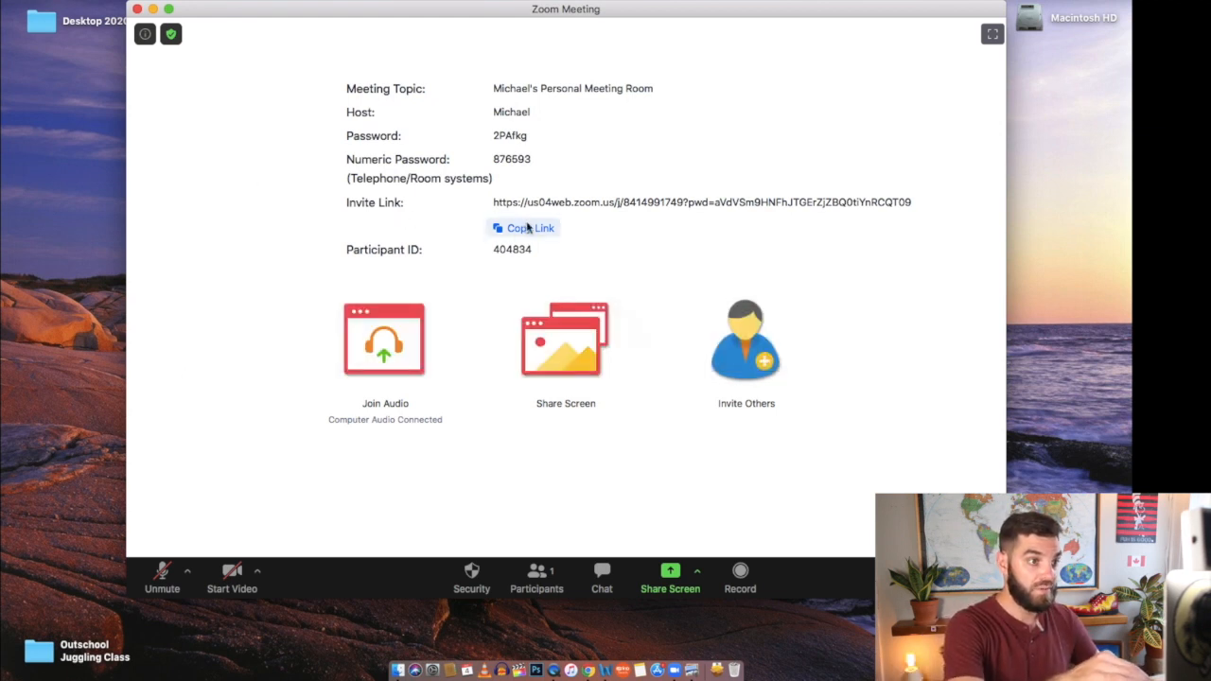
click(530, 227)
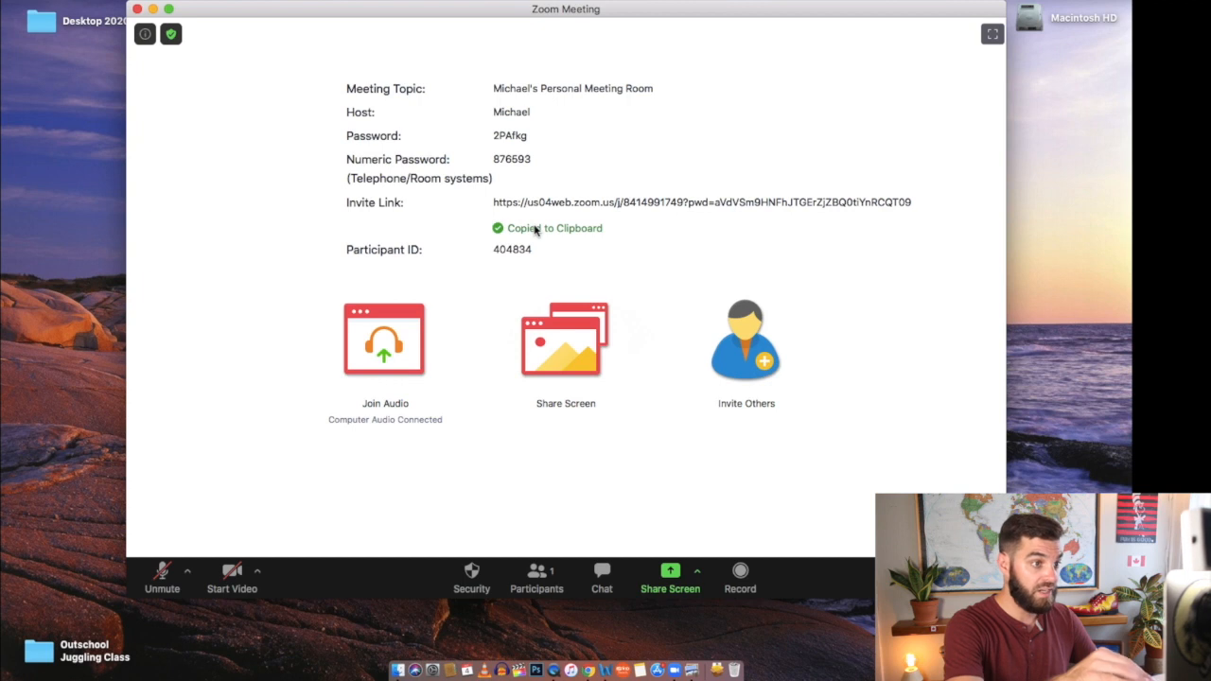
mouse_move(325, 210)
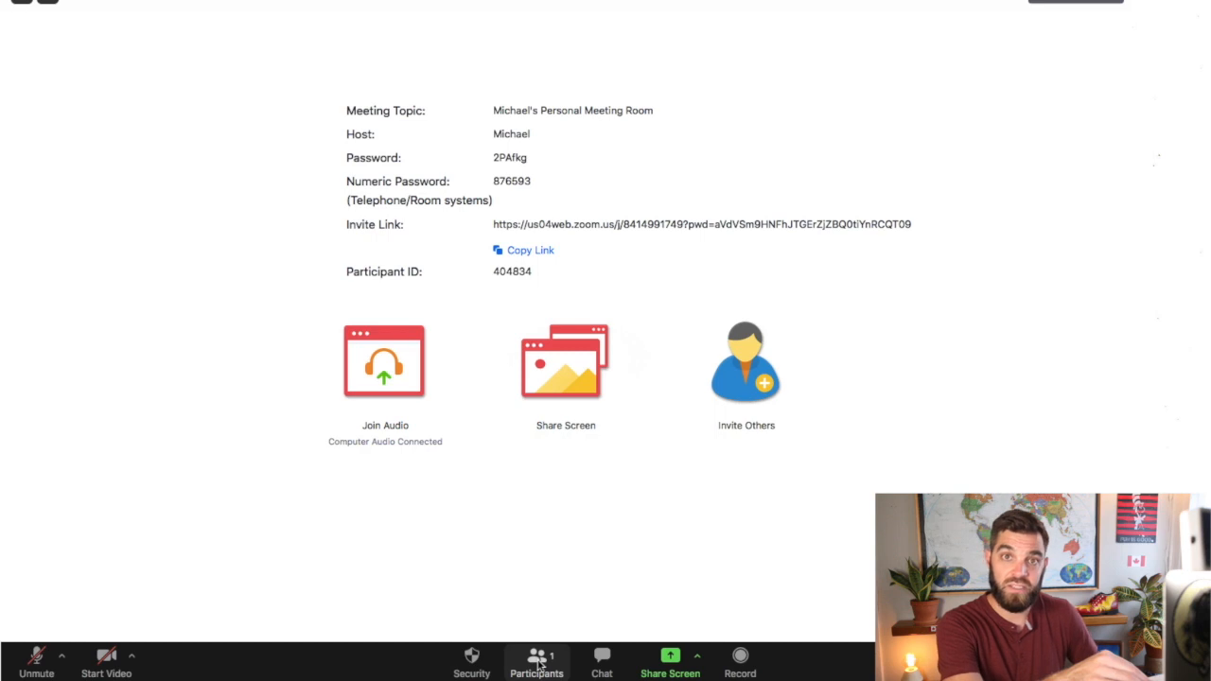
Show the participants list, move it aside and reveal its More options
click(538, 660)
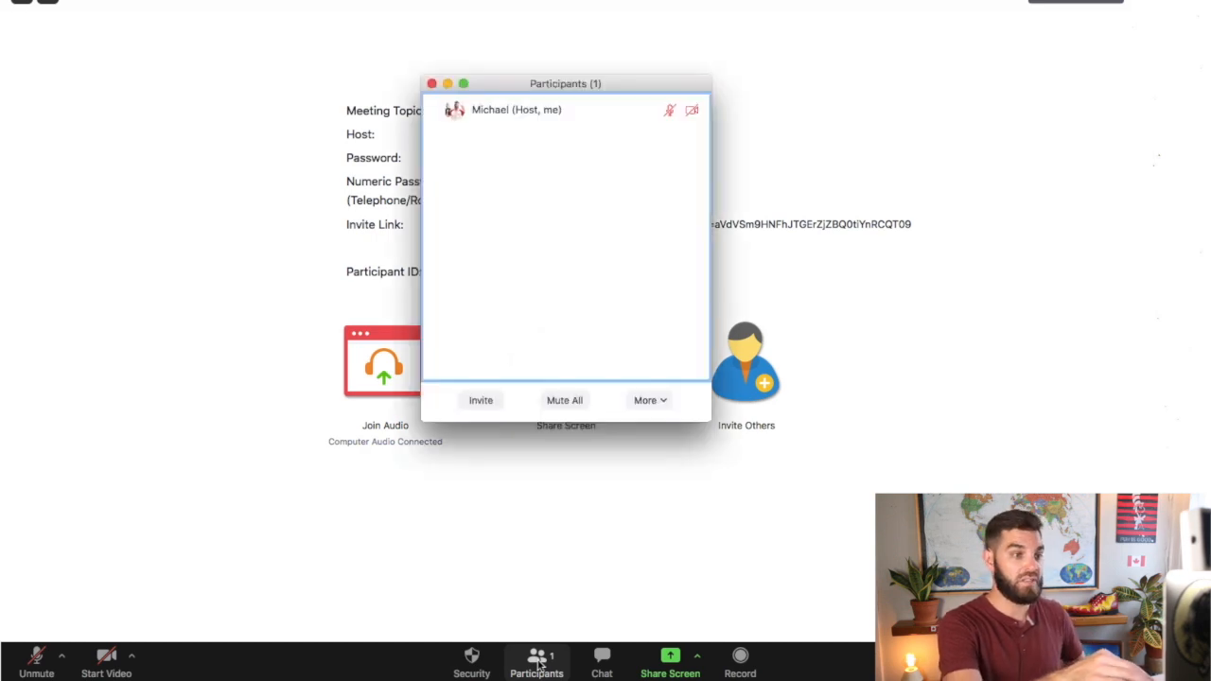
drag(566, 83, 907, 73)
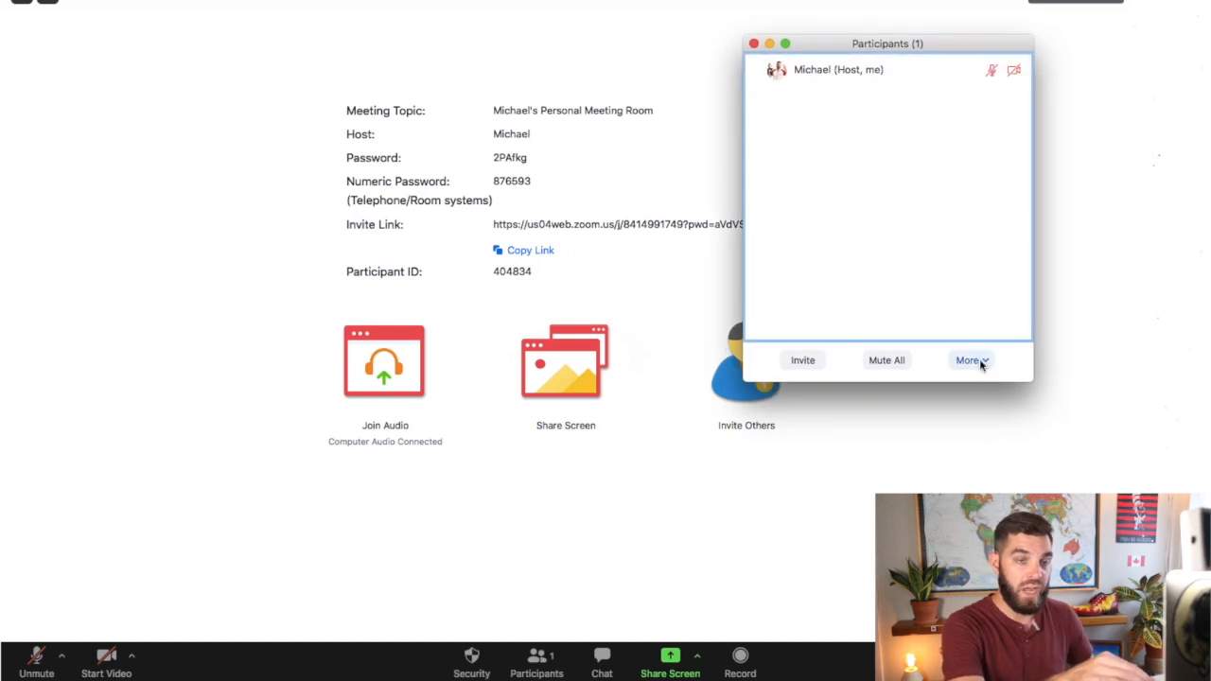
mouse_move(983, 367)
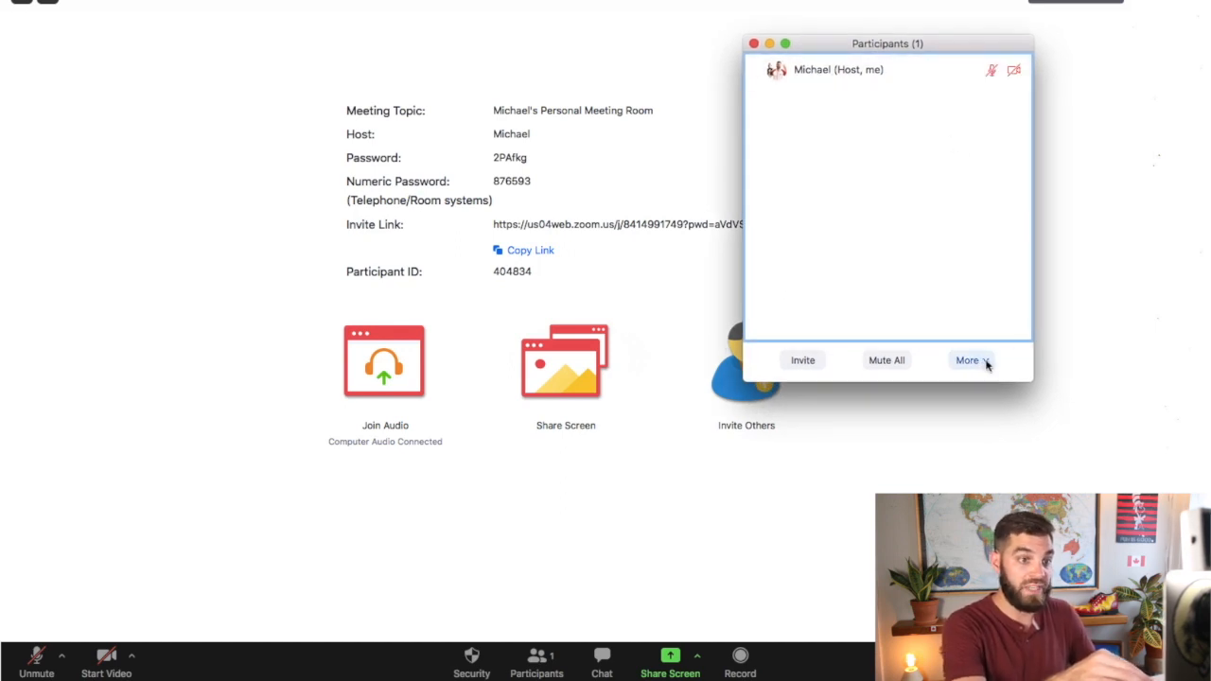
click(967, 360)
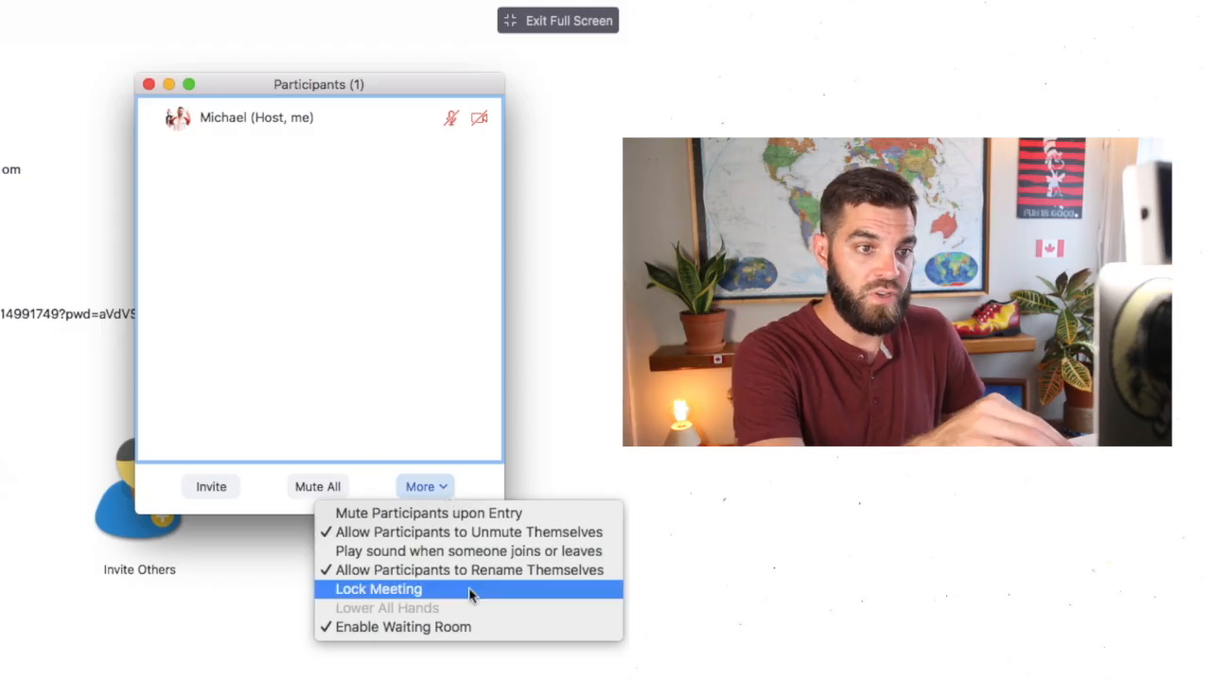
mouse_move(427, 513)
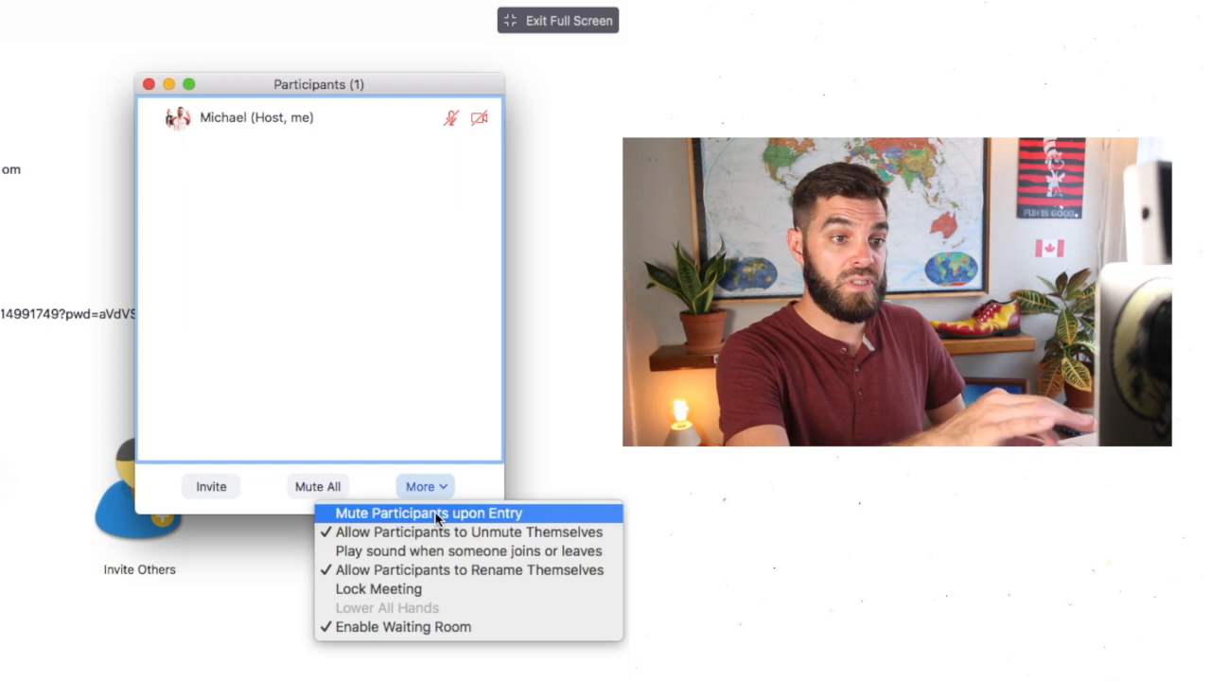
Mute participants upon entry and play a sound when someone joins or leaves
click(428, 513)
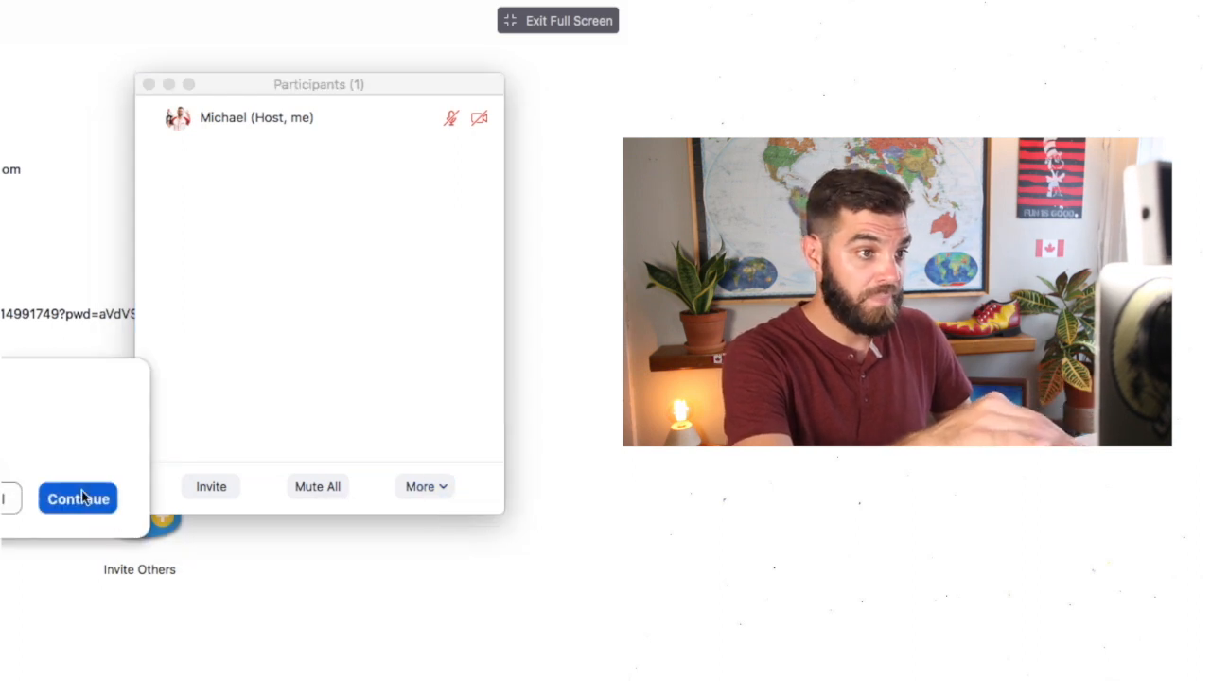
click(424, 487)
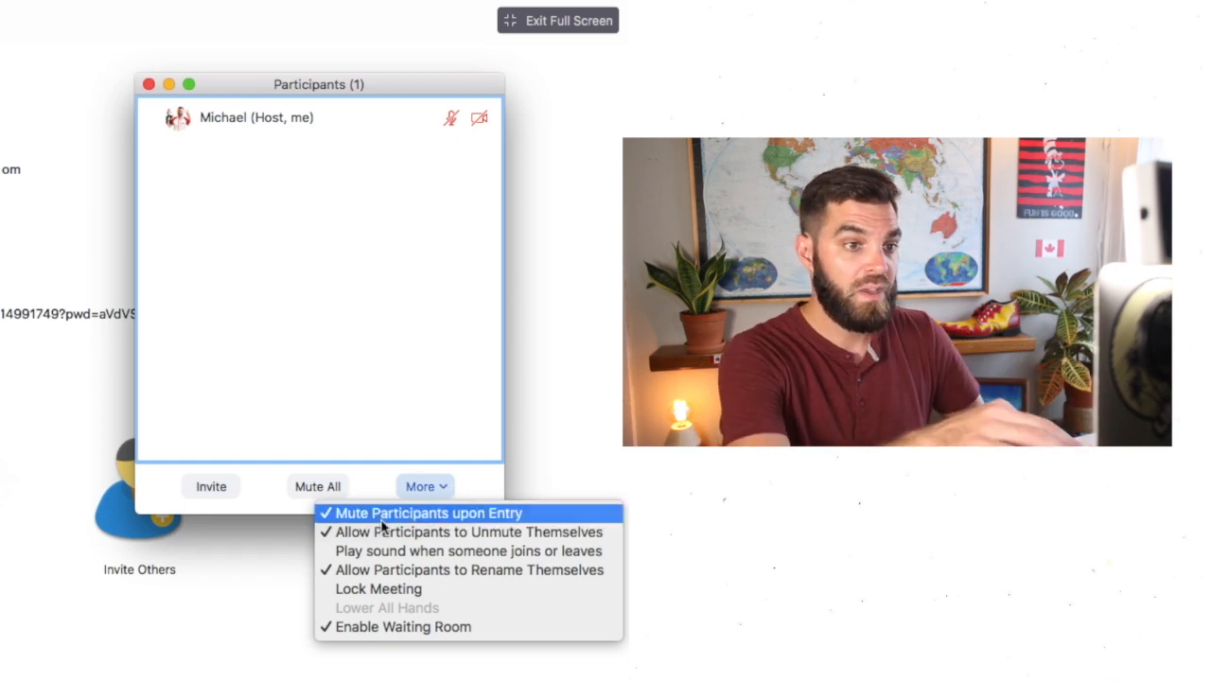
mouse_move(469, 532)
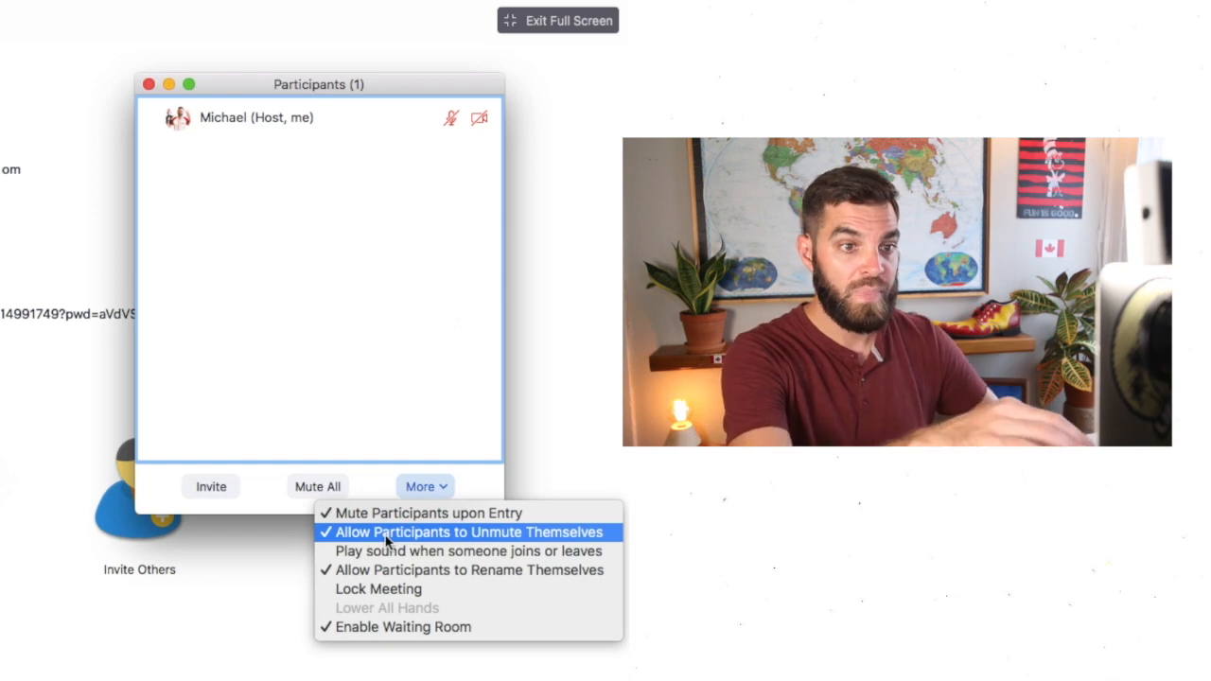
mouse_move(467, 551)
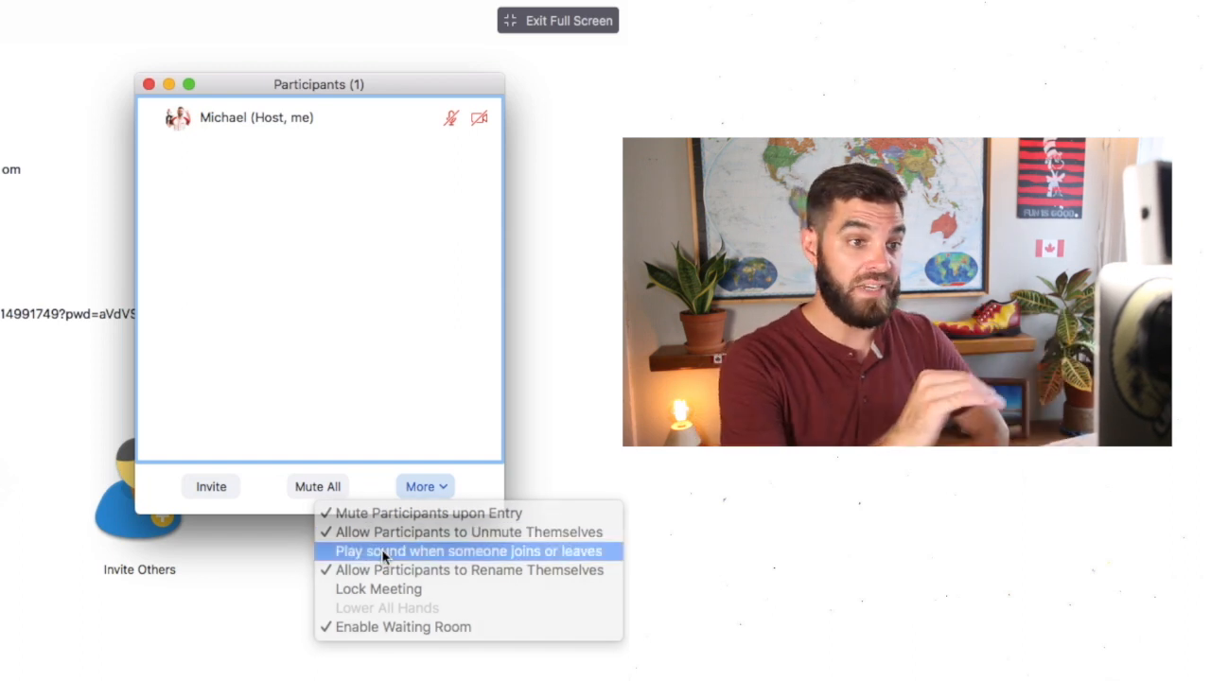
click(467, 551)
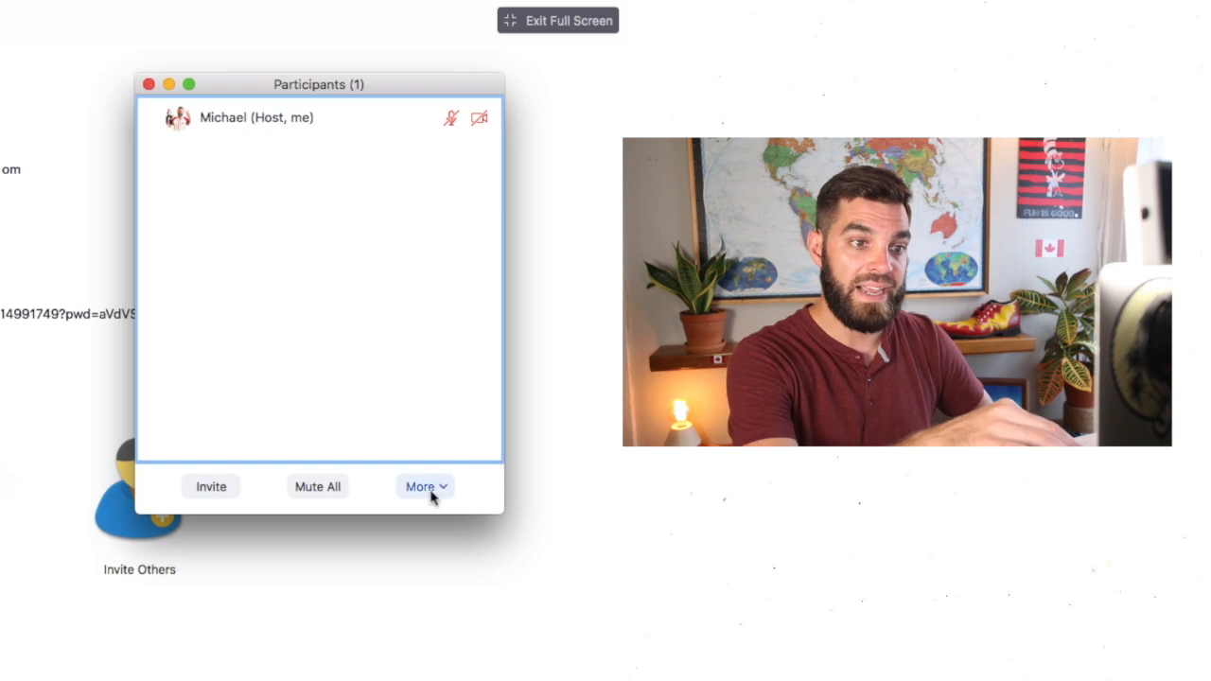
Toggle Enable Waiting Room from the participants More options
click(421, 485)
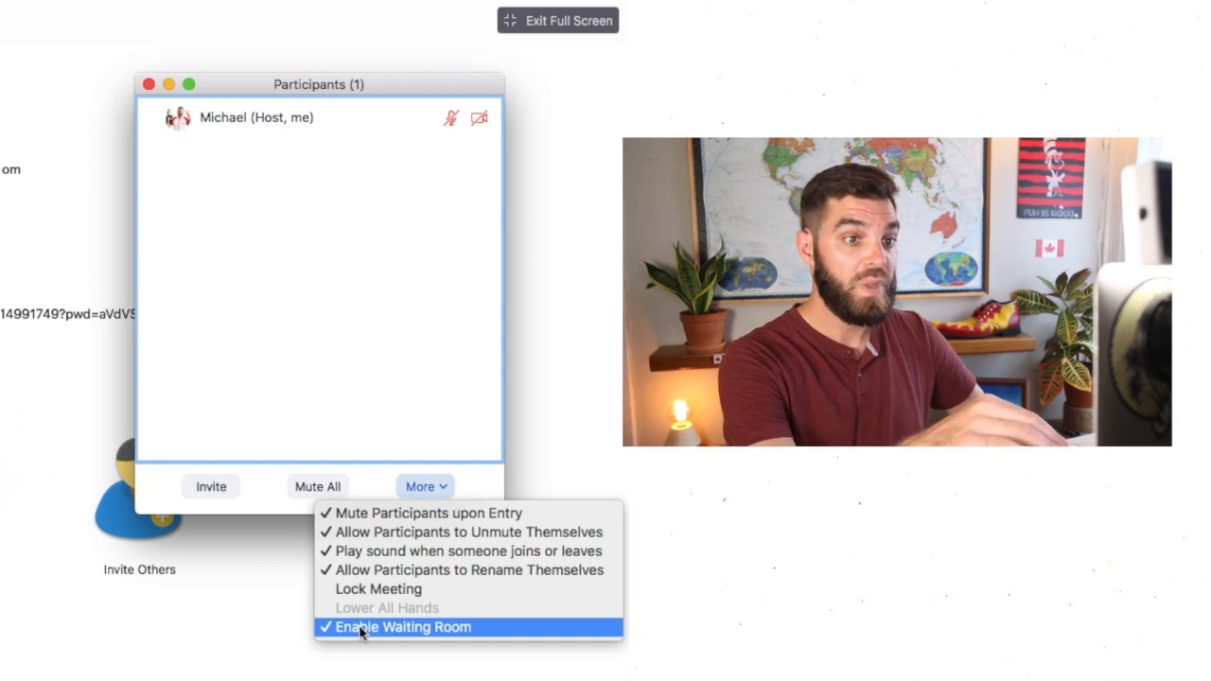
click(405, 629)
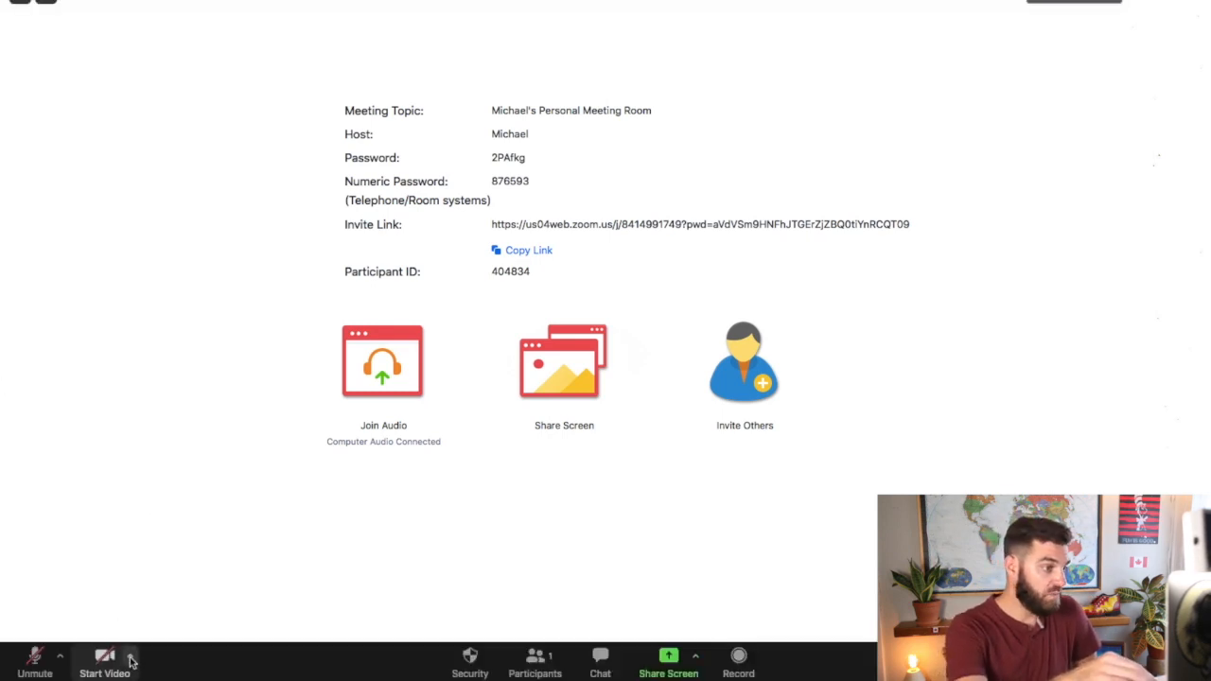
click(131, 655)
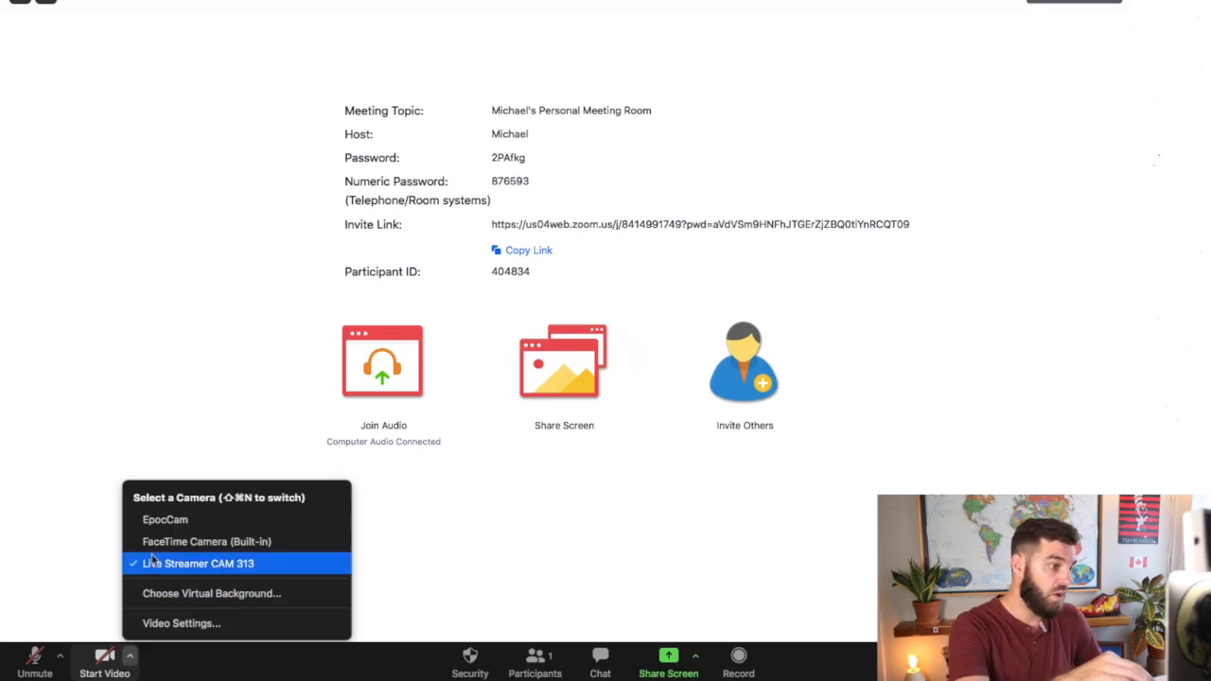
click(171, 549)
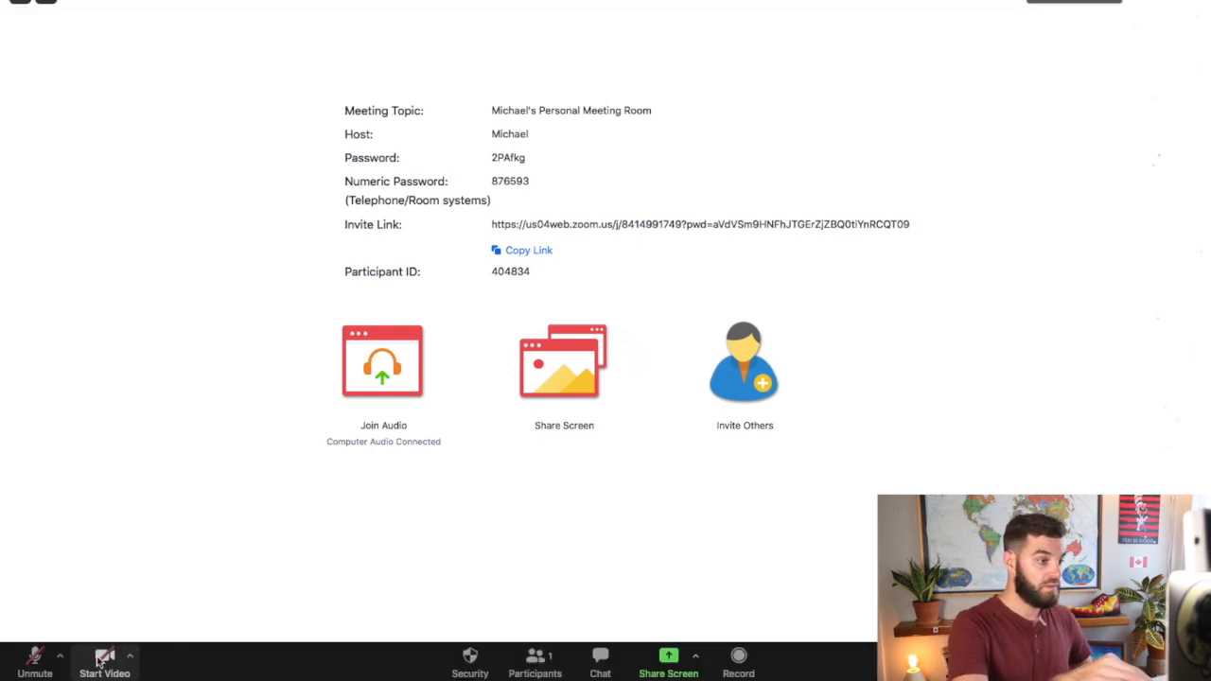
click(104, 662)
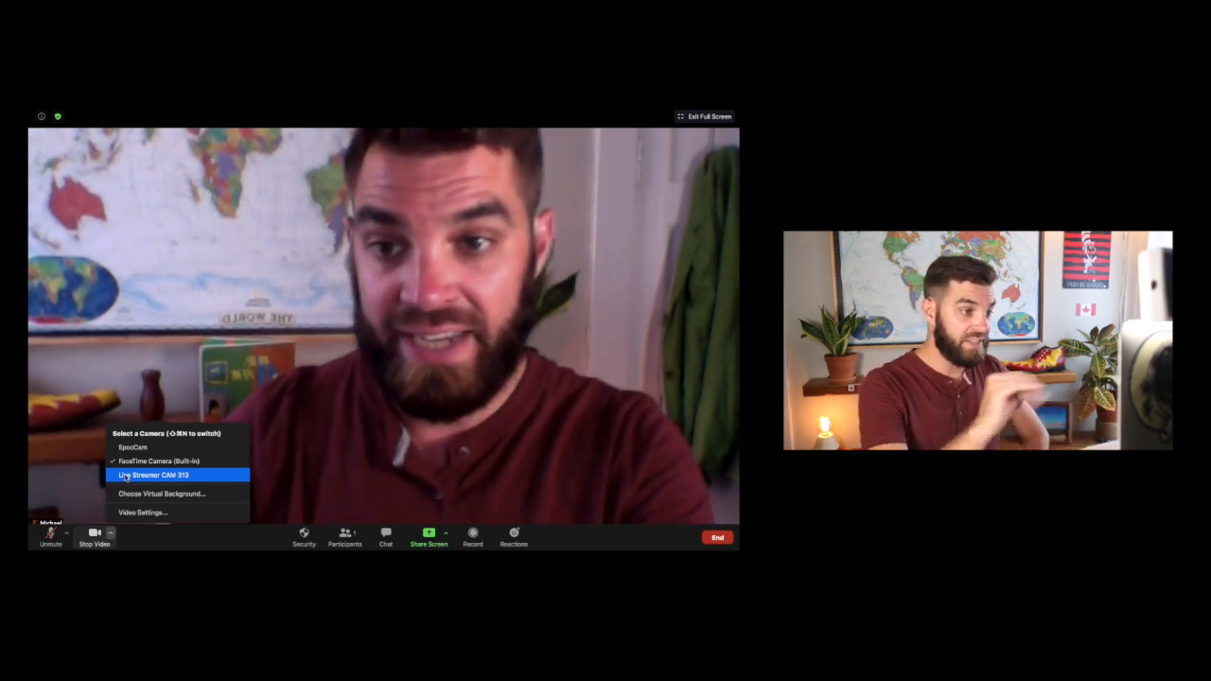
click(153, 475)
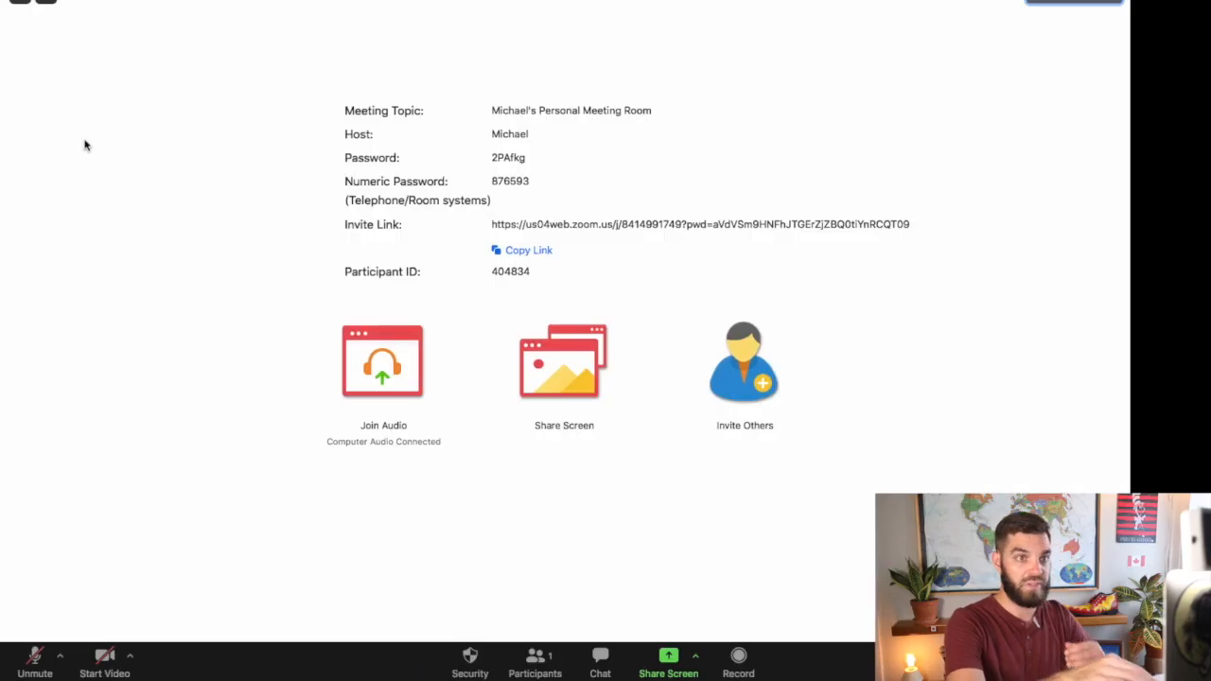
mouse_move(951, 159)
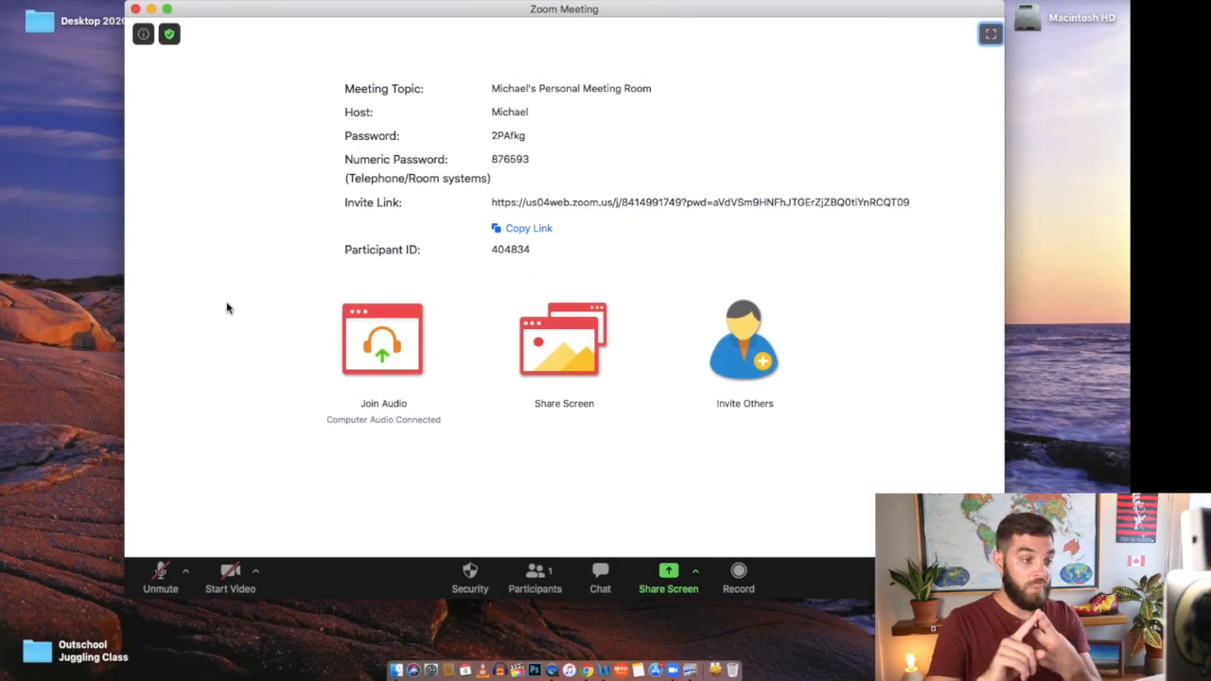
mouse_move(229, 571)
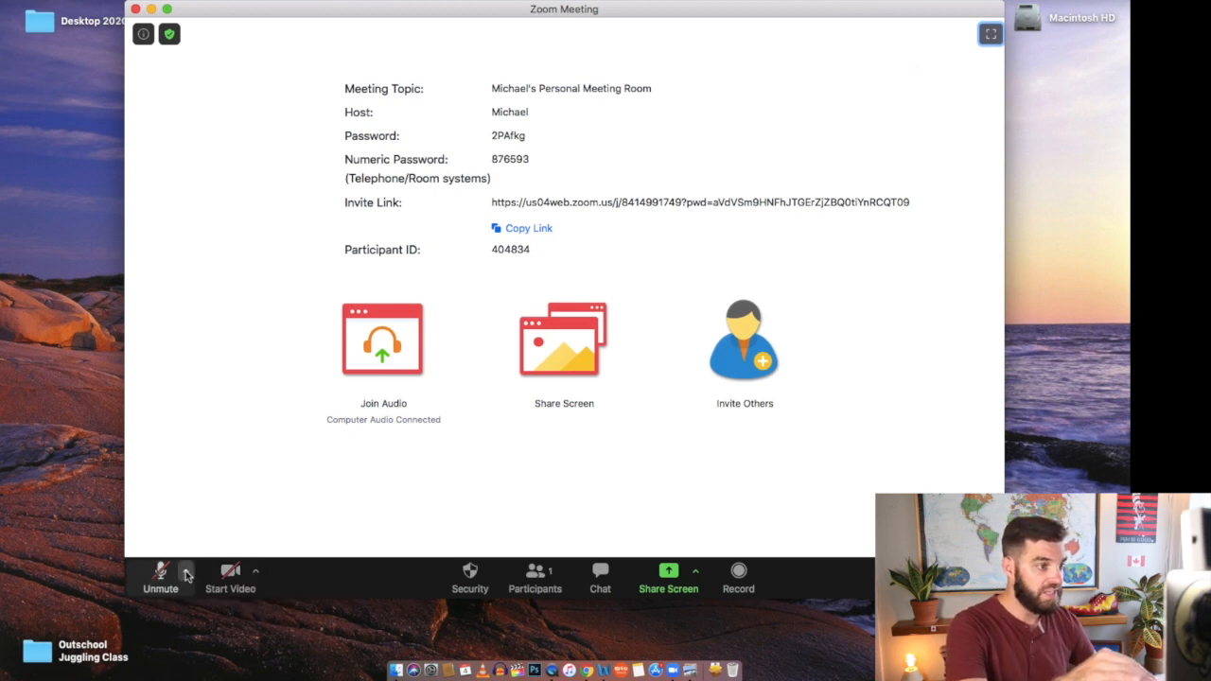
Set the meeting speaker to Tribit FlyBuds 1, keeping the built-in microphone as input
click(186, 572)
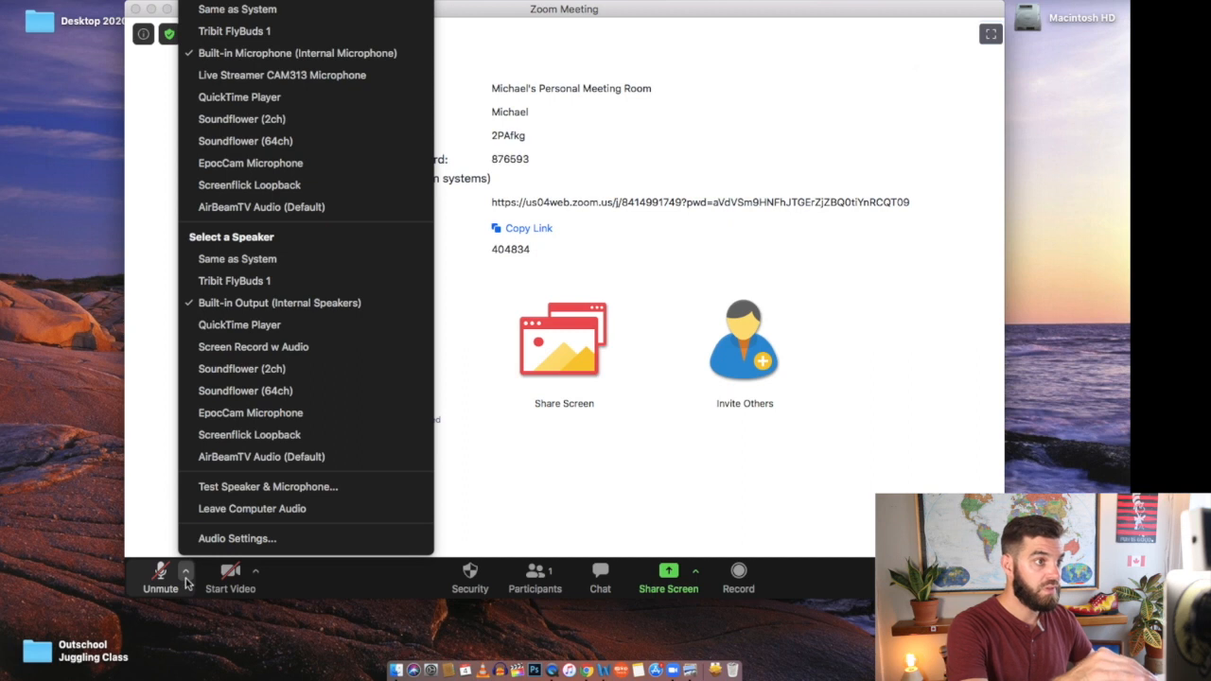
mouse_move(234, 30)
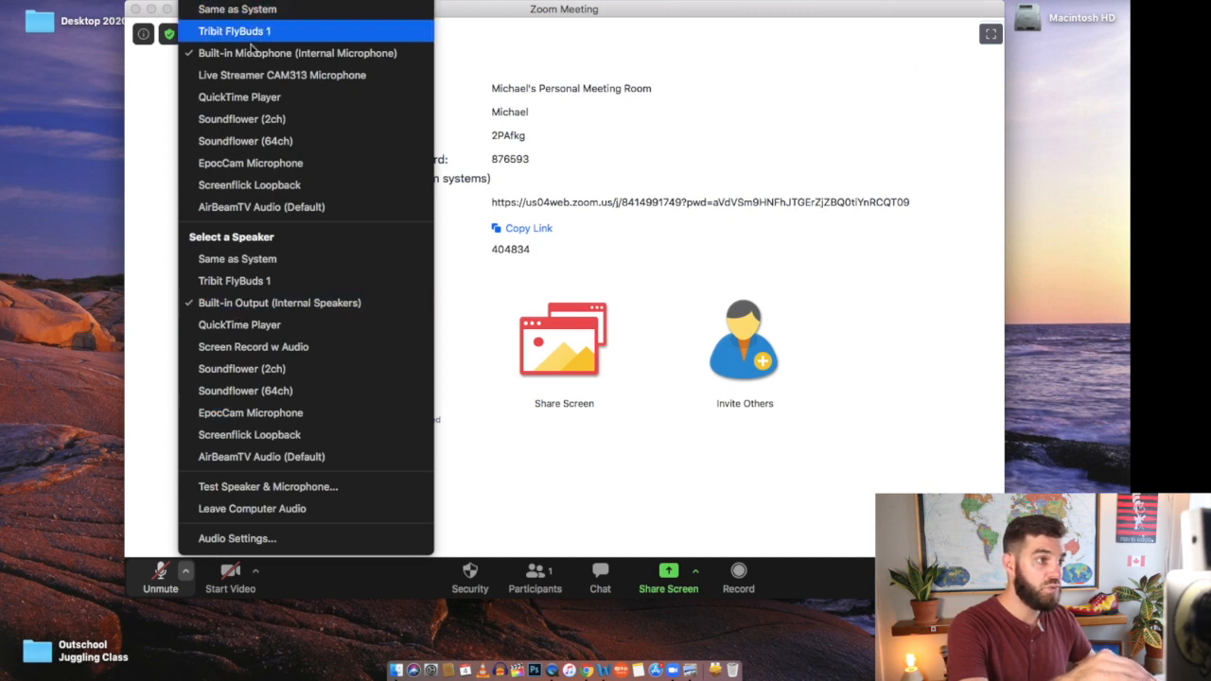
mouse_move(250, 185)
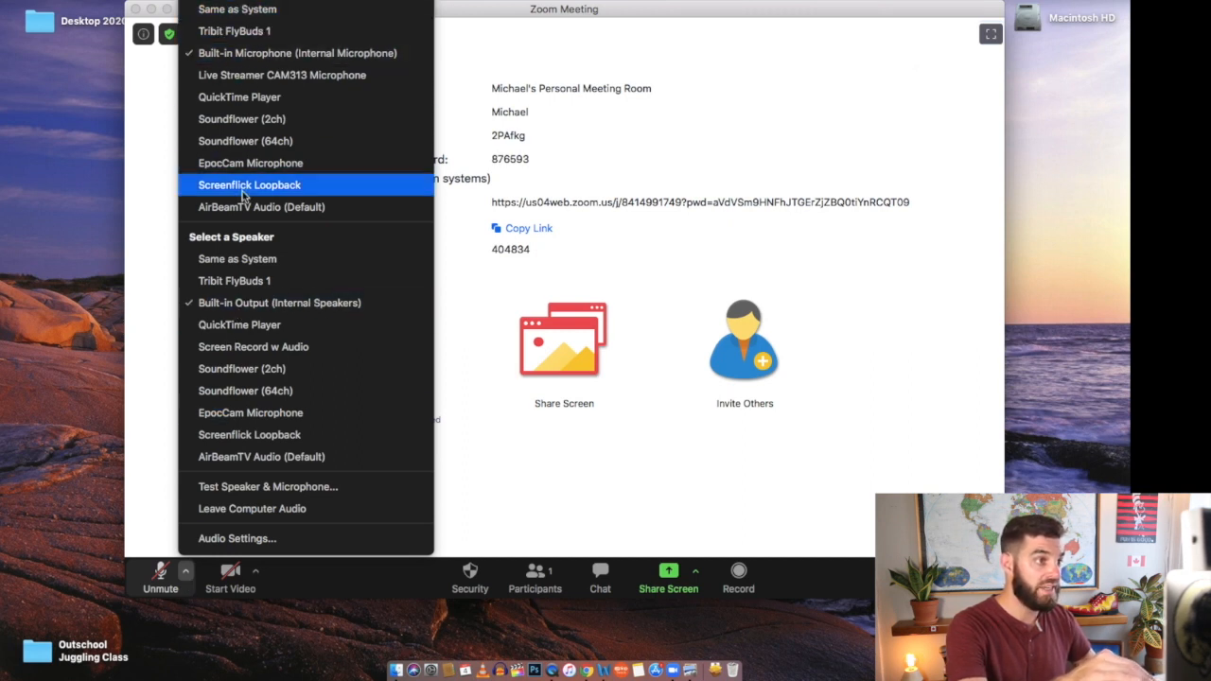
mouse_move(244, 257)
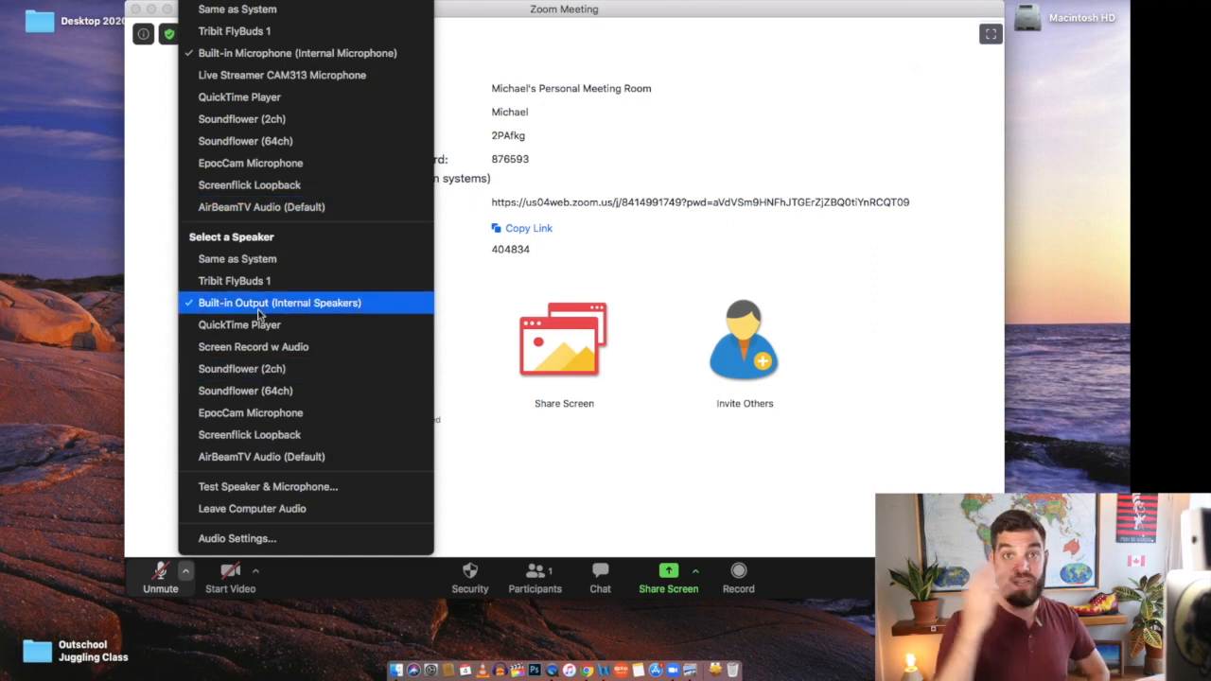
mouse_move(296, 106)
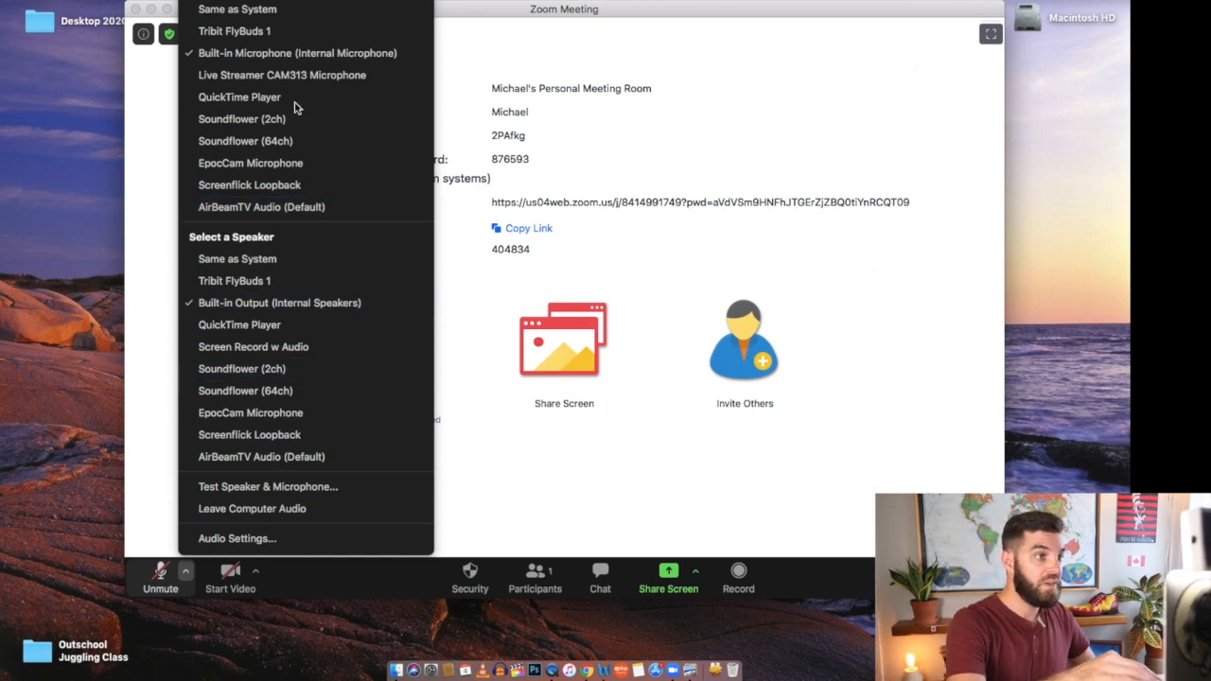
mouse_move(297, 53)
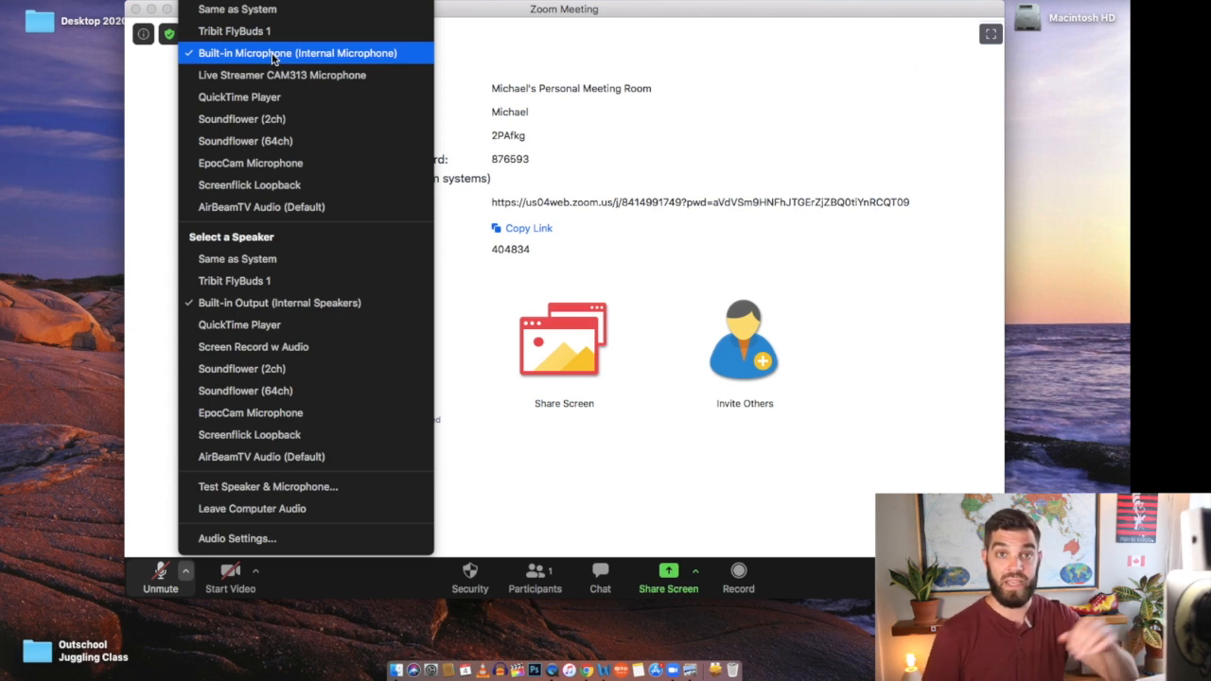
mouse_move(307, 246)
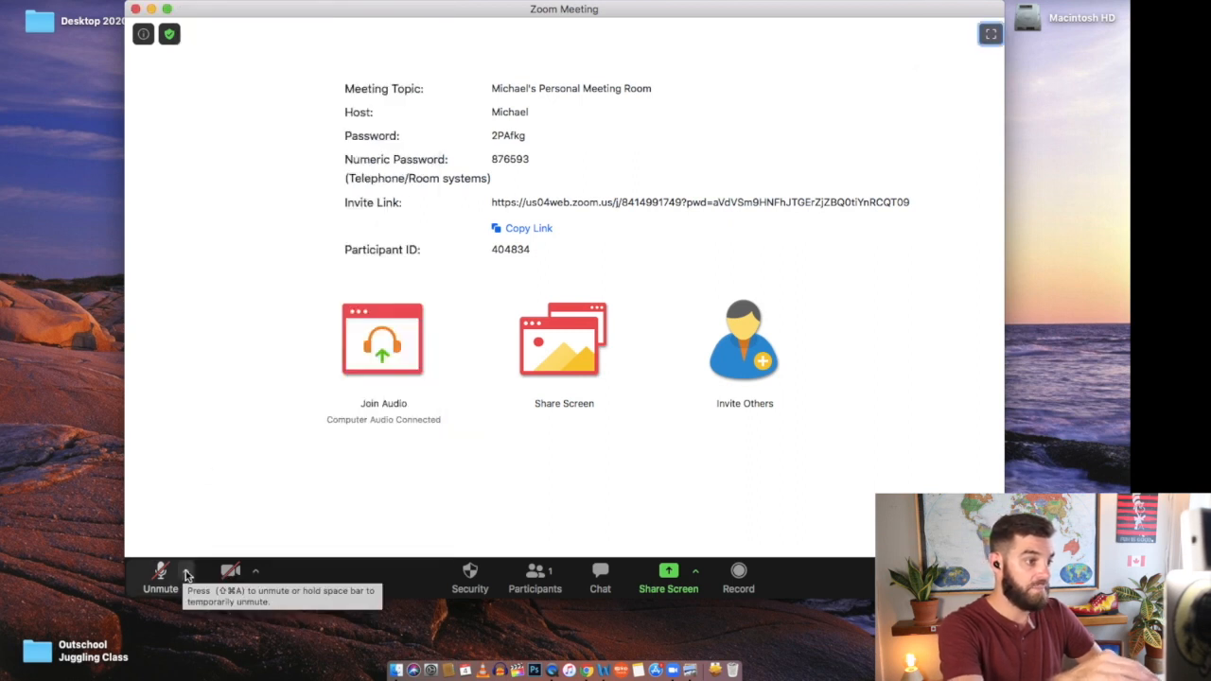
click(186, 569)
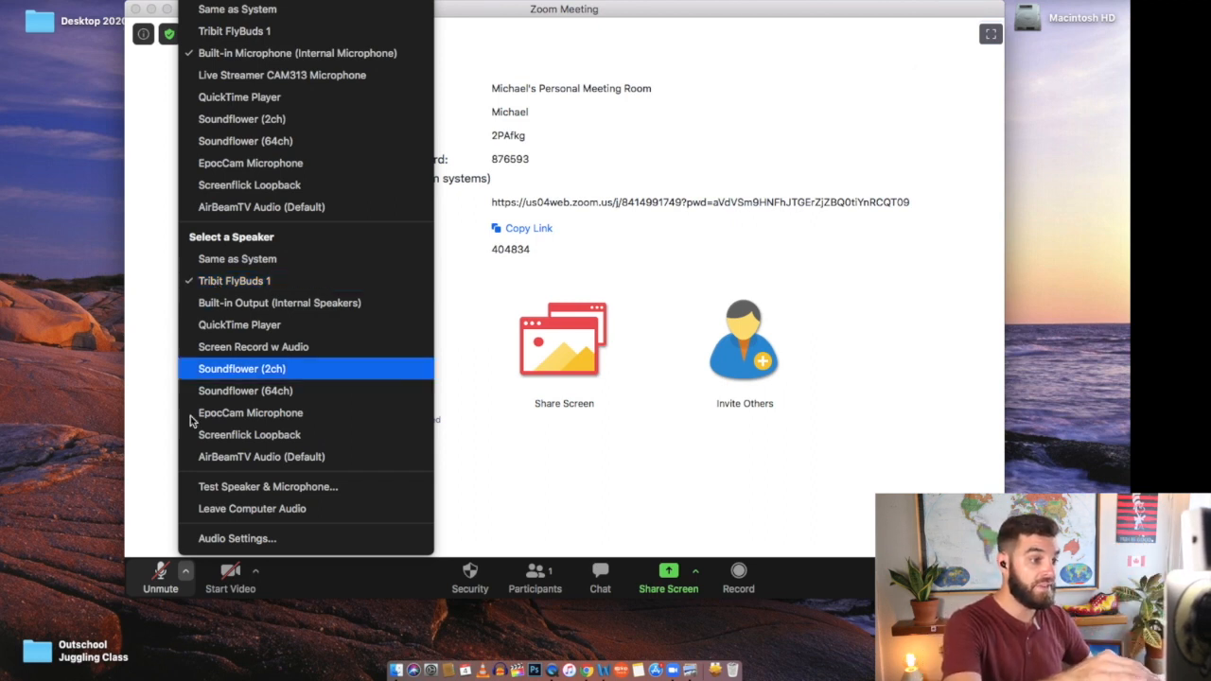
click(256, 571)
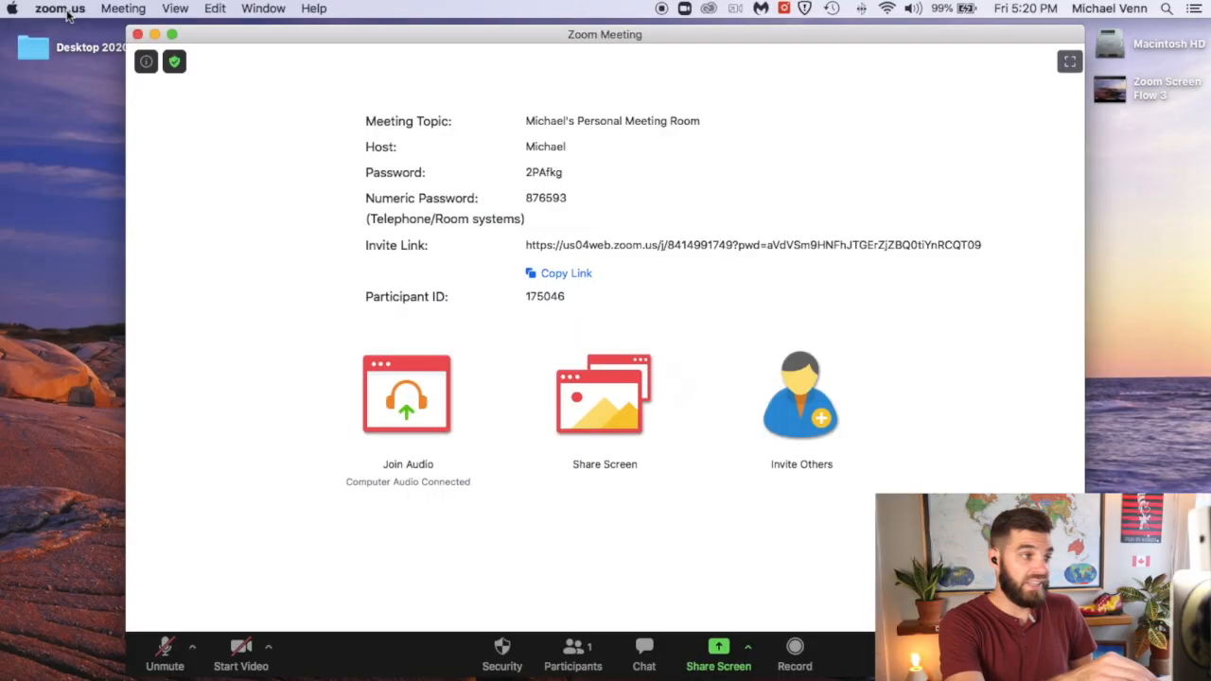
click(61, 8)
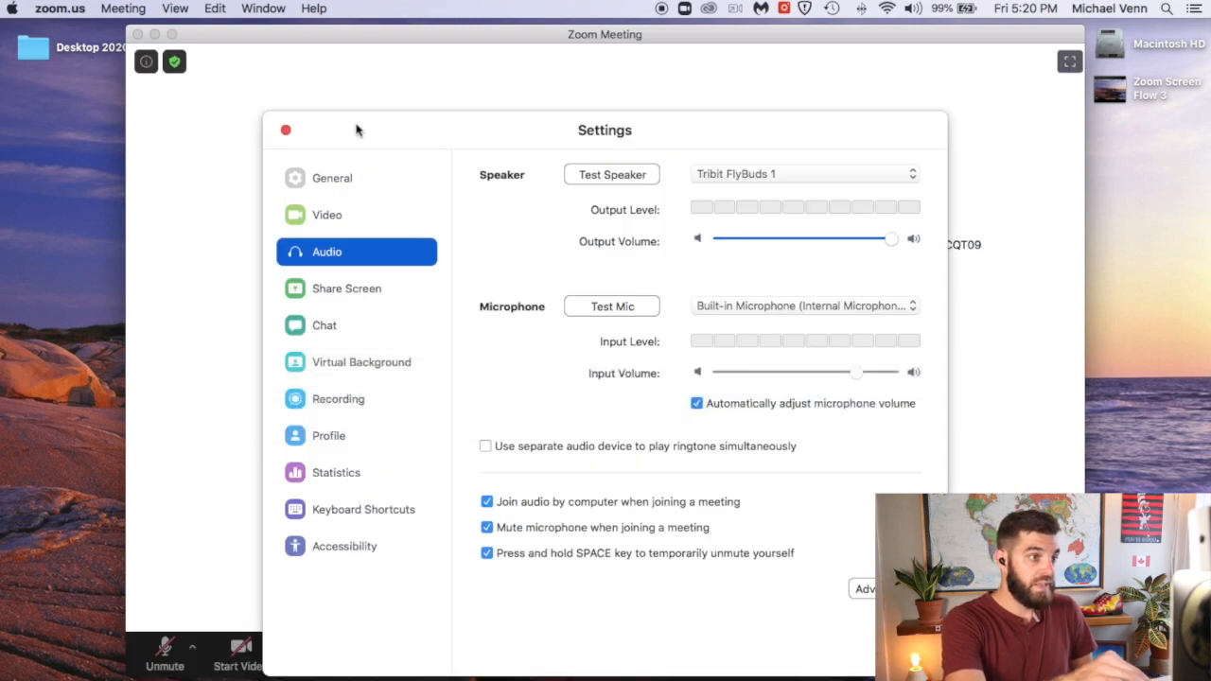
click(326, 216)
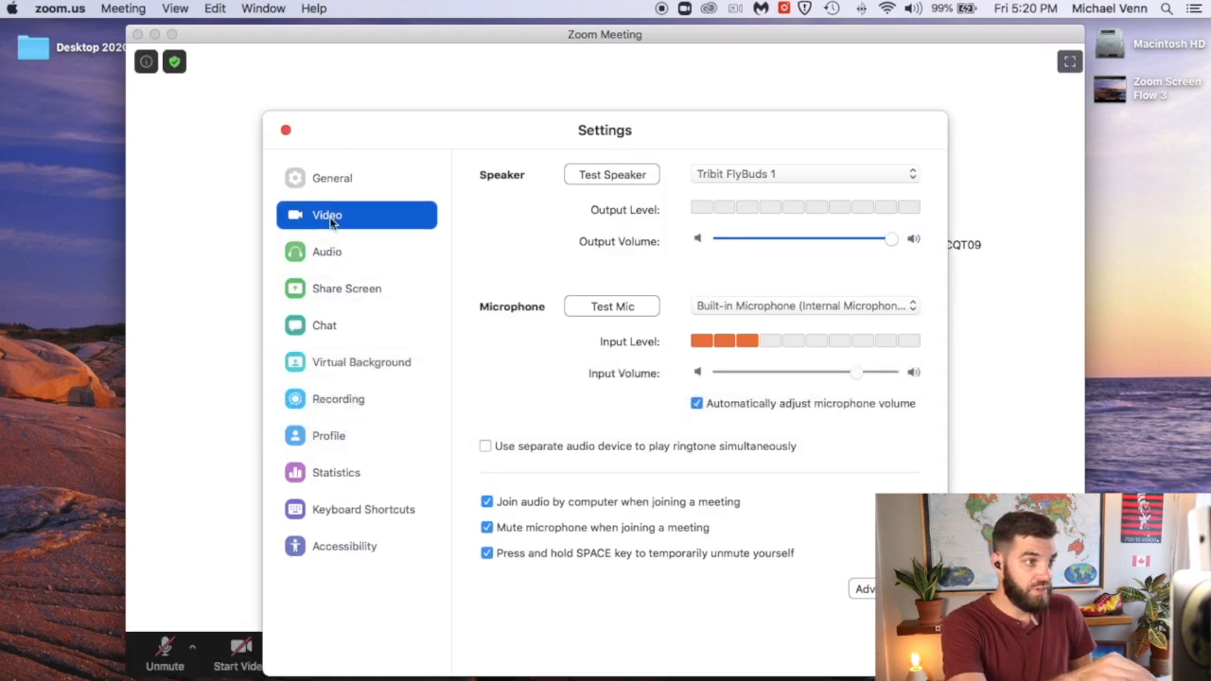
click(326, 216)
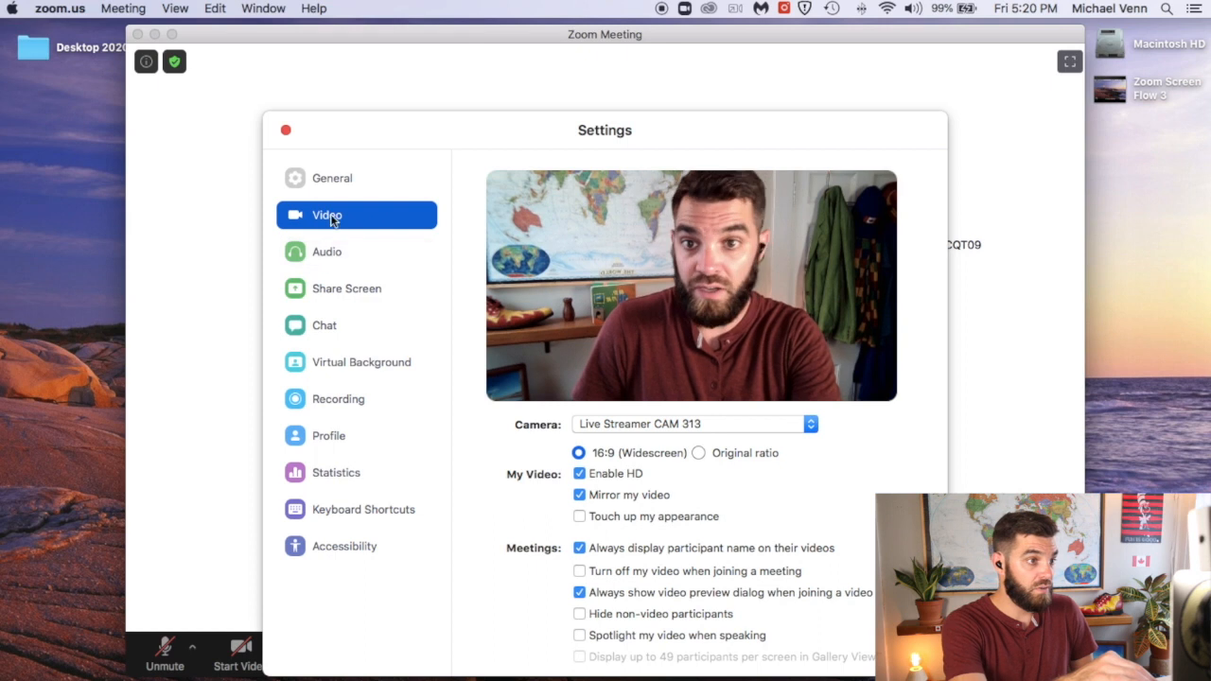
click(327, 252)
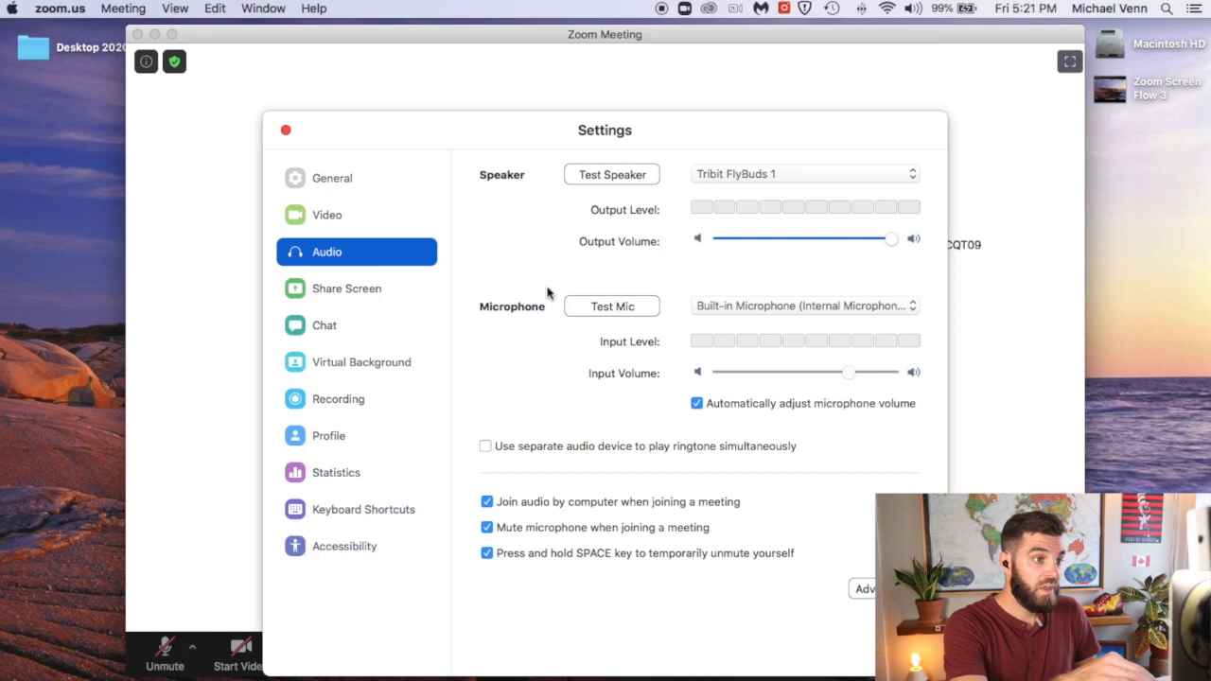
click(803, 305)
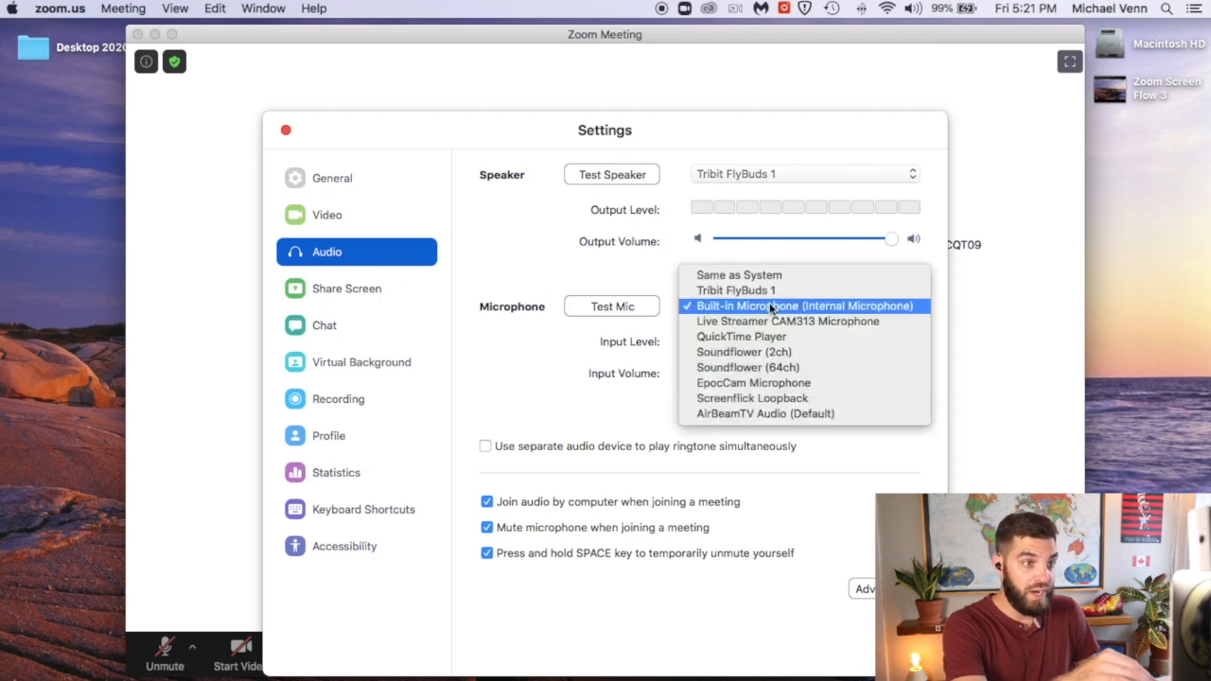
mouse_move(907, 310)
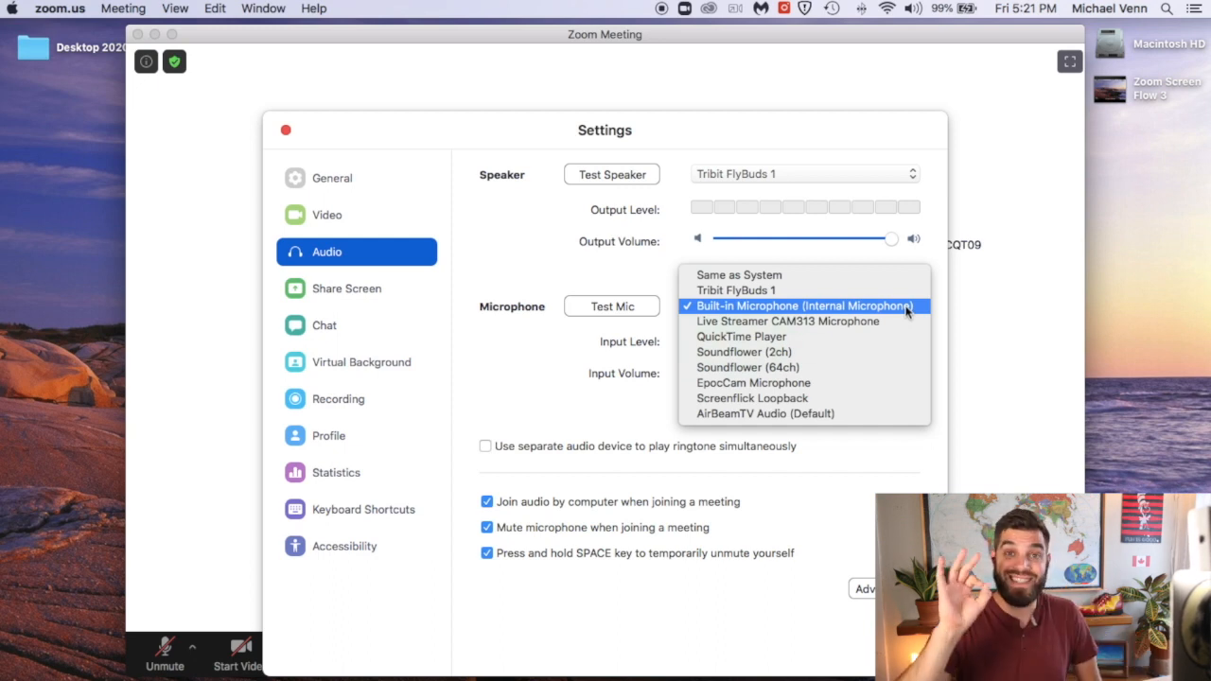
mouse_move(734, 292)
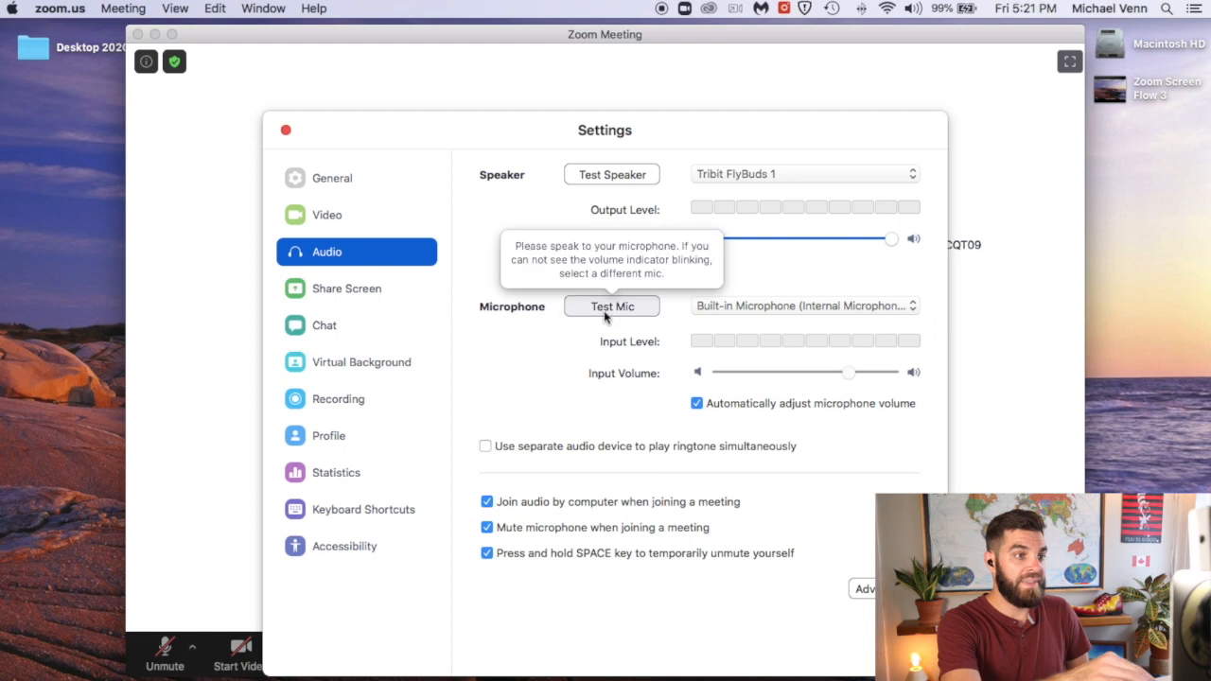
click(611, 306)
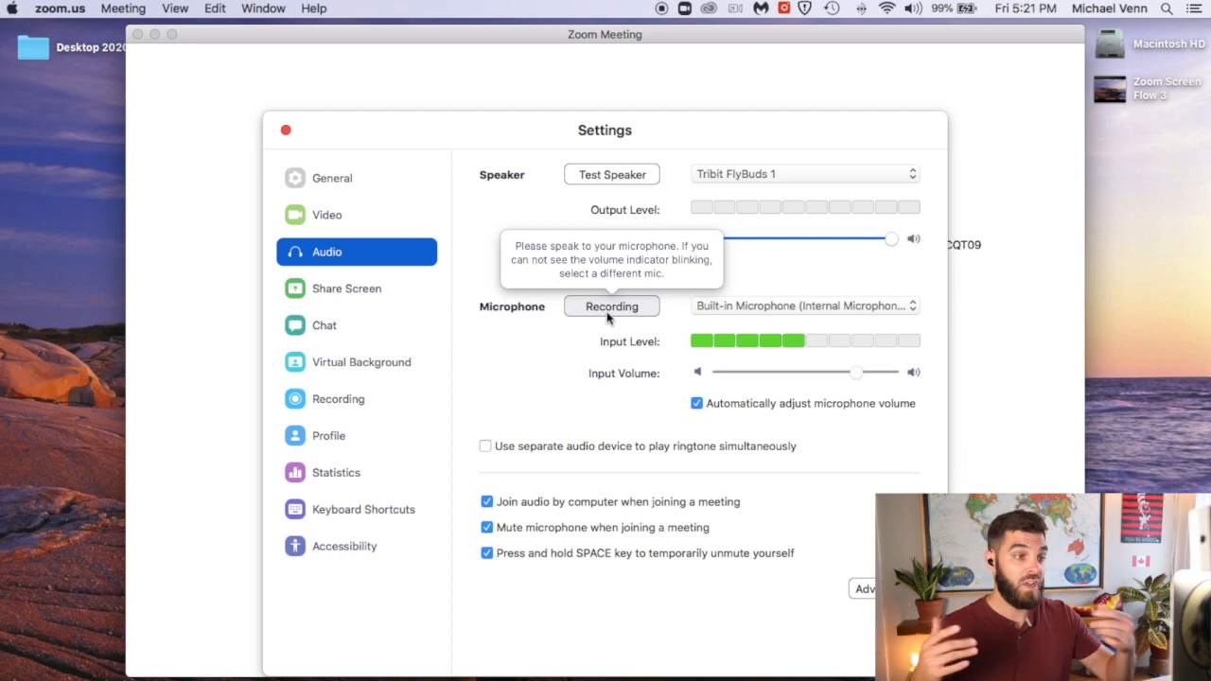
click(611, 306)
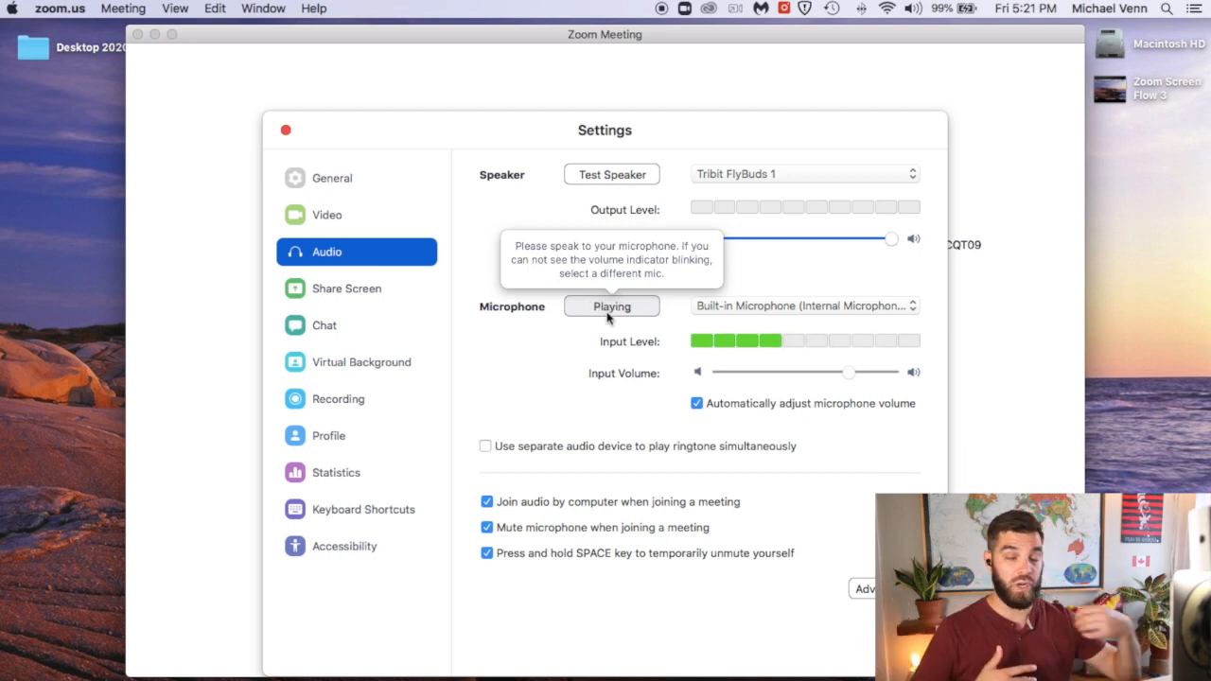
click(611, 307)
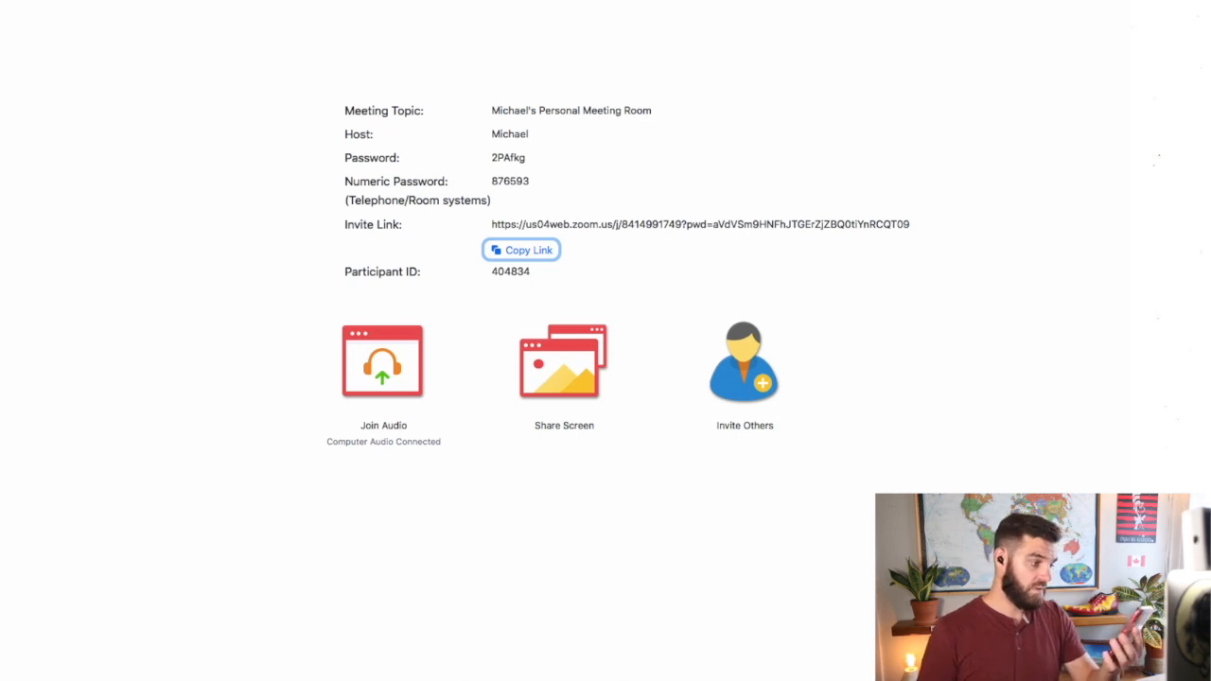
Show the participants list with both attendees and turn on the host's camera
click(522, 250)
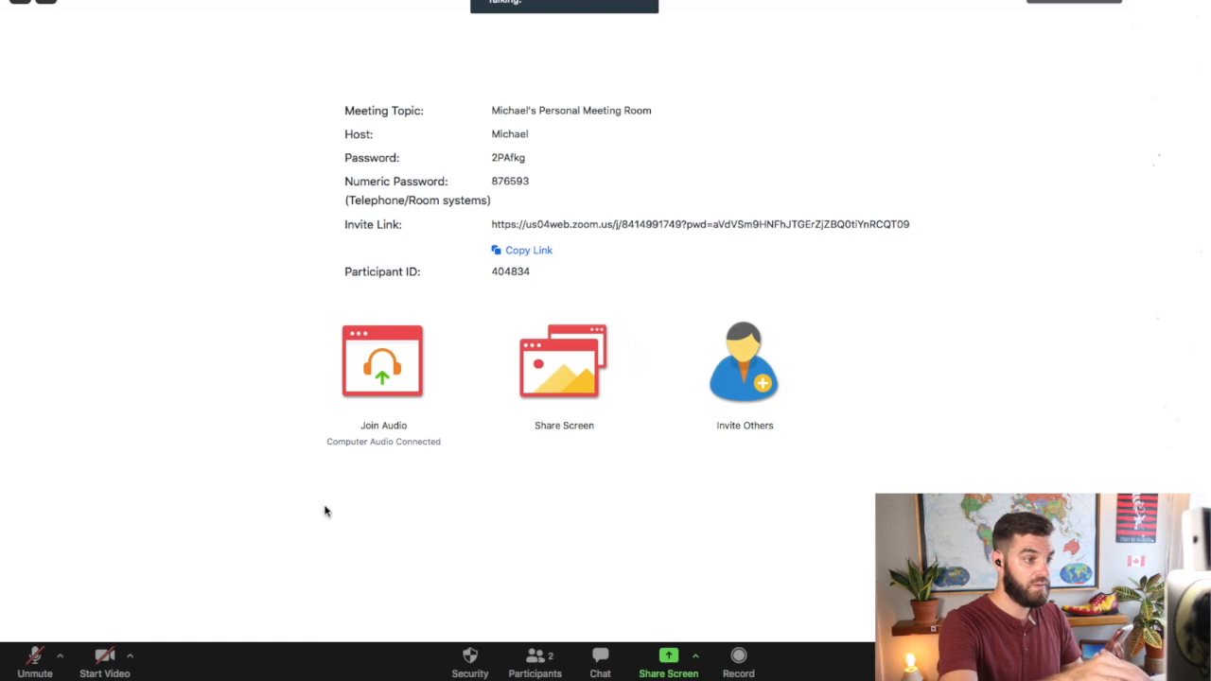
mouse_move(181, 652)
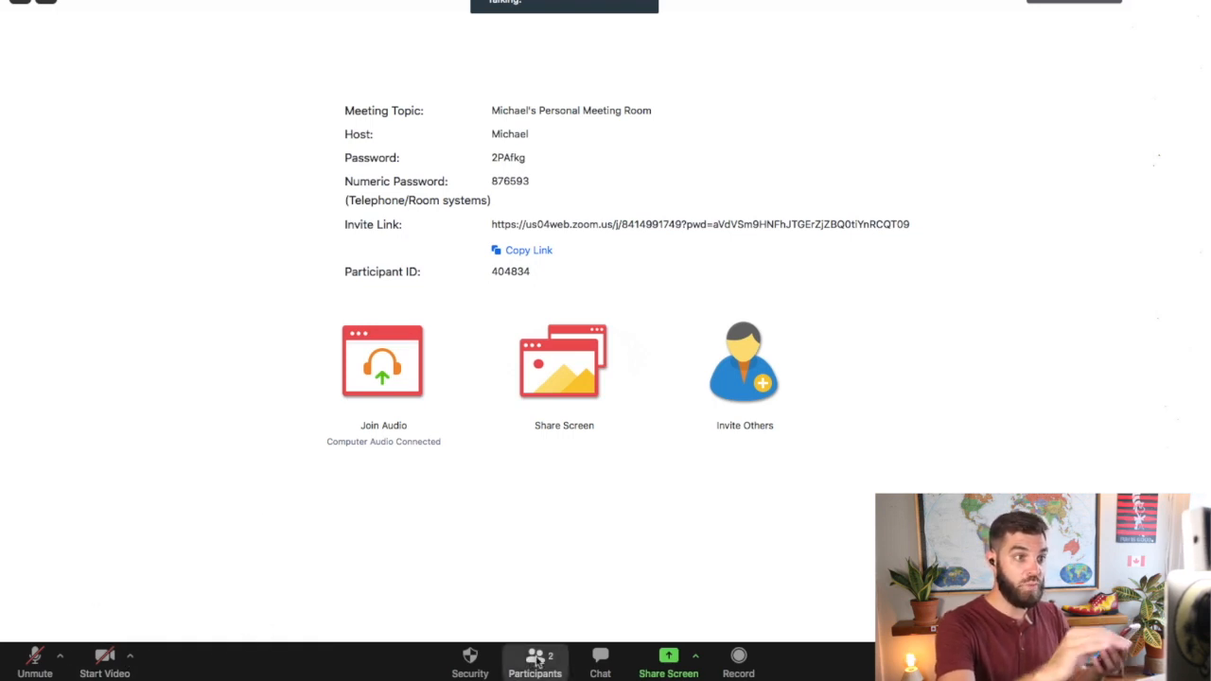
click(534, 662)
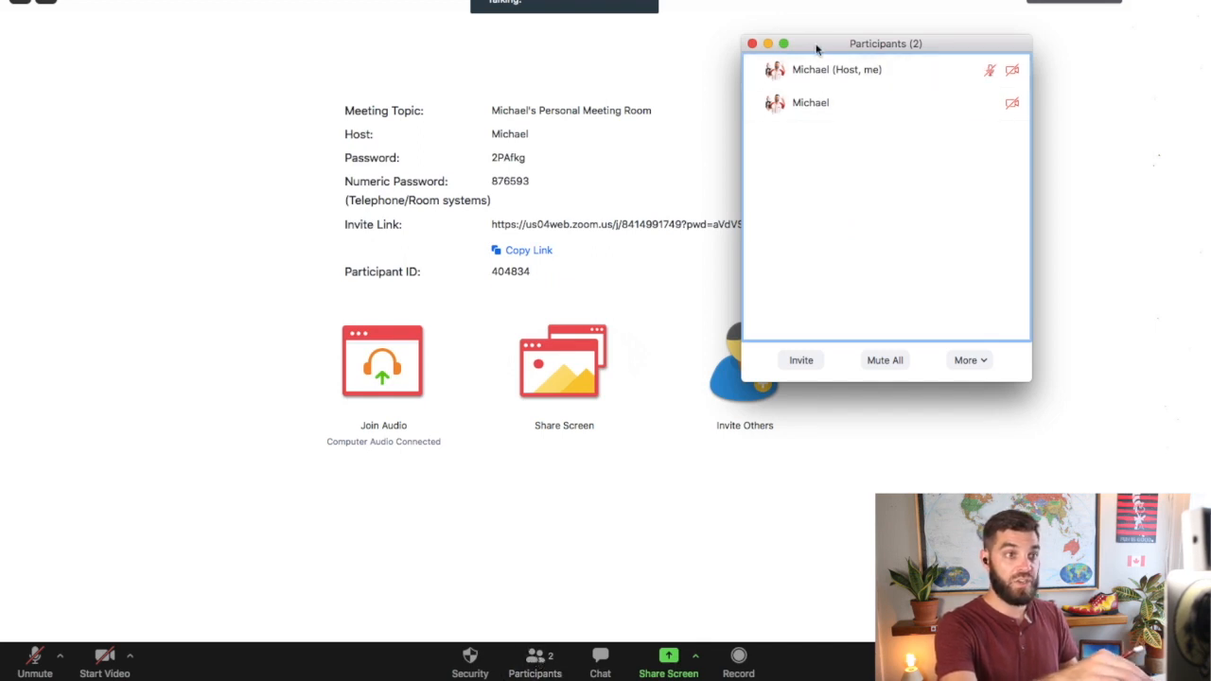
click(130, 659)
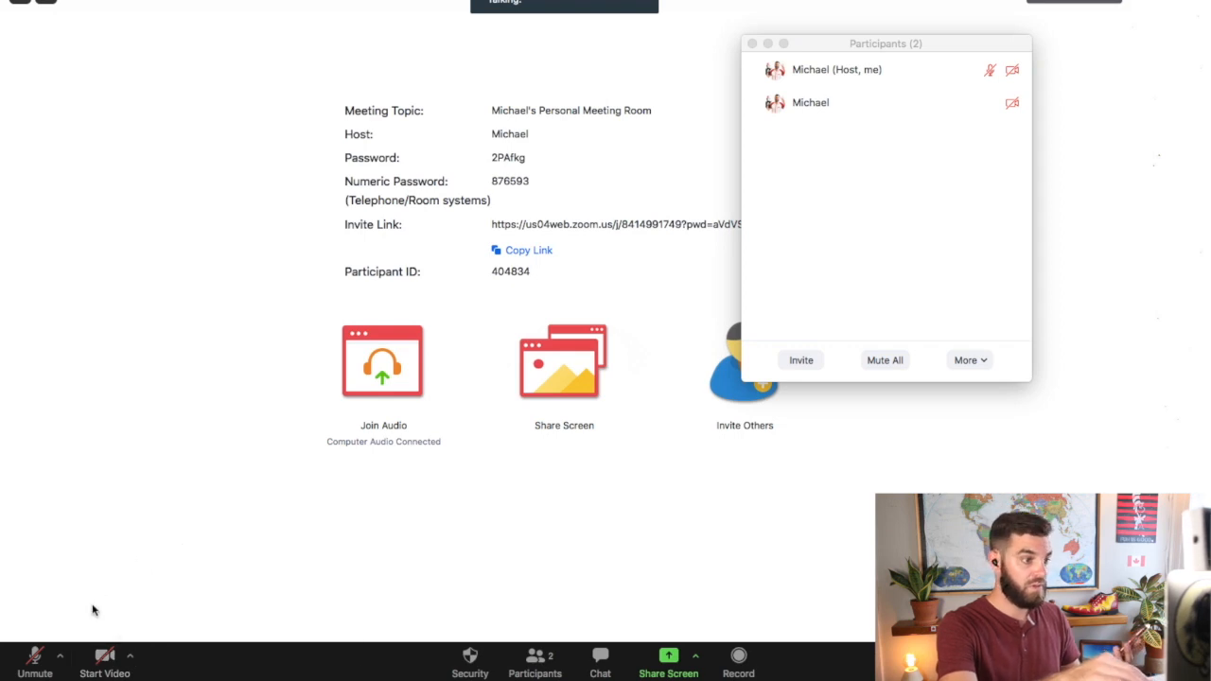
click(105, 661)
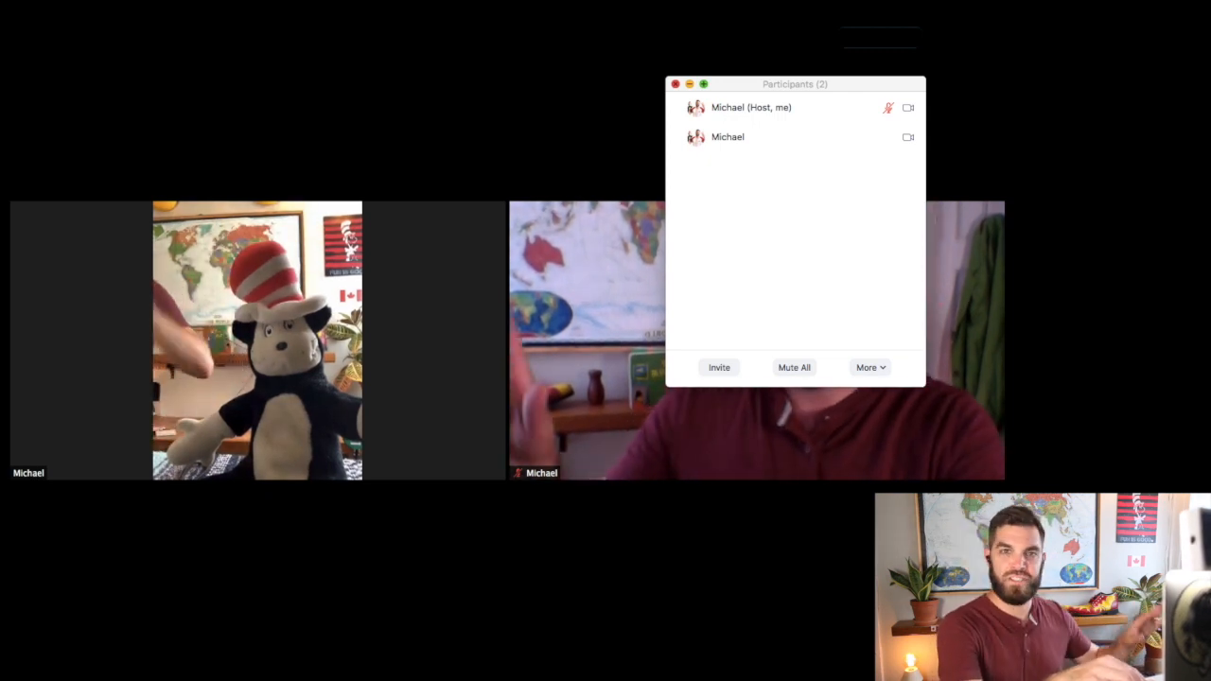
mouse_move(587, 100)
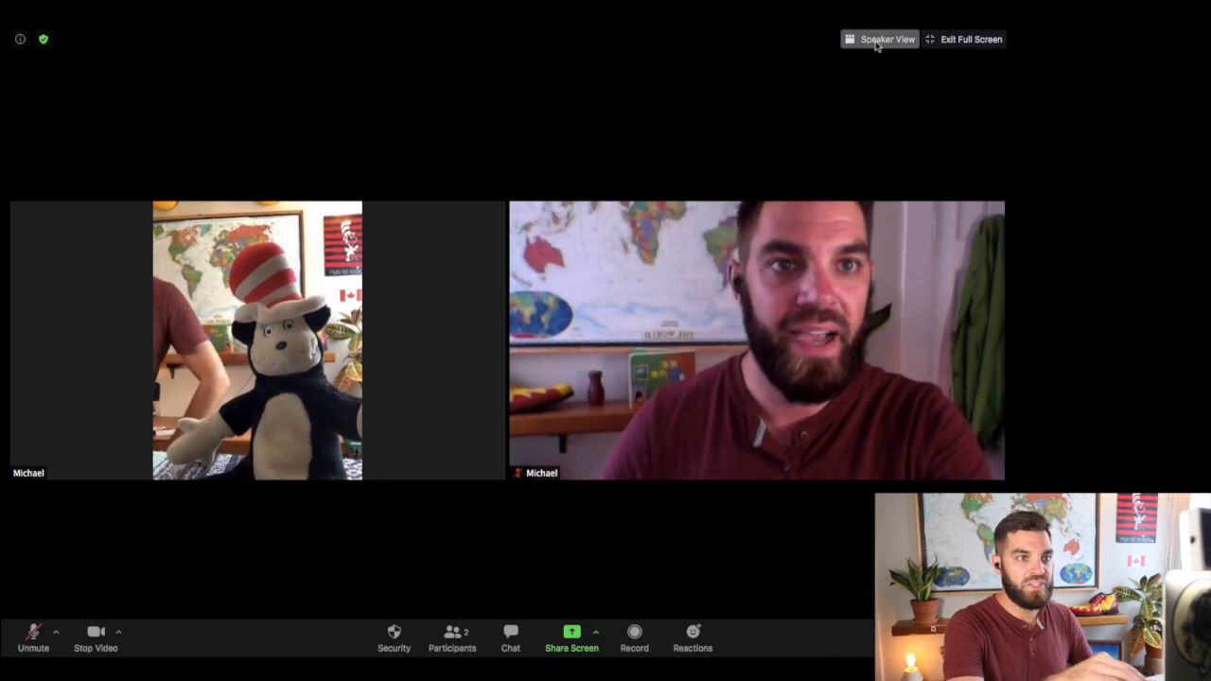
mouse_move(886, 37)
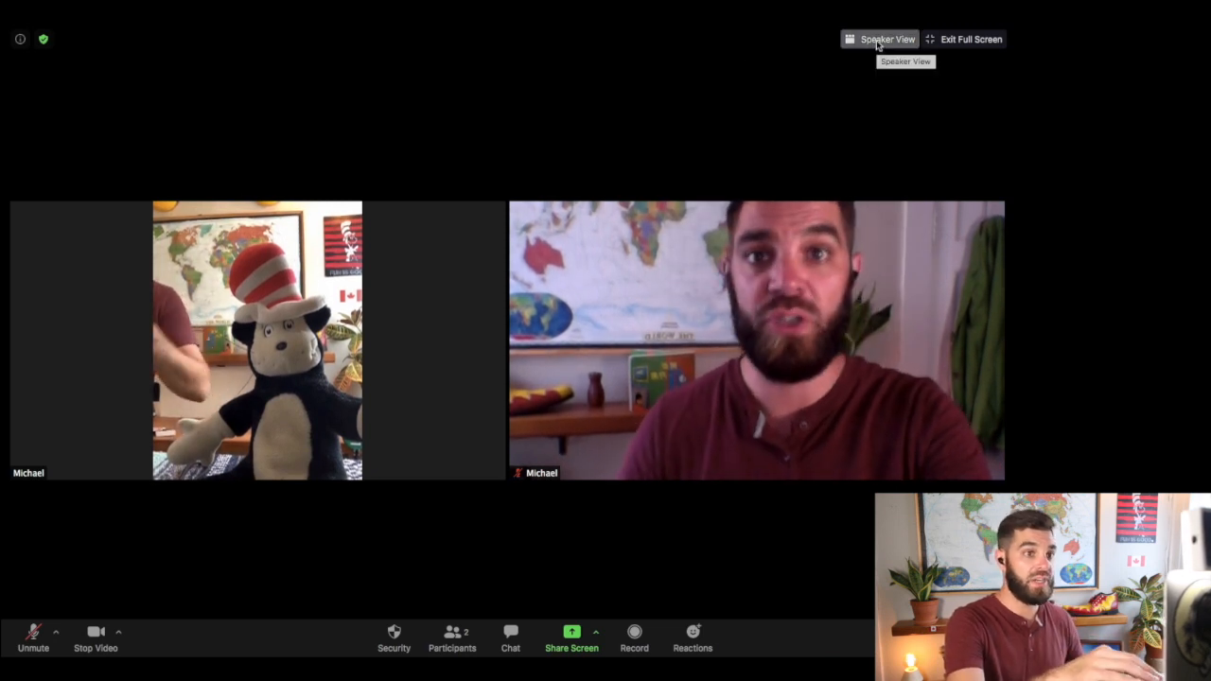
Switch to Speaker View, then back to Gallery View with both feeds side by side
click(886, 38)
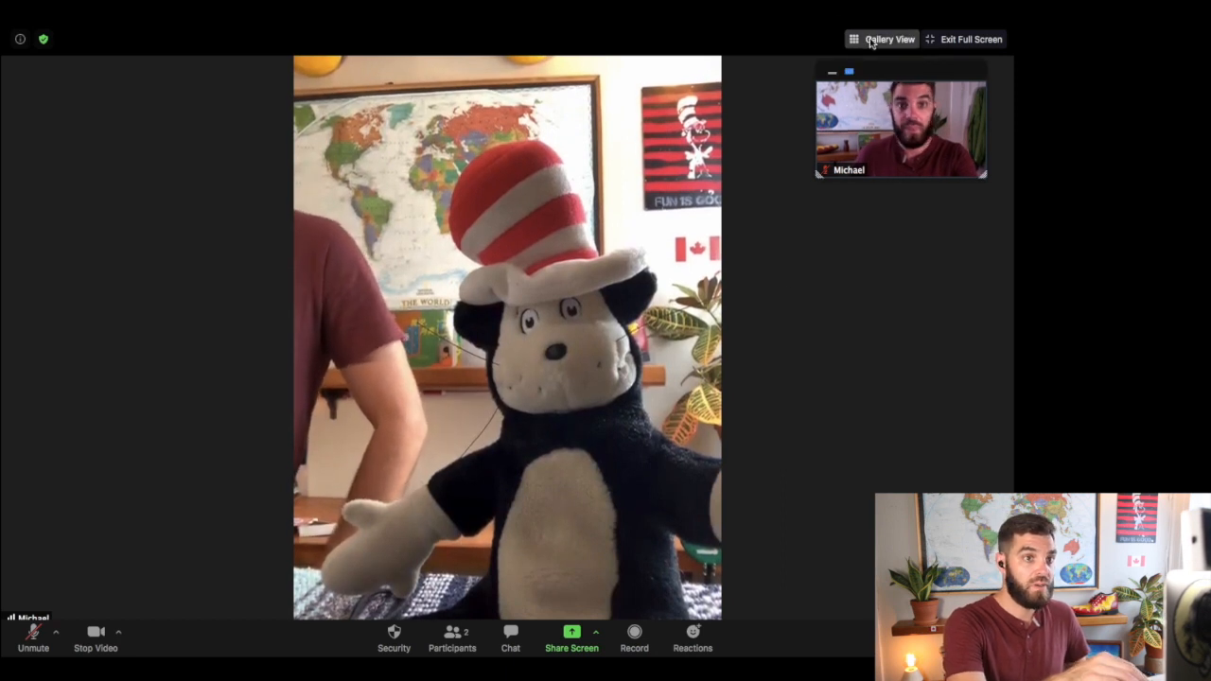
click(890, 38)
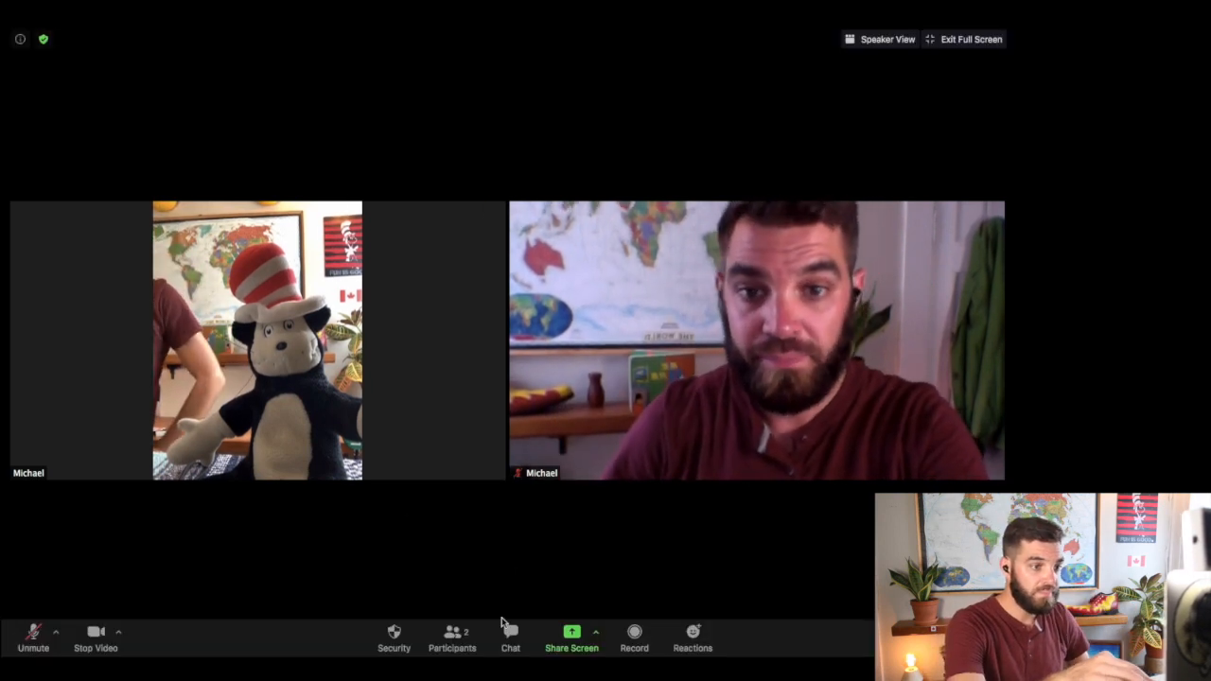
Bring up the chat, position it over the left video and address it to the student only
click(511, 640)
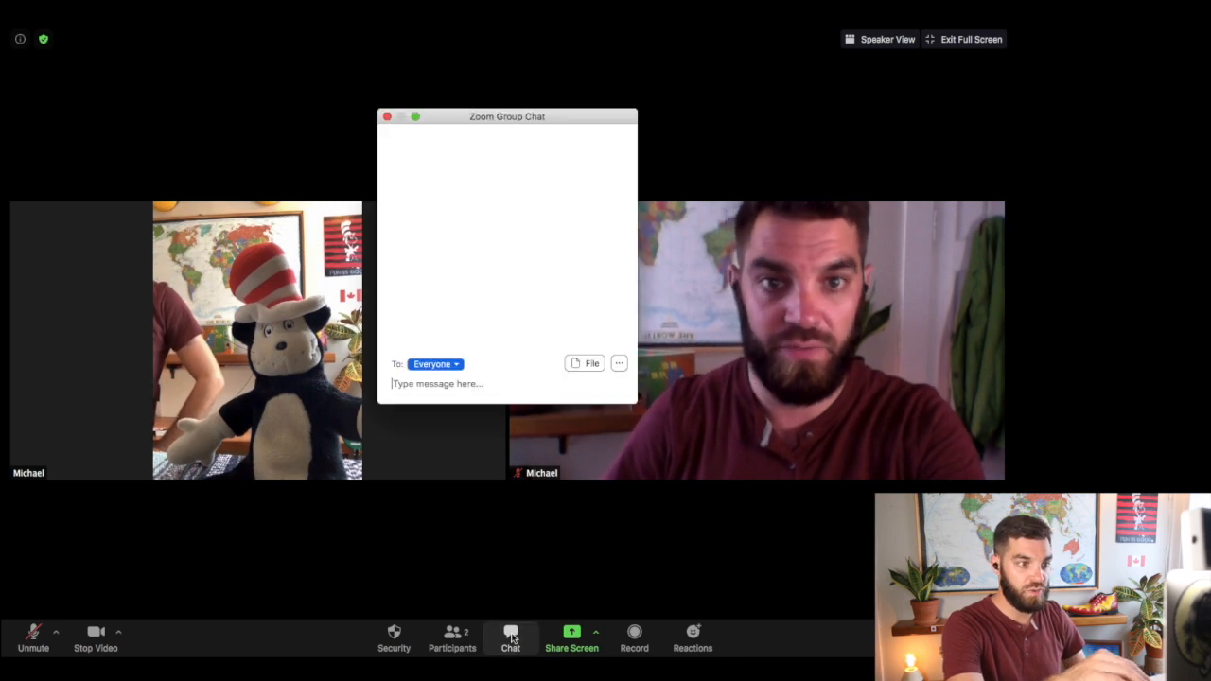
drag(508, 116, 670, 140)
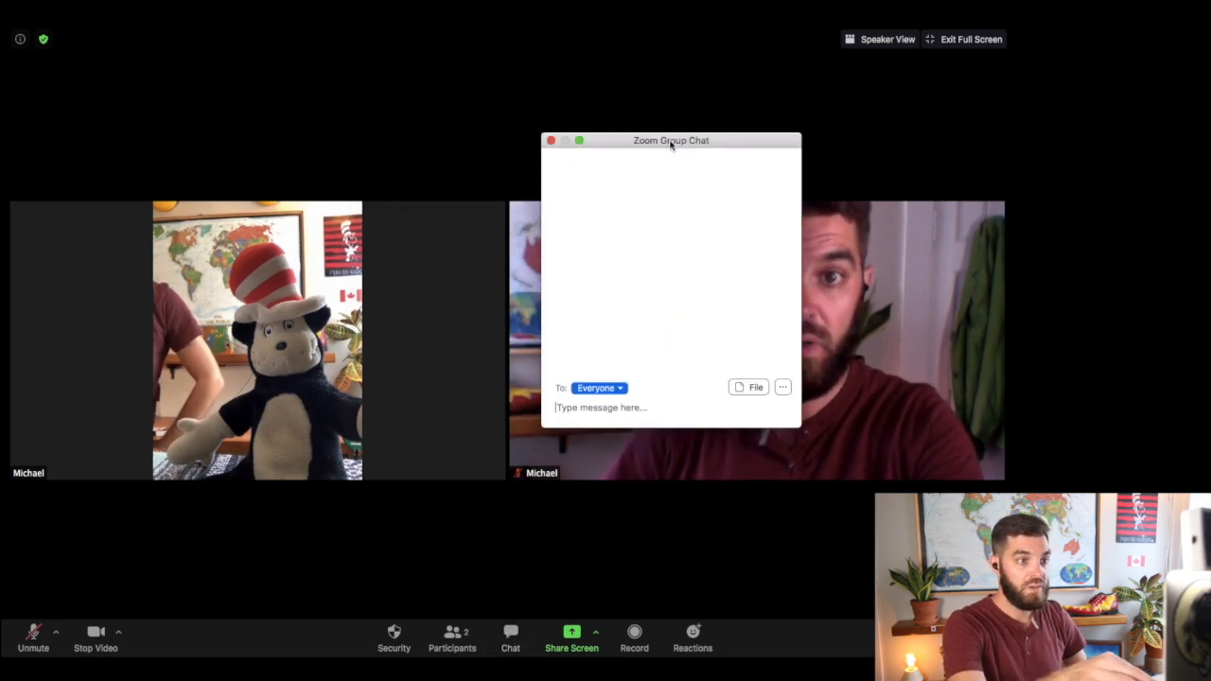
drag(670, 140, 712, 132)
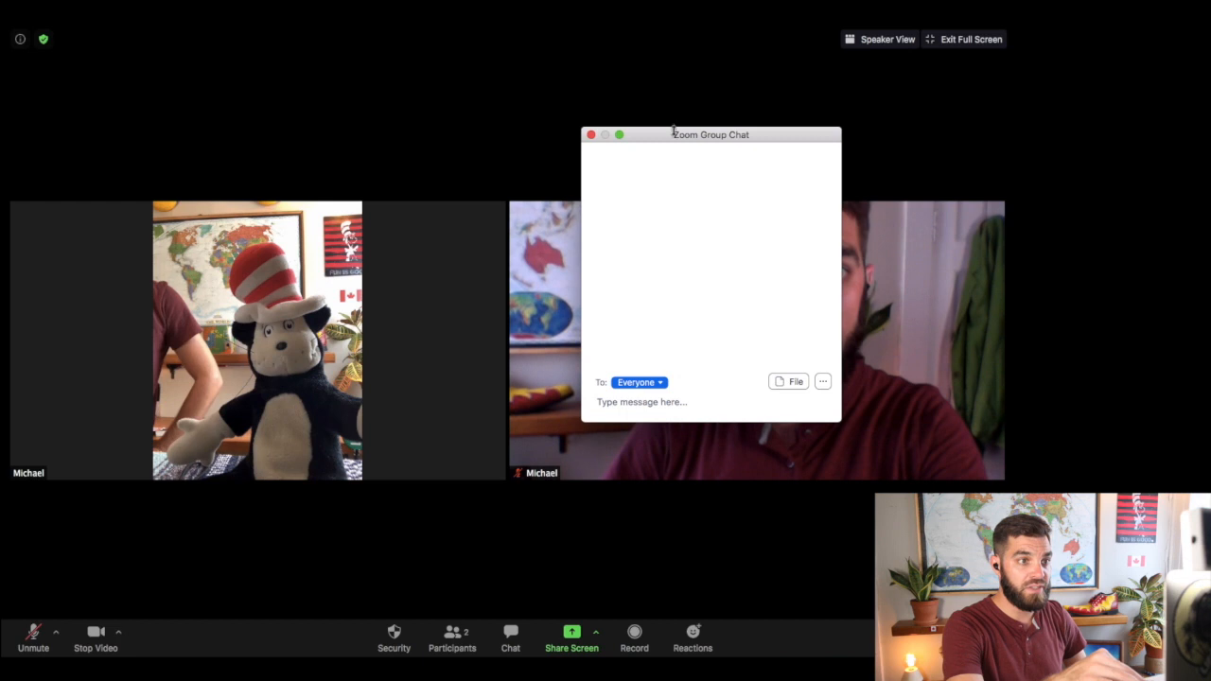
drag(710, 133, 346, 91)
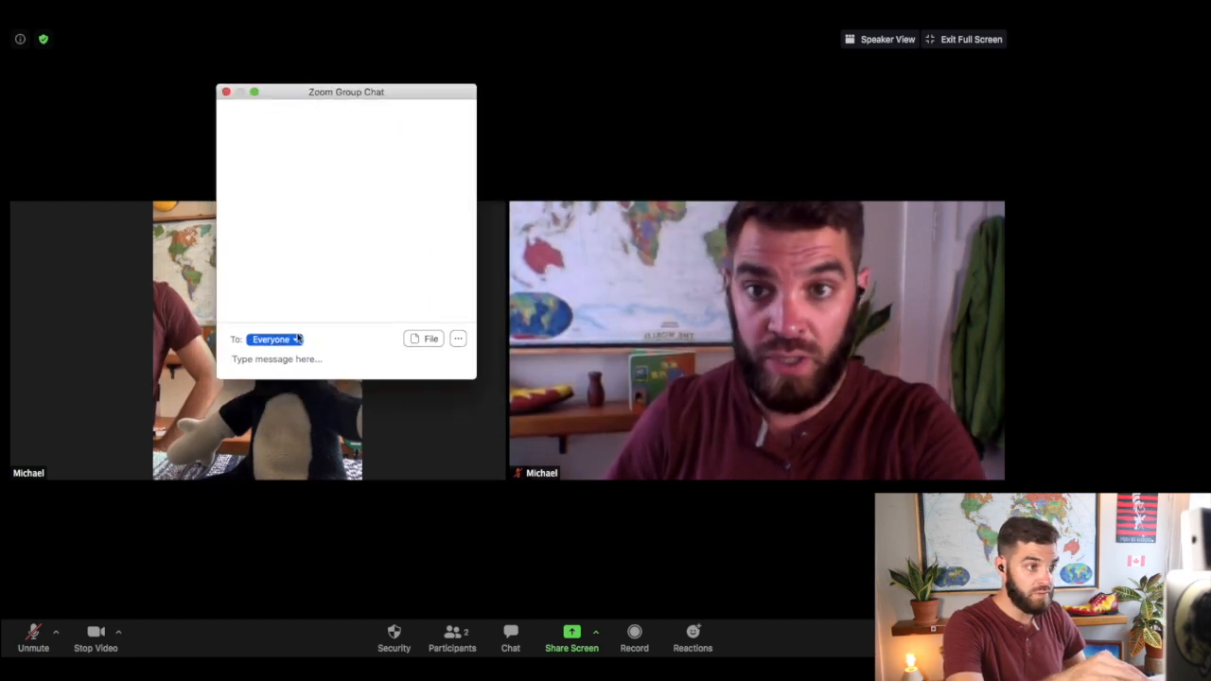
click(275, 339)
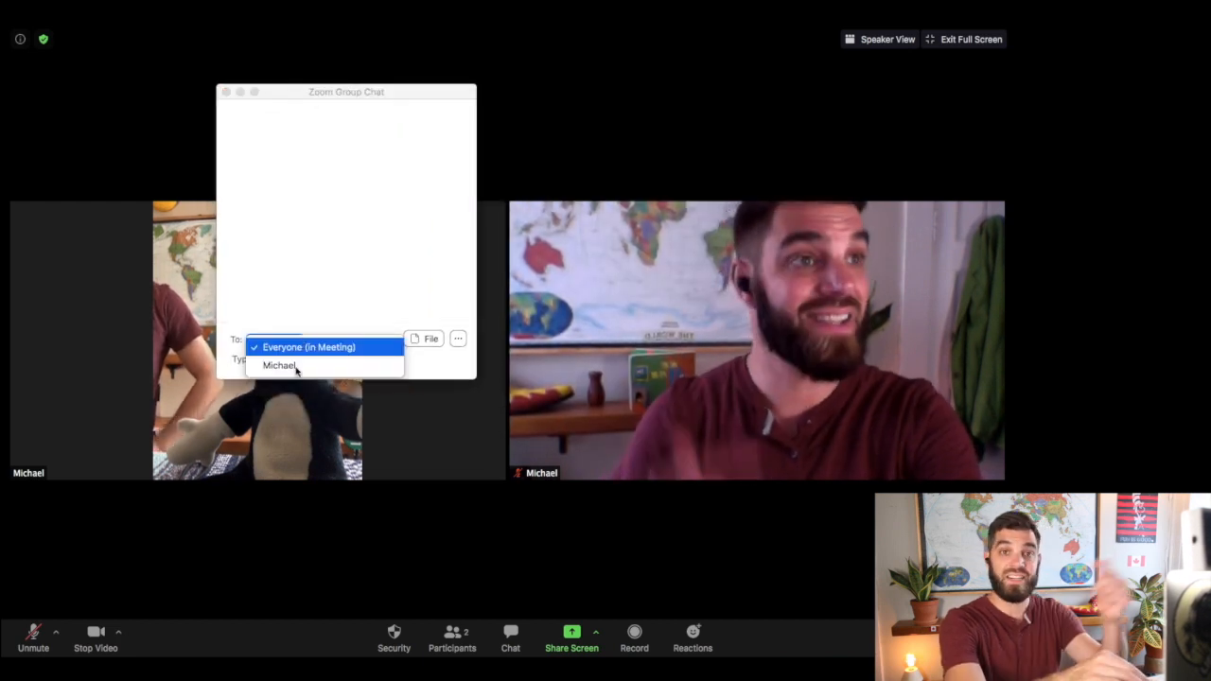
click(280, 367)
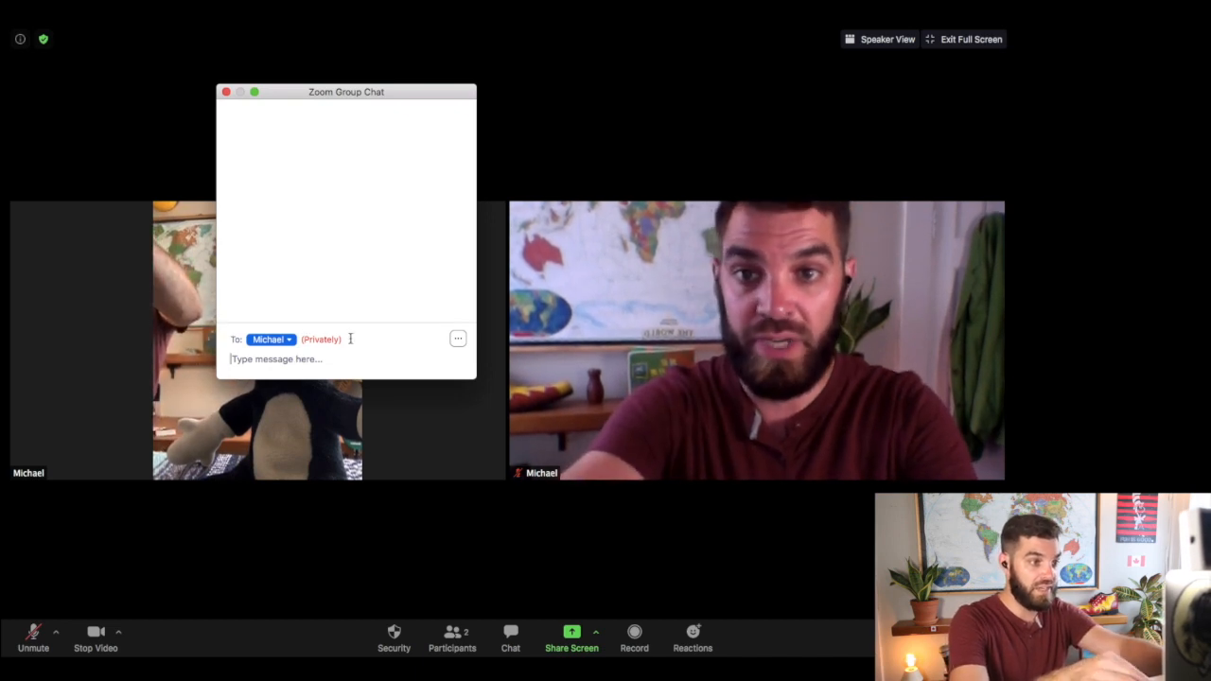
Send the student a greeting and 'How are you?' privately, then close the chat
text(H)
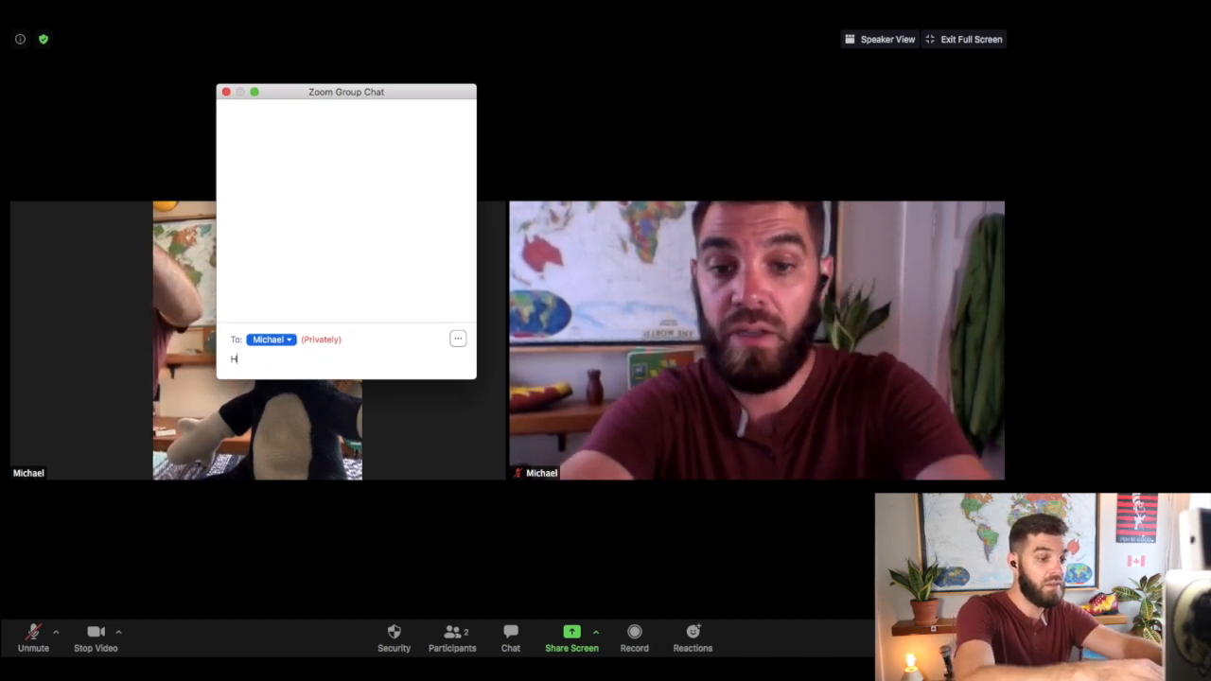
key(enter)
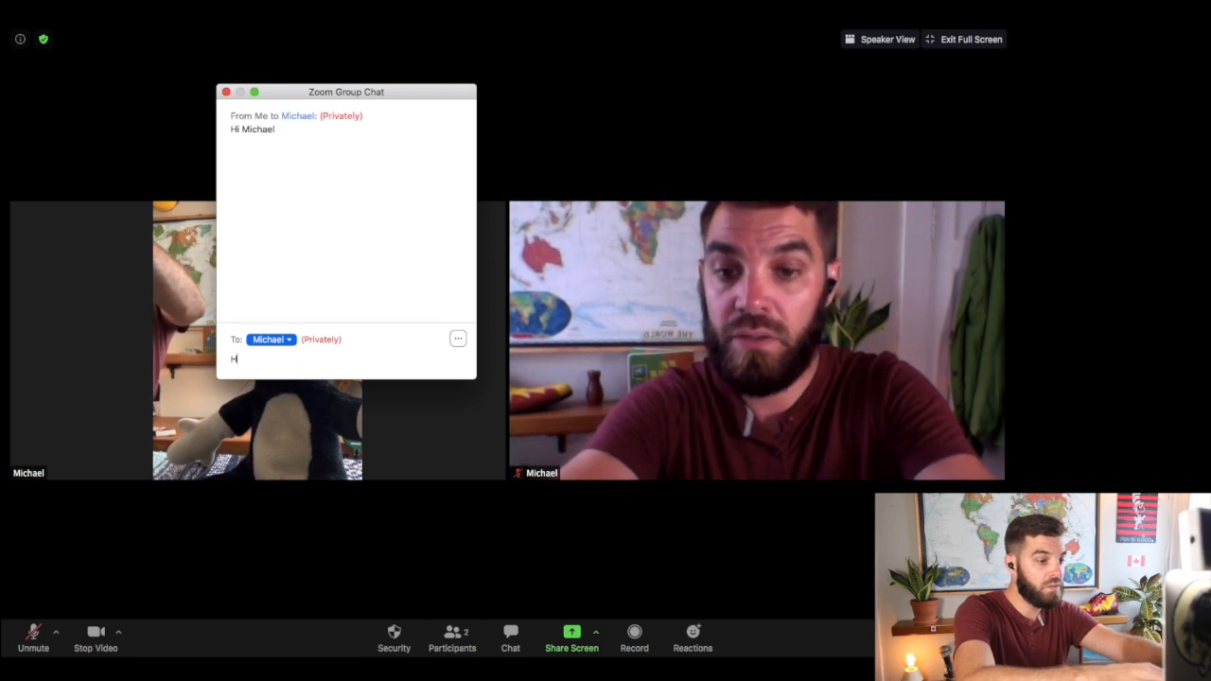
text(ow are you?)
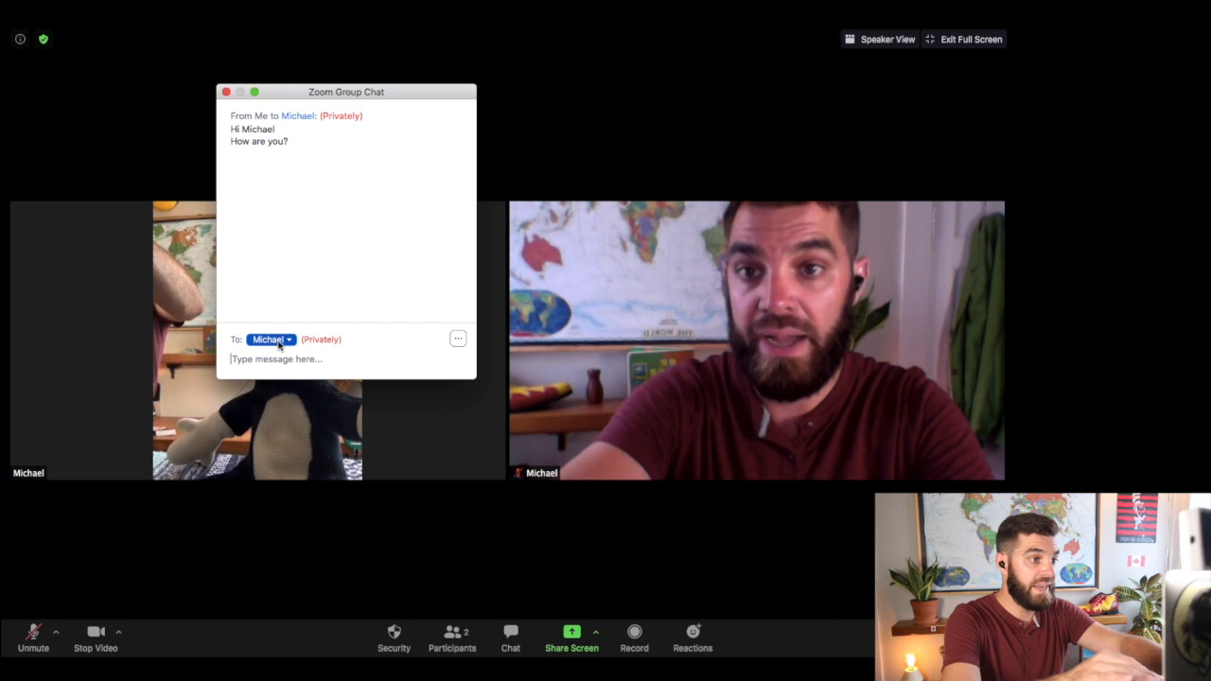
click(273, 339)
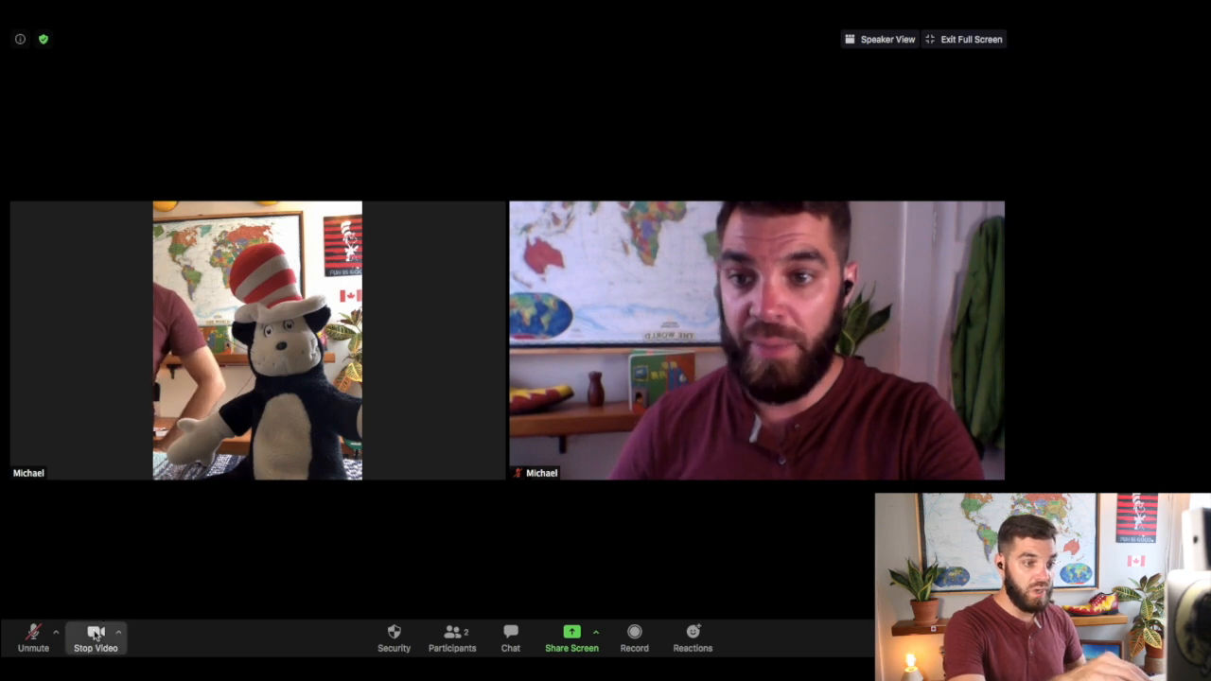
Turn off the host's camera, share the Circus & Juggling Preview window, then stop sharing
click(95, 640)
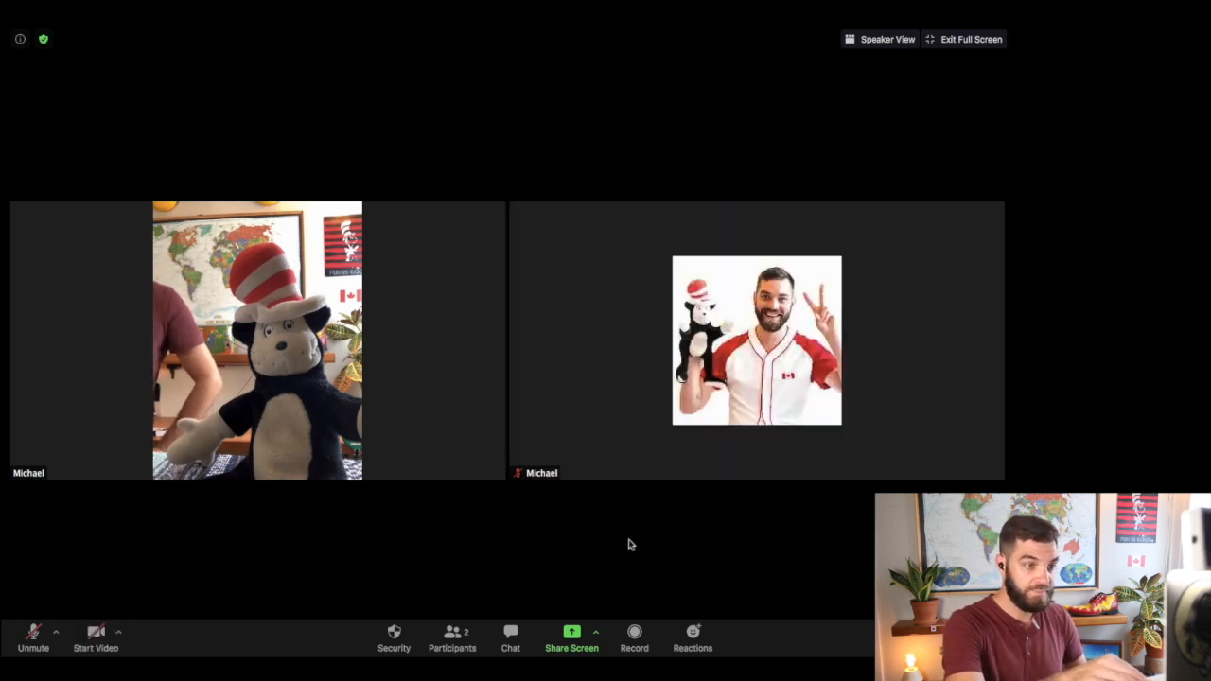
mouse_move(571, 634)
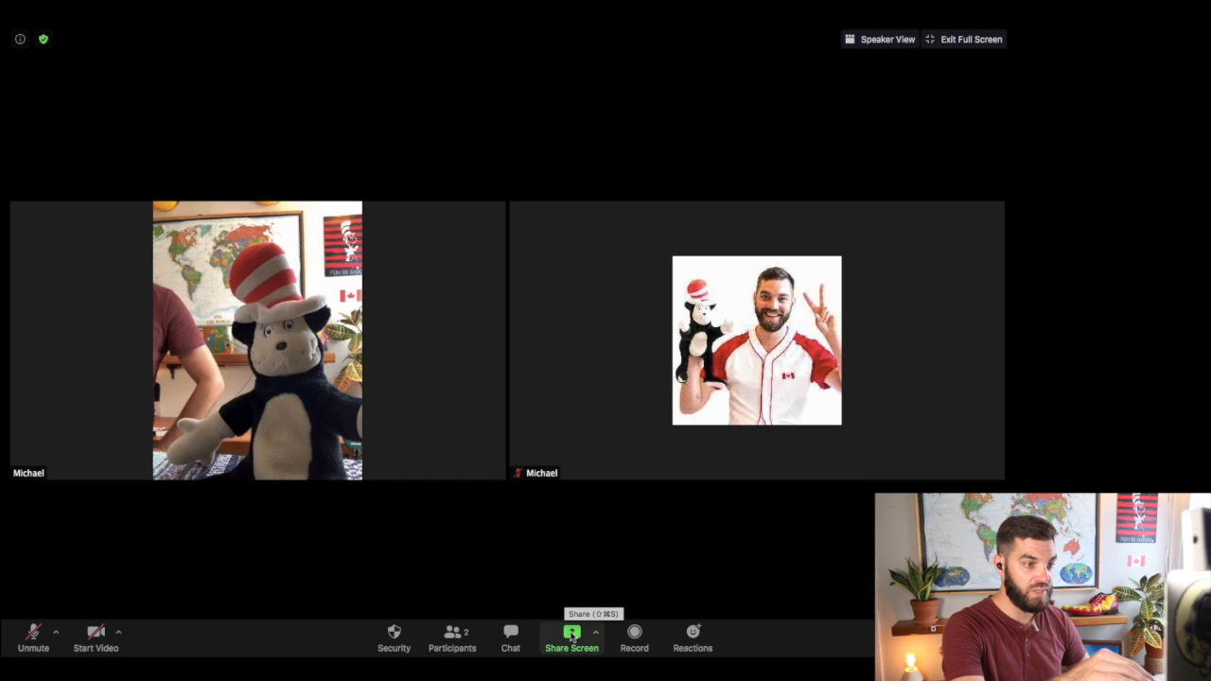
click(572, 640)
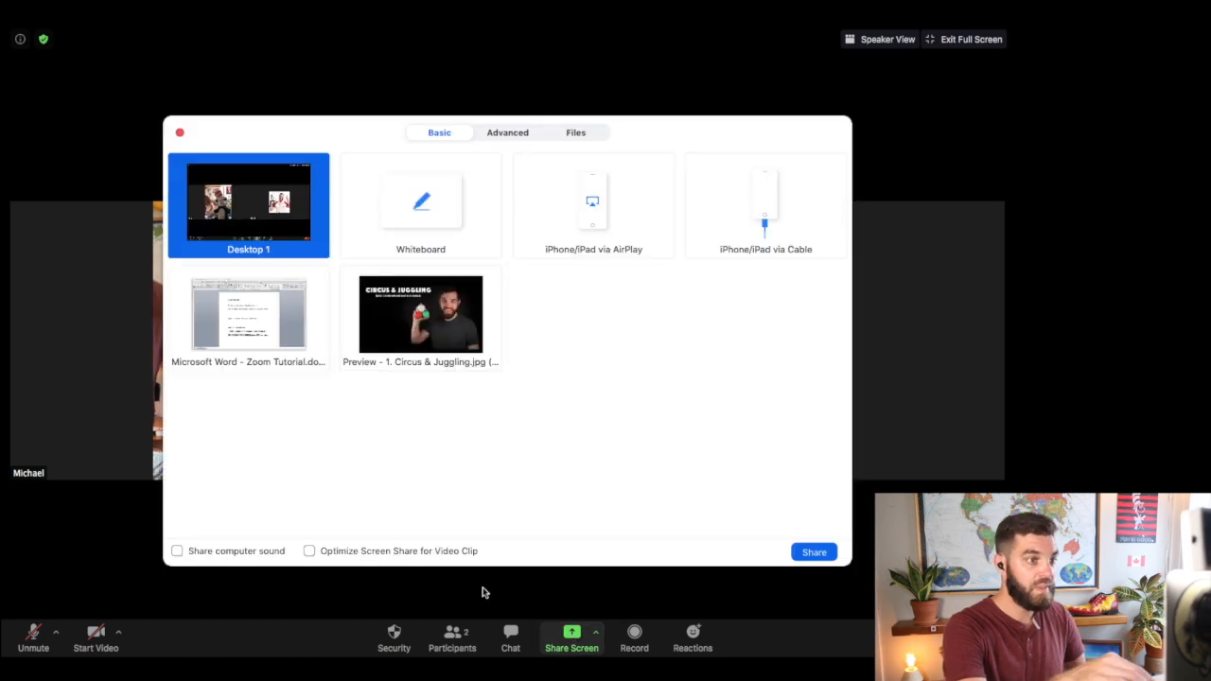
mouse_move(424, 450)
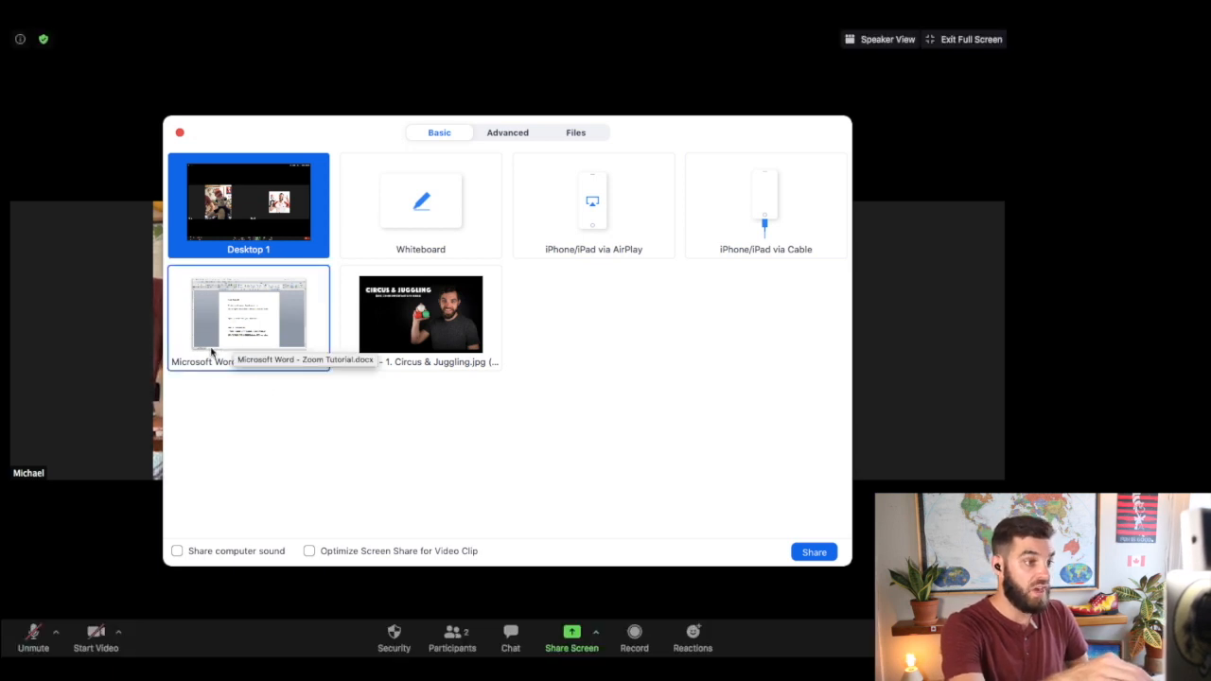
mouse_move(398, 306)
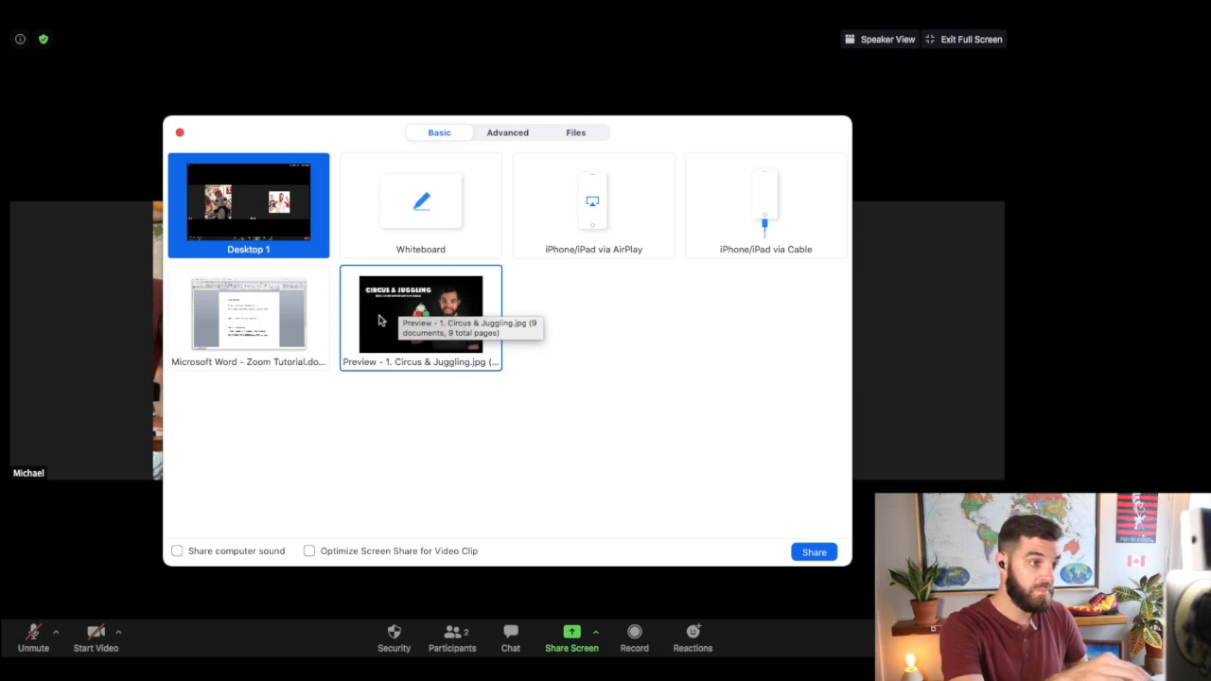
click(420, 318)
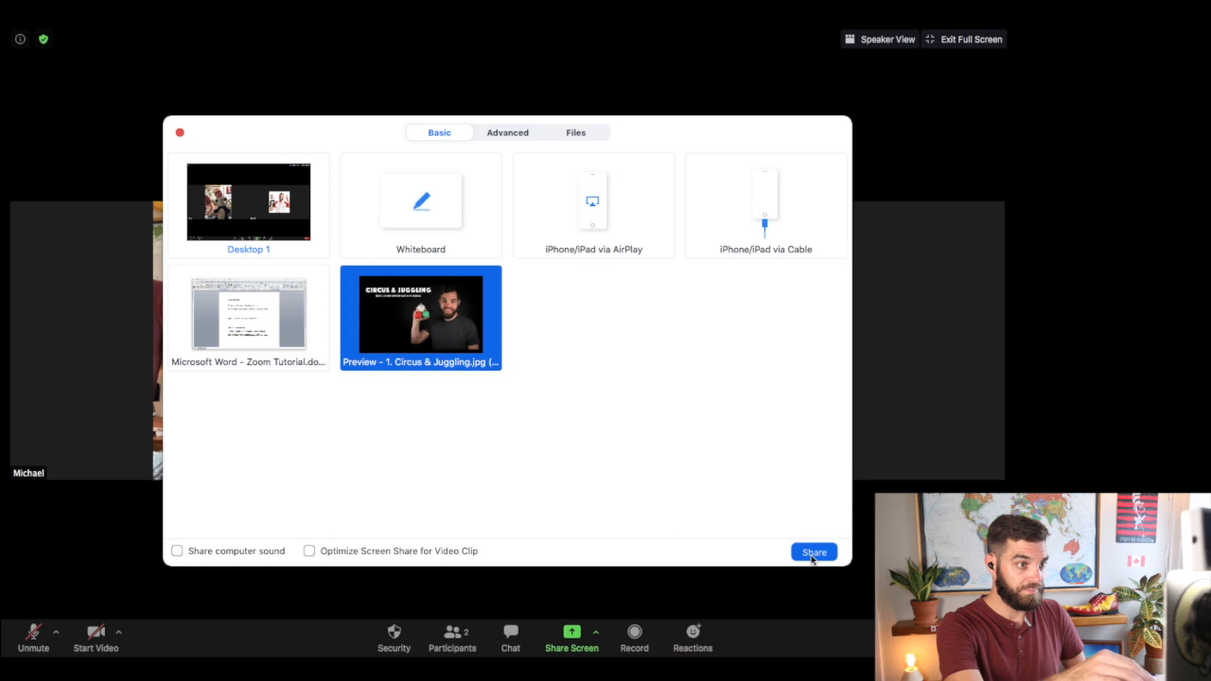
click(814, 553)
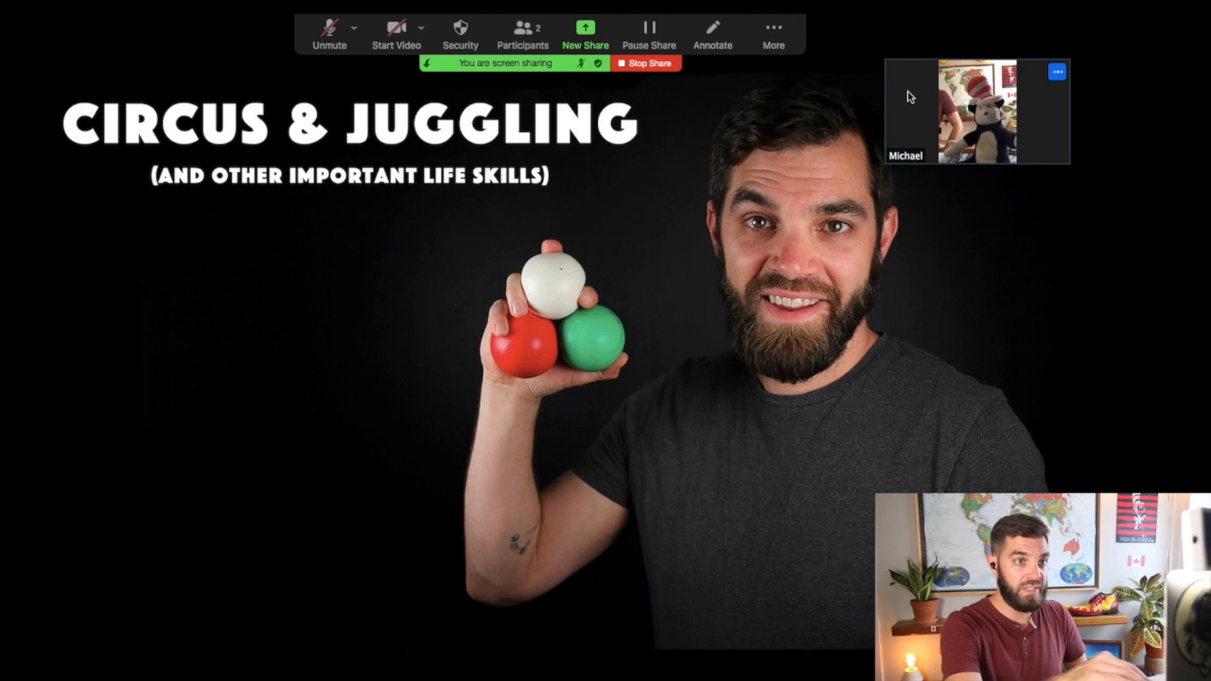
click(1056, 72)
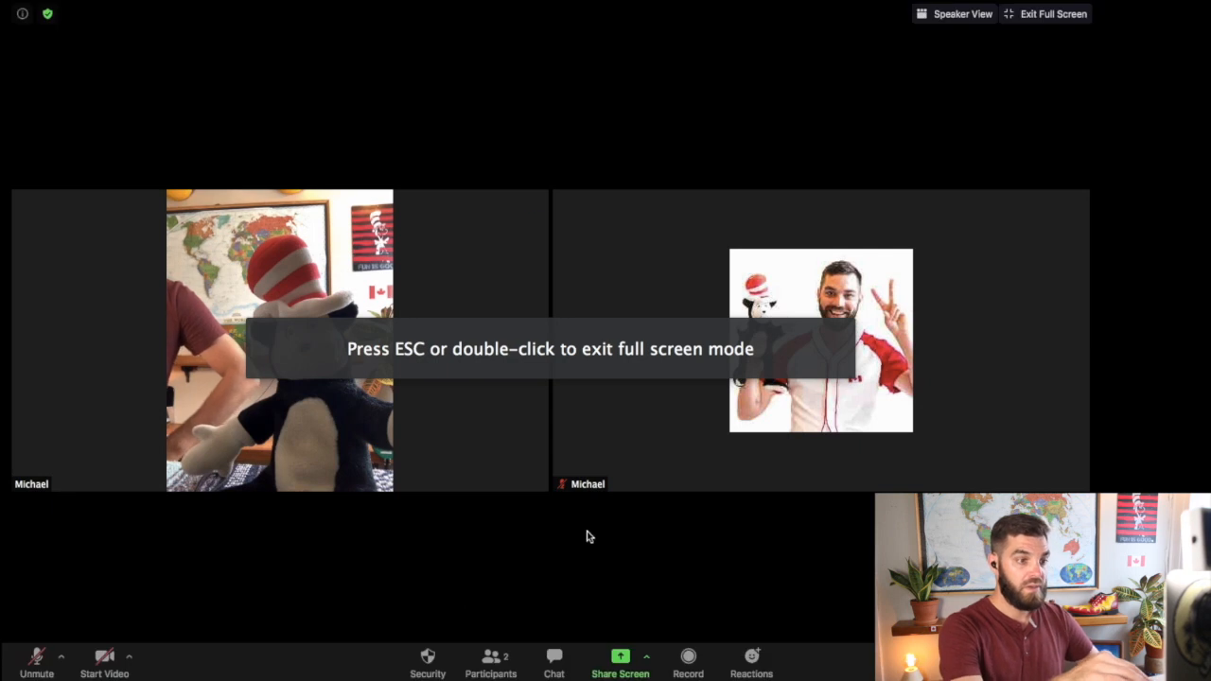
Dismiss the share picker and bring the meeting out of full screen into a normal window
click(621, 662)
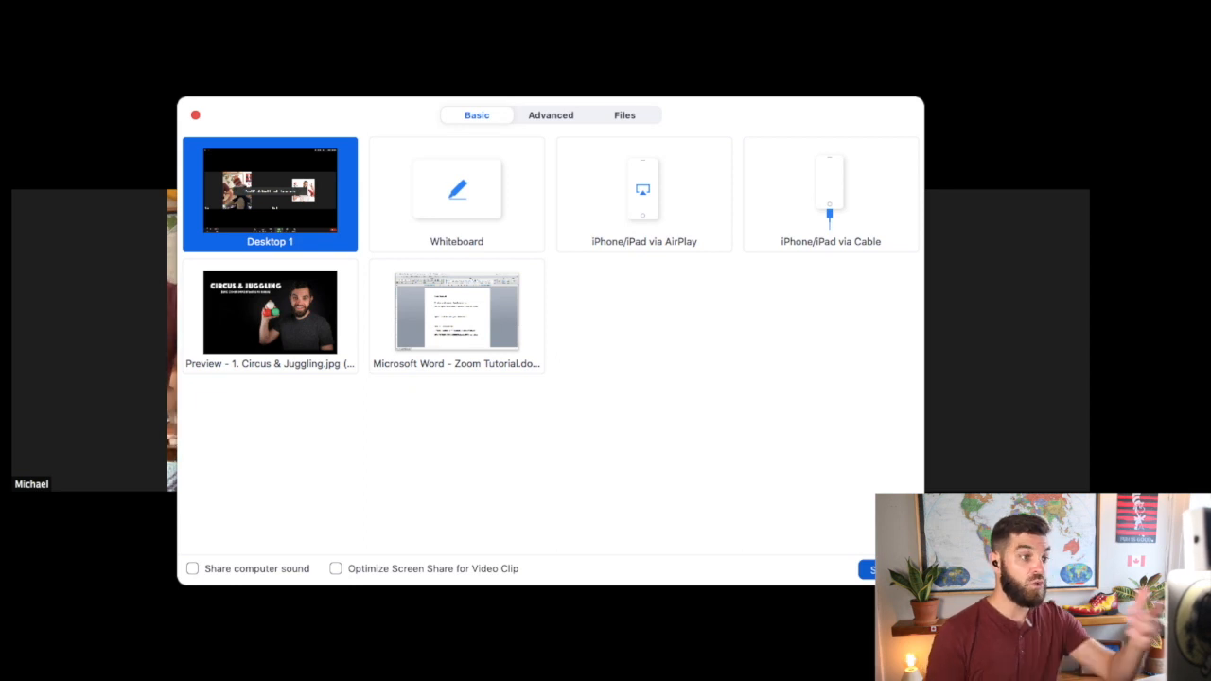
mouse_move(826, 480)
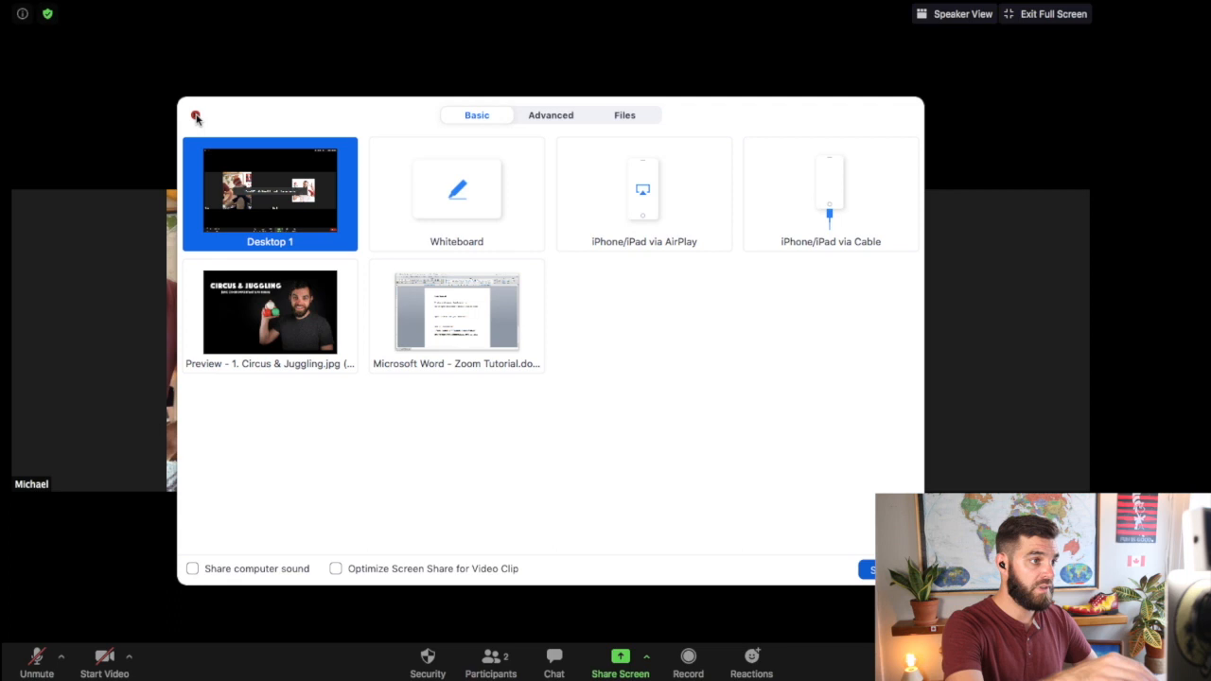
click(197, 117)
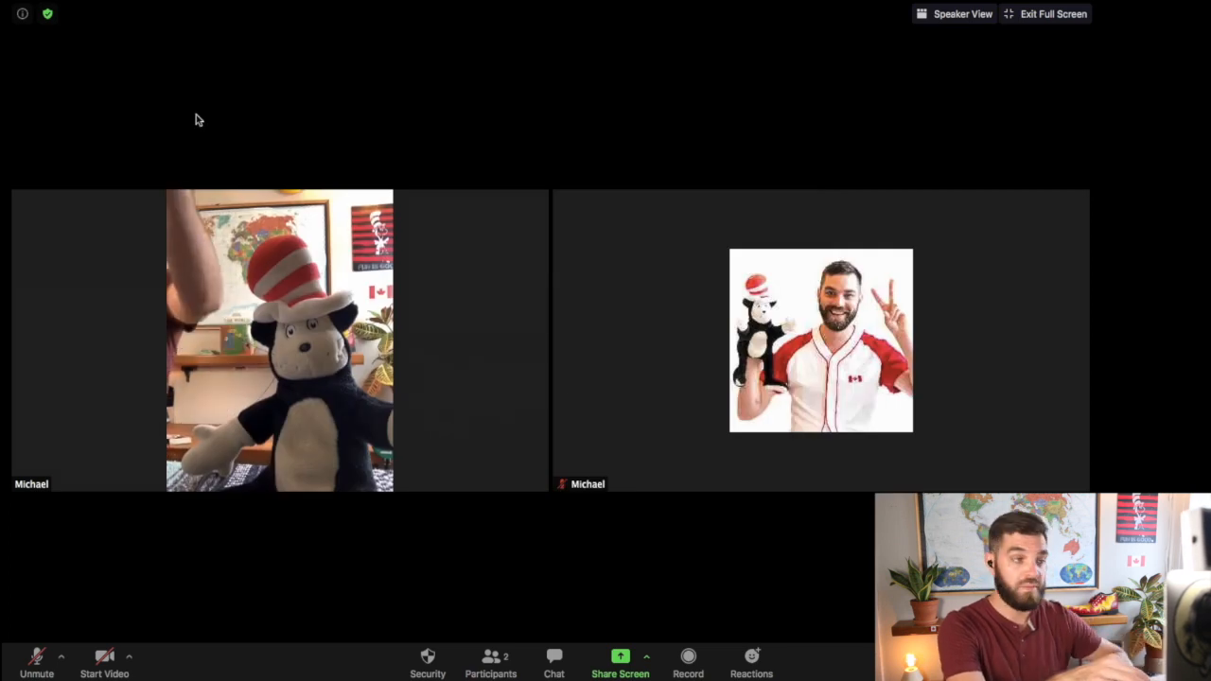
click(1052, 13)
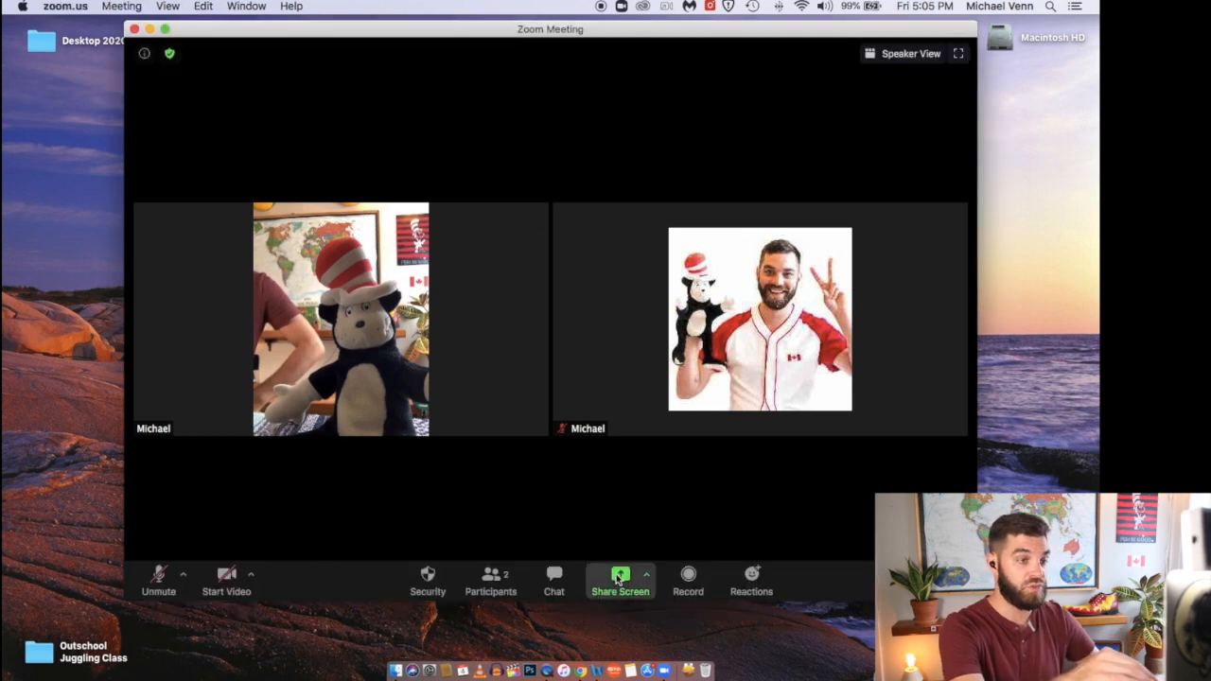
click(620, 575)
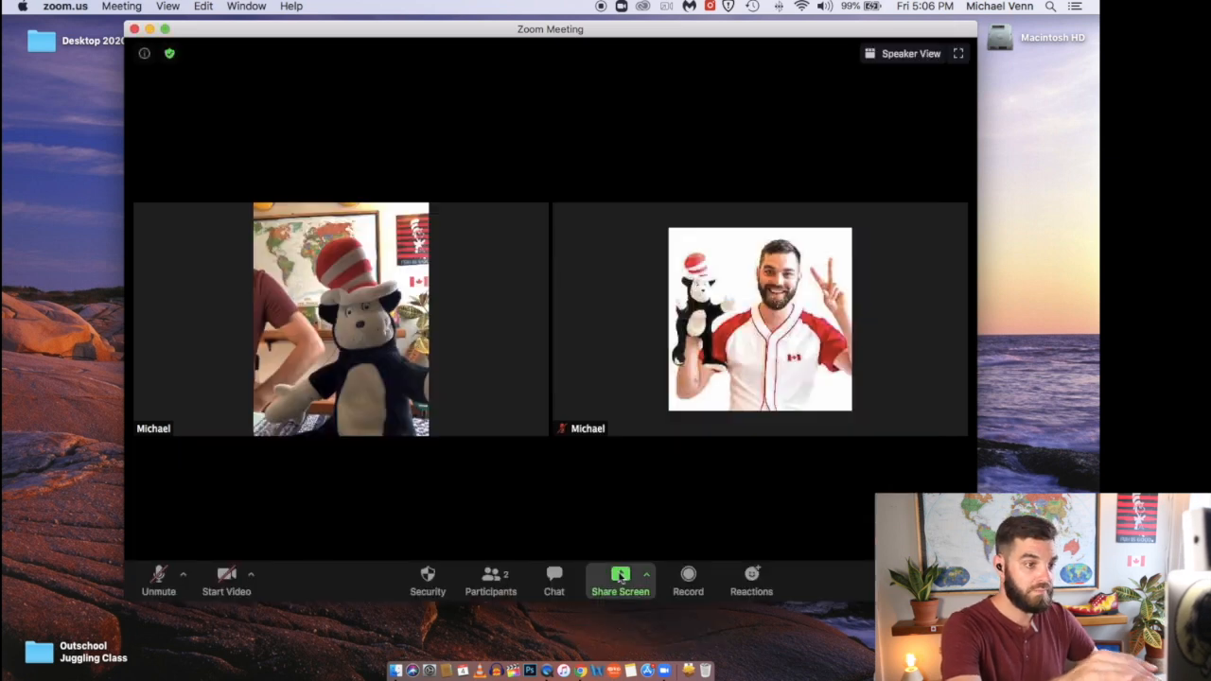
click(621, 578)
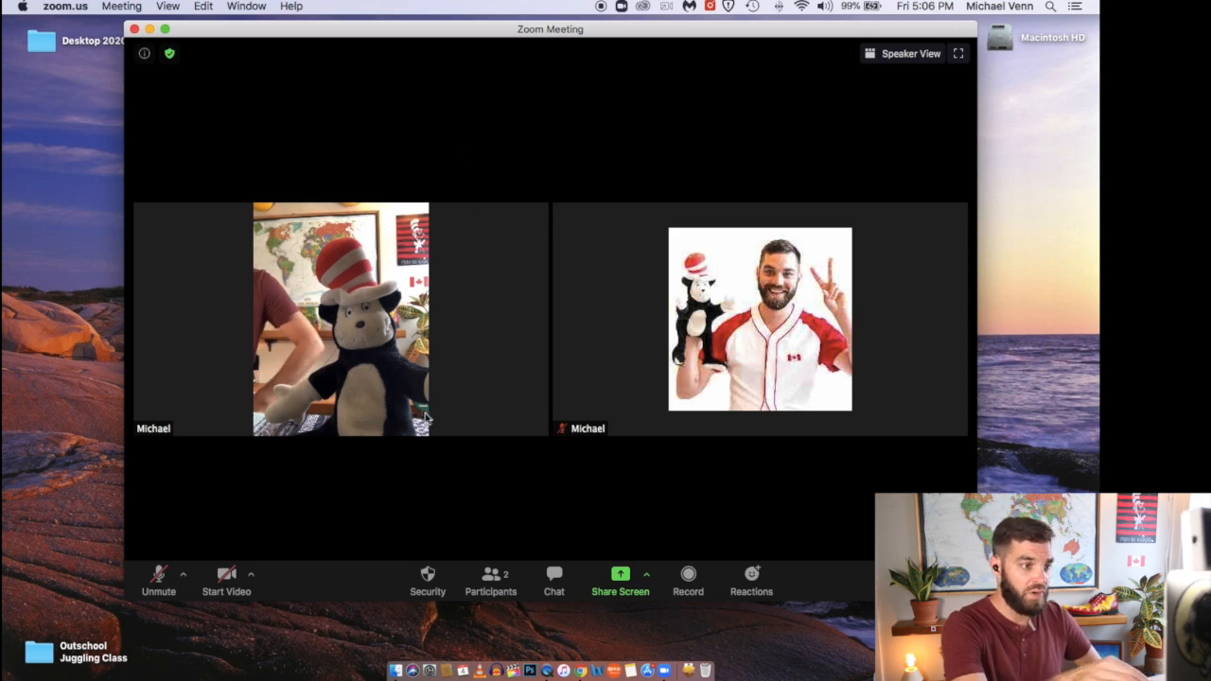
mouse_move(528, 525)
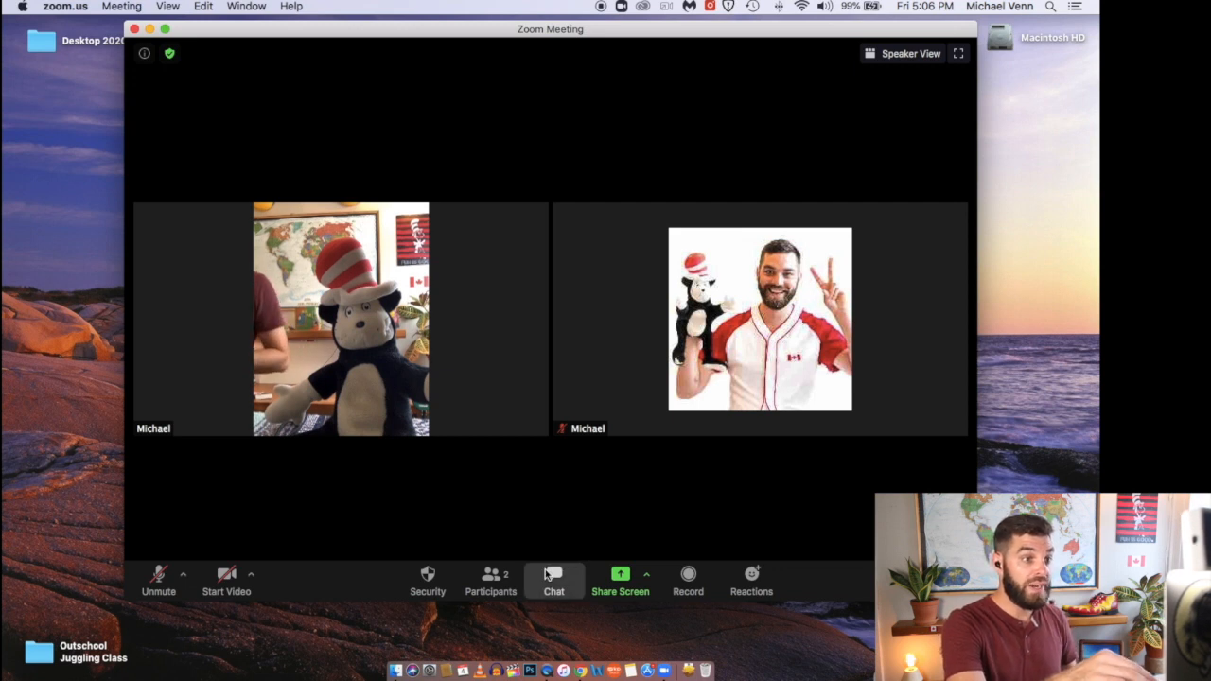
Show the meeting chat beside the videos, then close it from its options menu
click(553, 575)
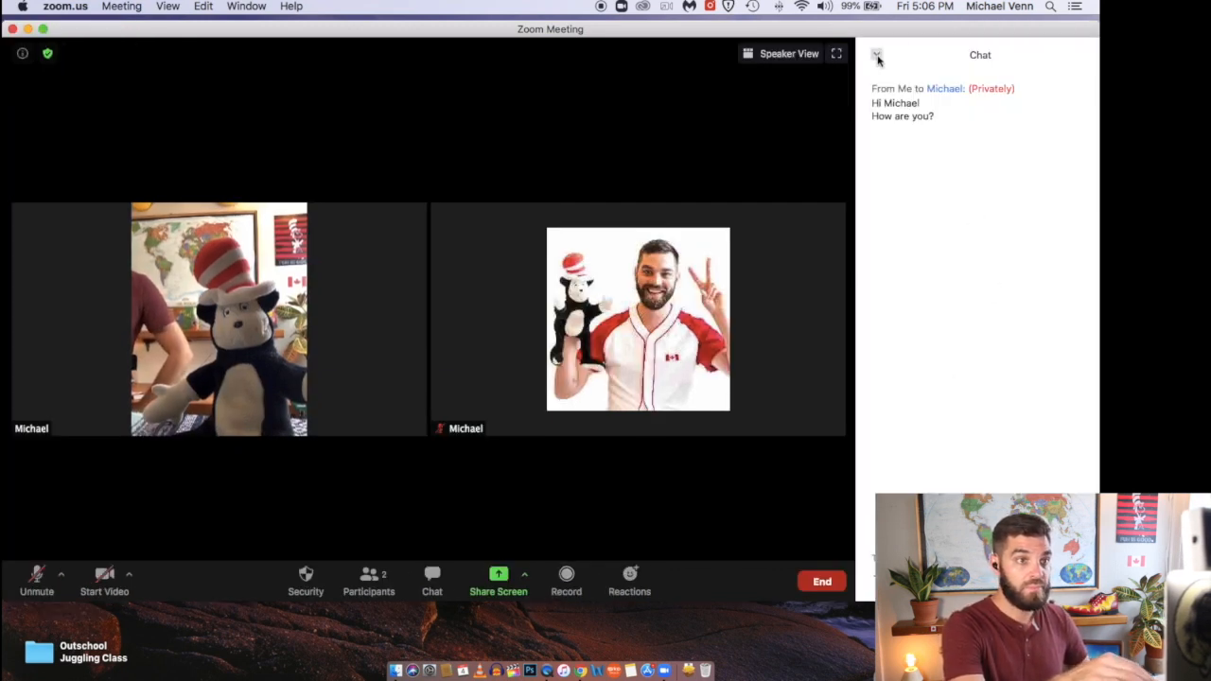
click(879, 53)
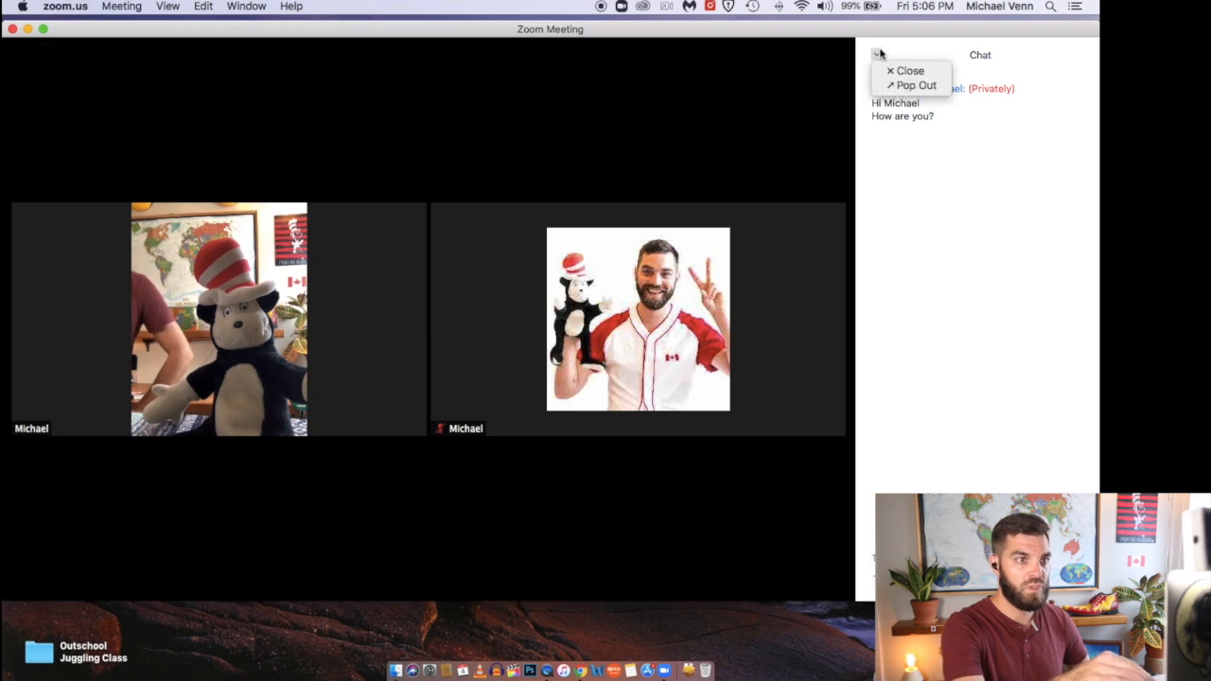
click(908, 70)
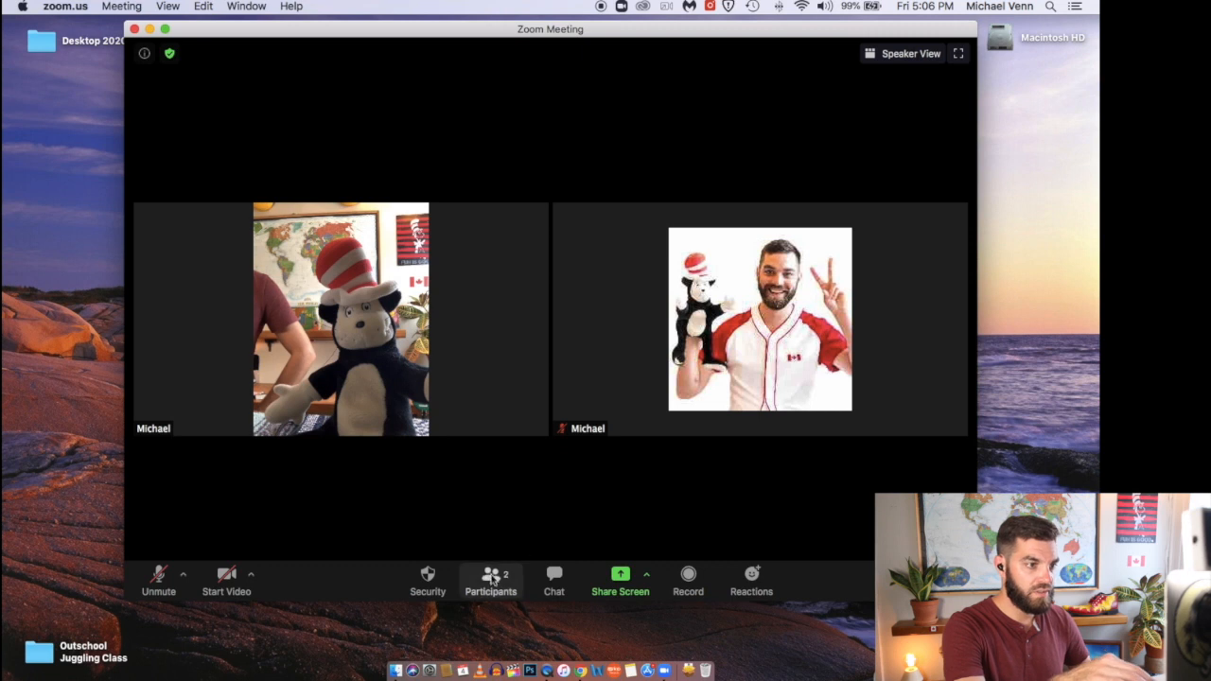
Mute all participants without letting them unmute themselves, then bring up the end-meeting choices
click(490, 581)
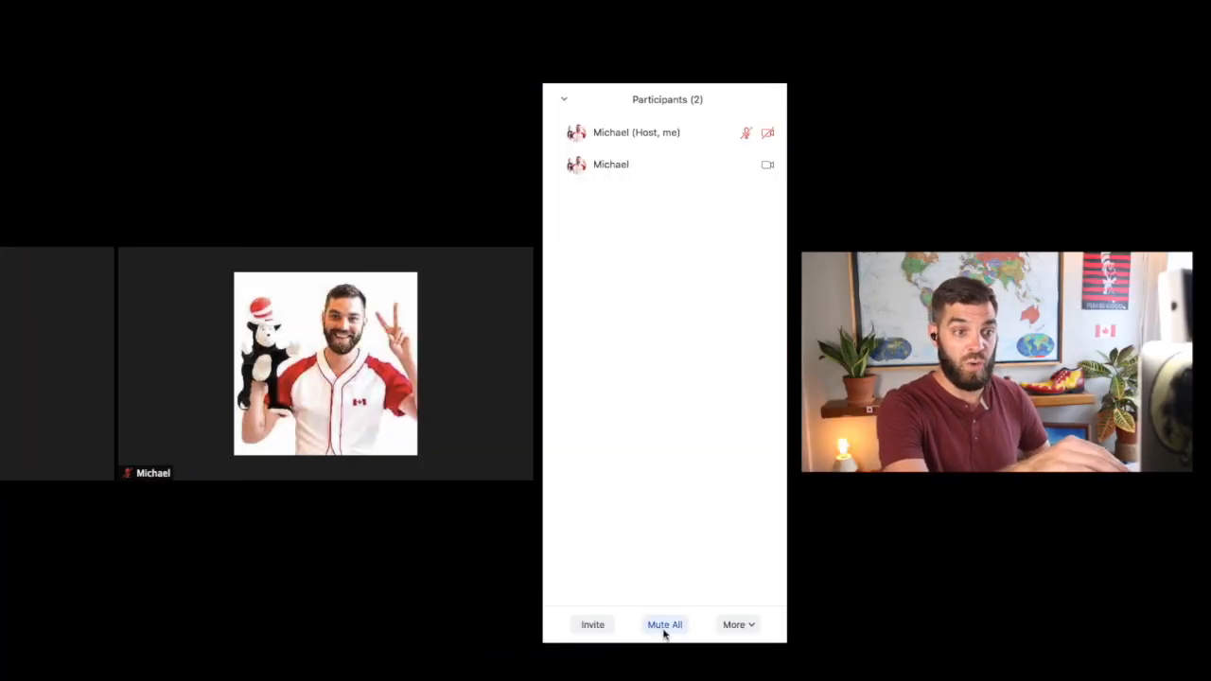
click(664, 625)
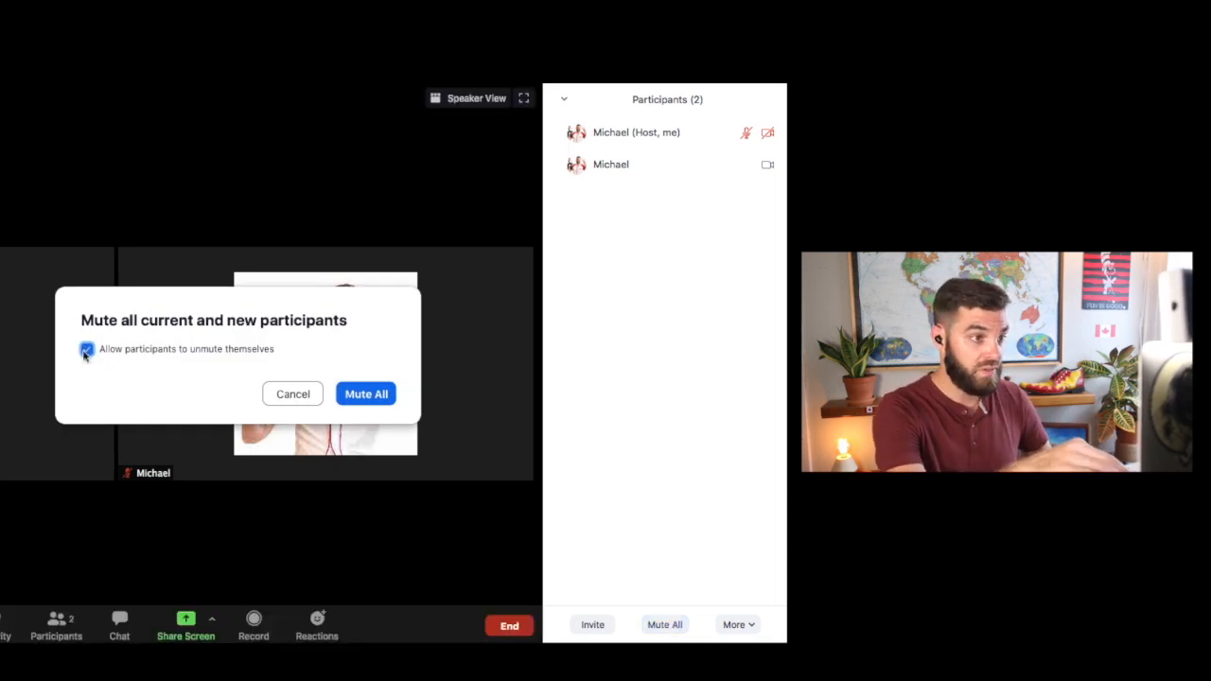
click(87, 349)
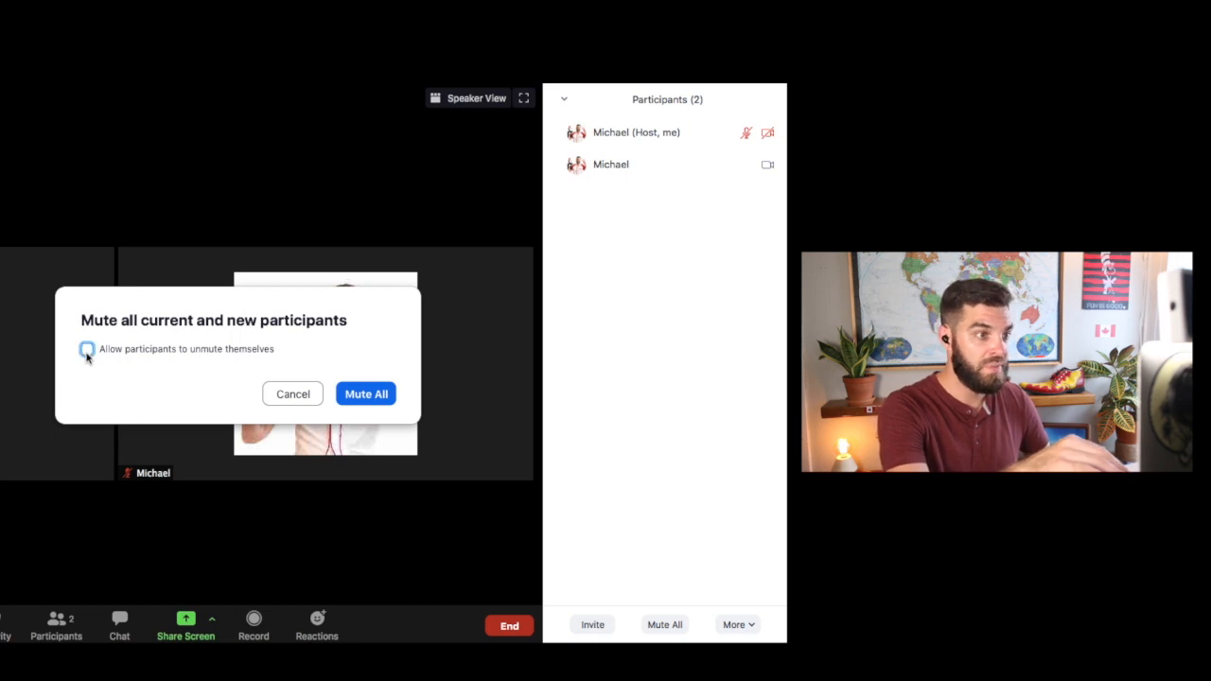
click(366, 392)
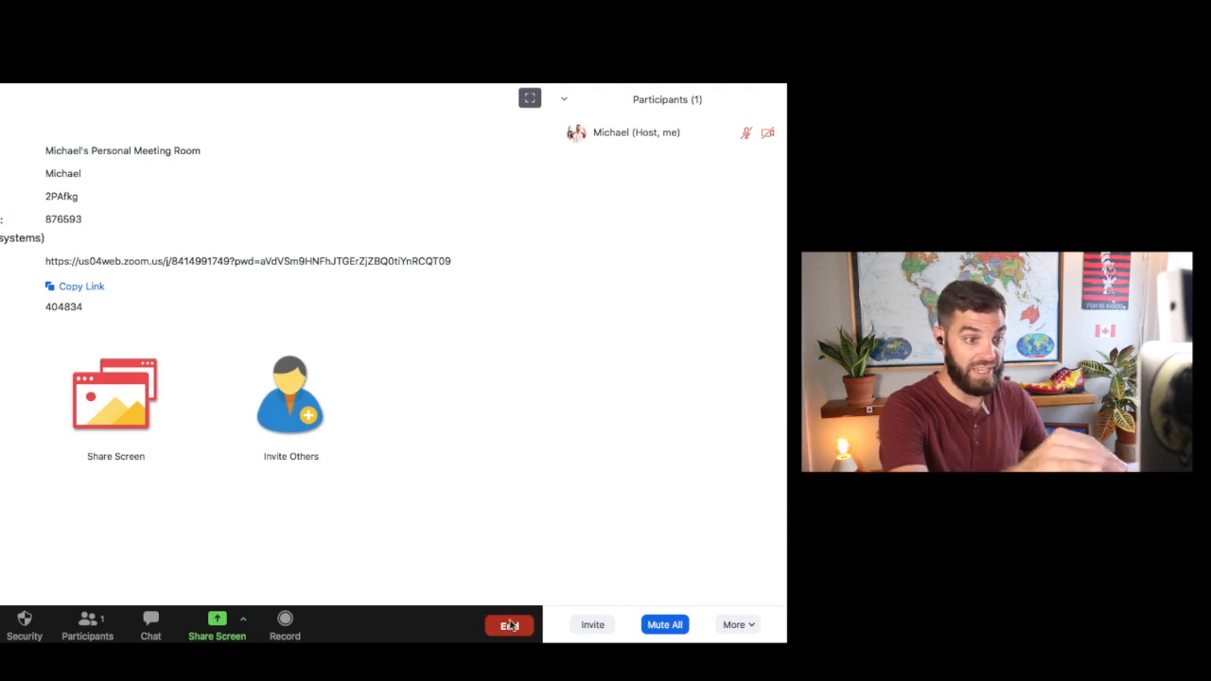
click(511, 624)
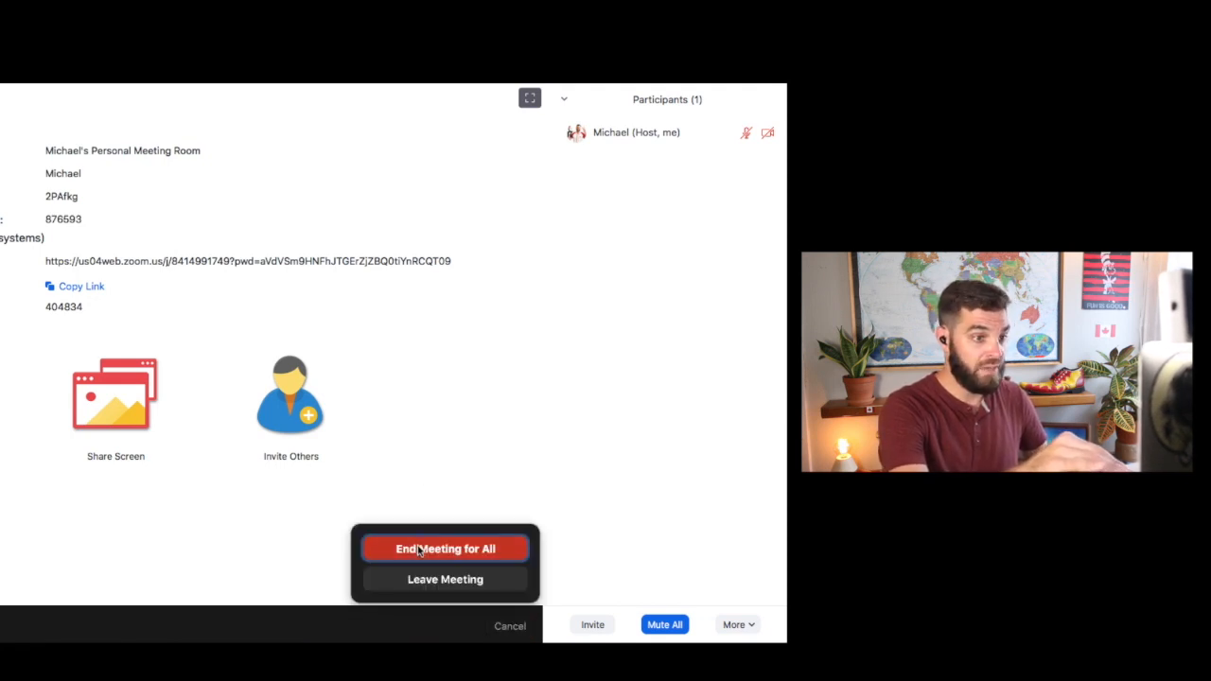